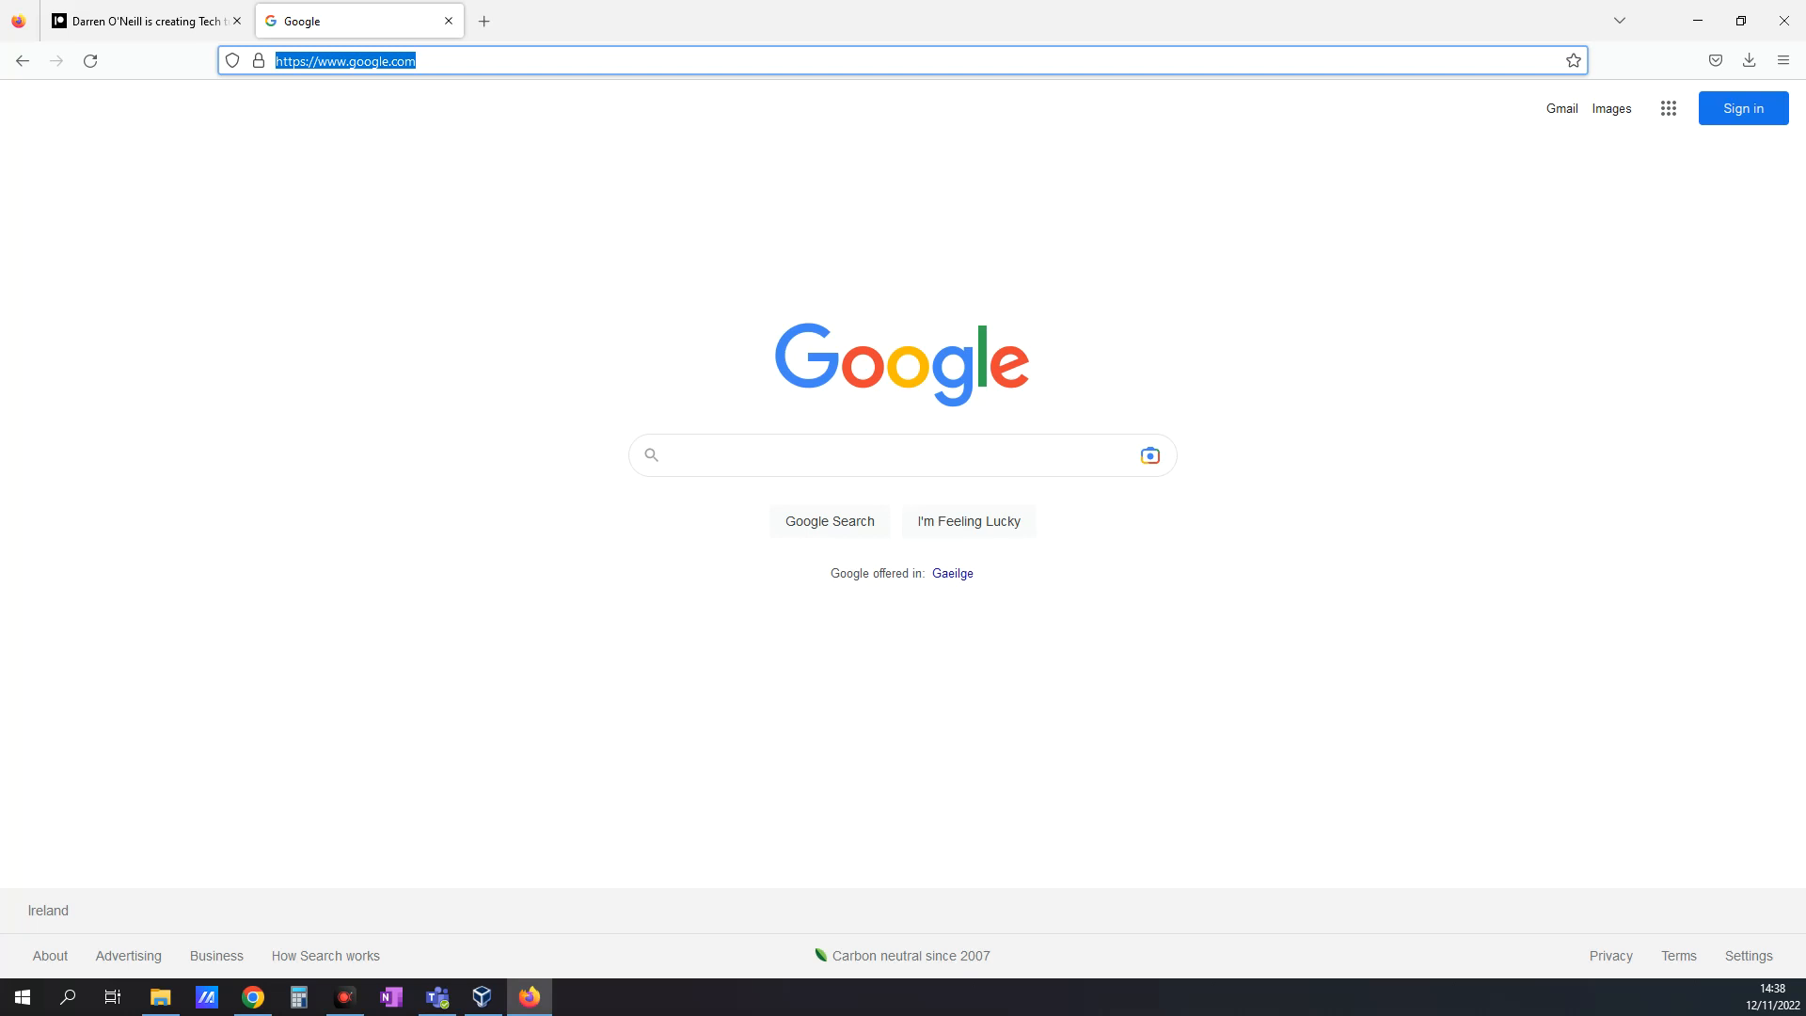
pyautogui.moveTo(1785, 493)
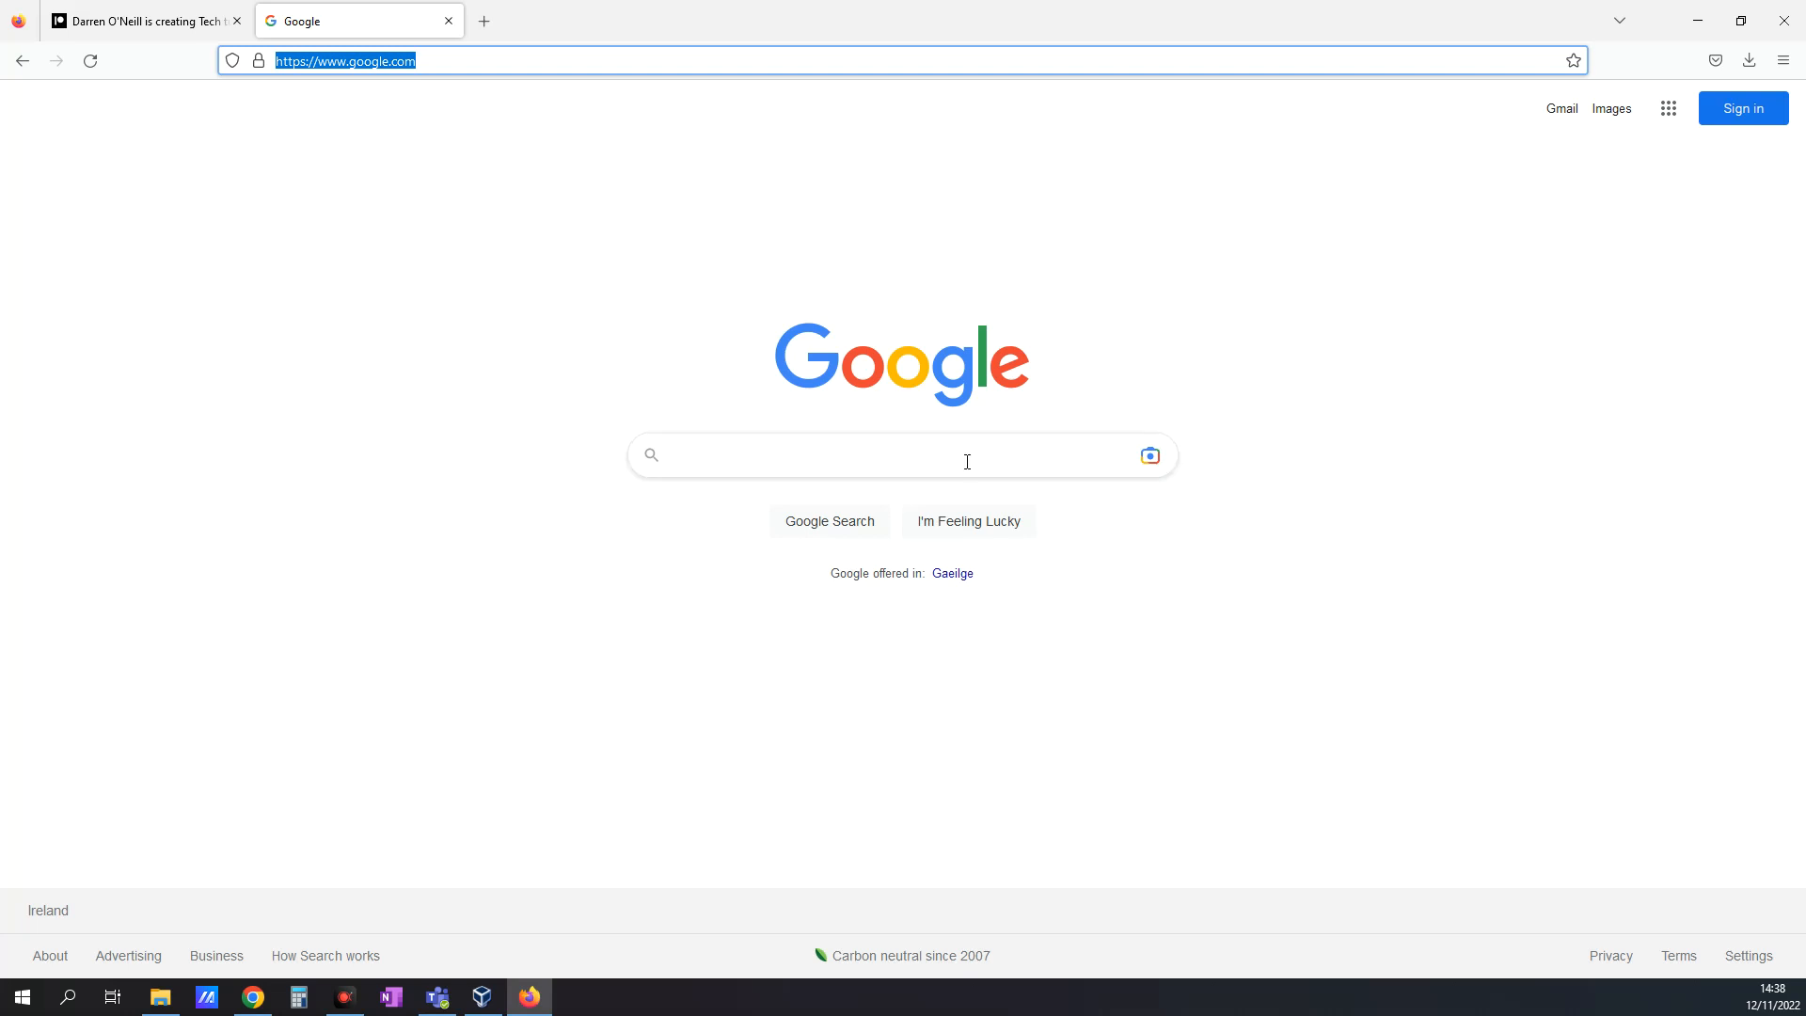
# Step: Search Google for 'centos'
pyautogui.write('centos')
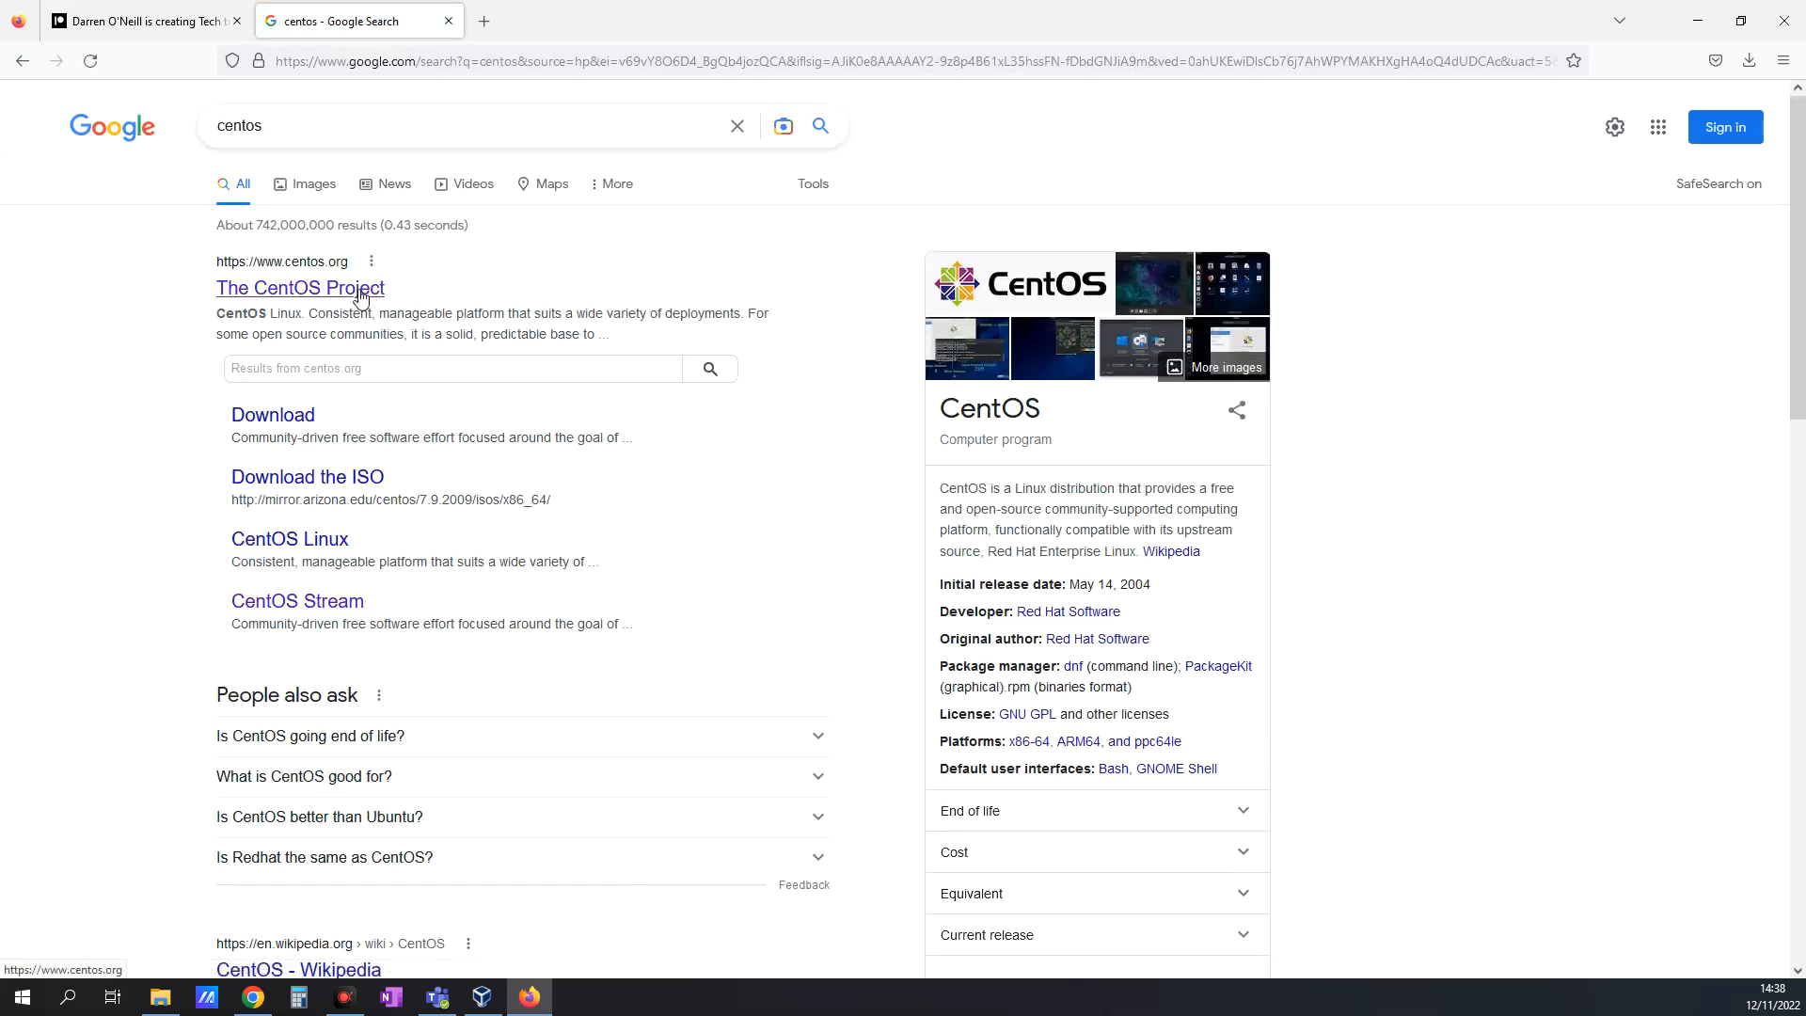
# Step: Download the CentOS Stream 9 x86_64 ISO from The CentOS Project site and check progress
pyautogui.click(299, 288)
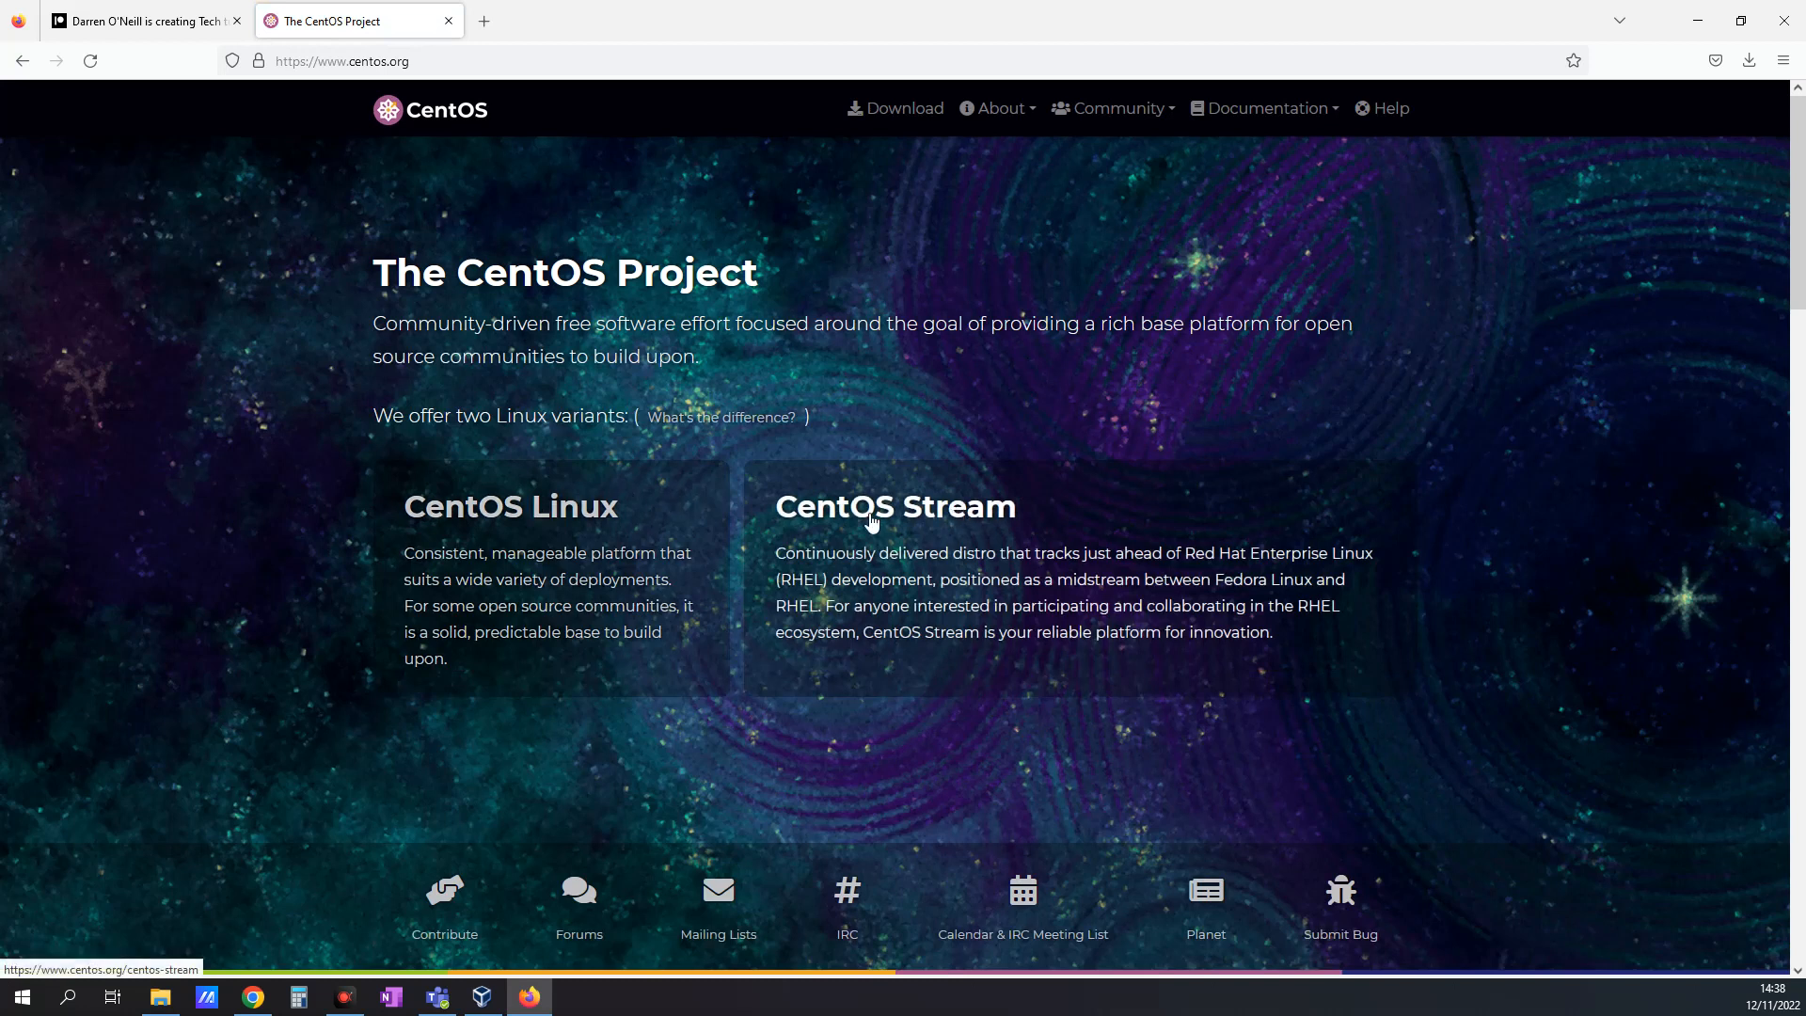
pyautogui.click(894, 507)
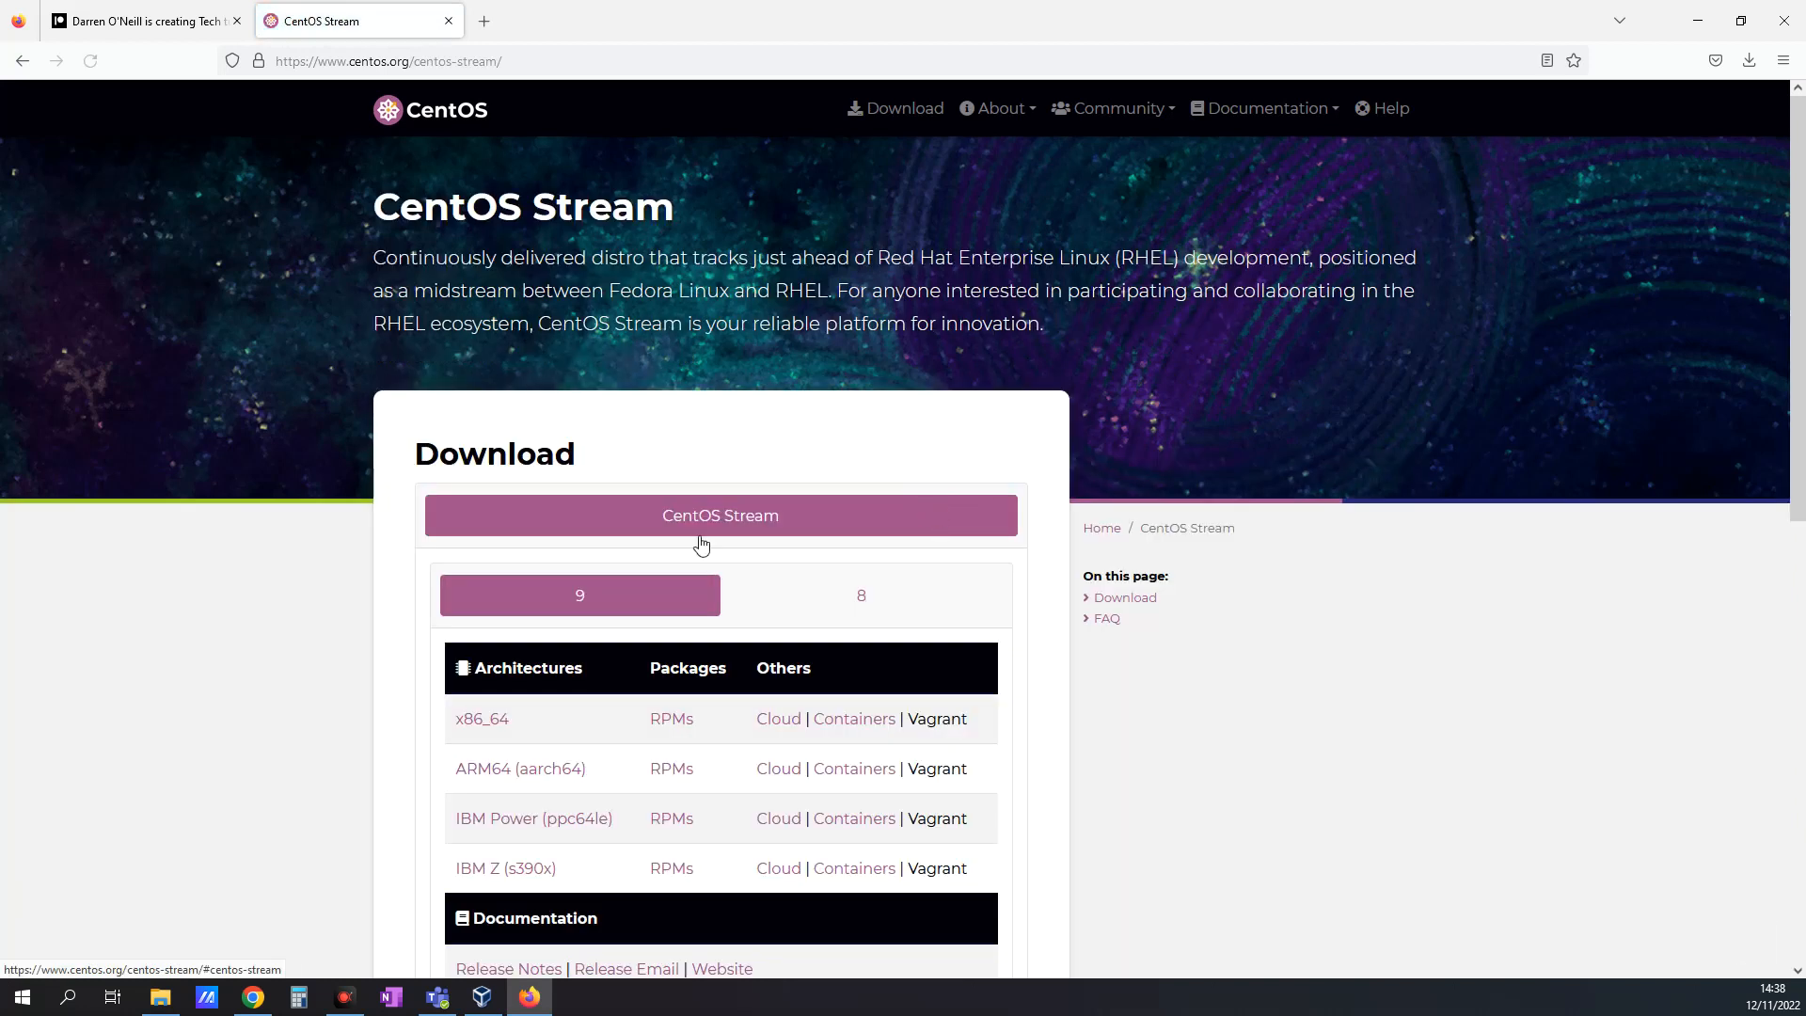
pyautogui.scroll(-3)
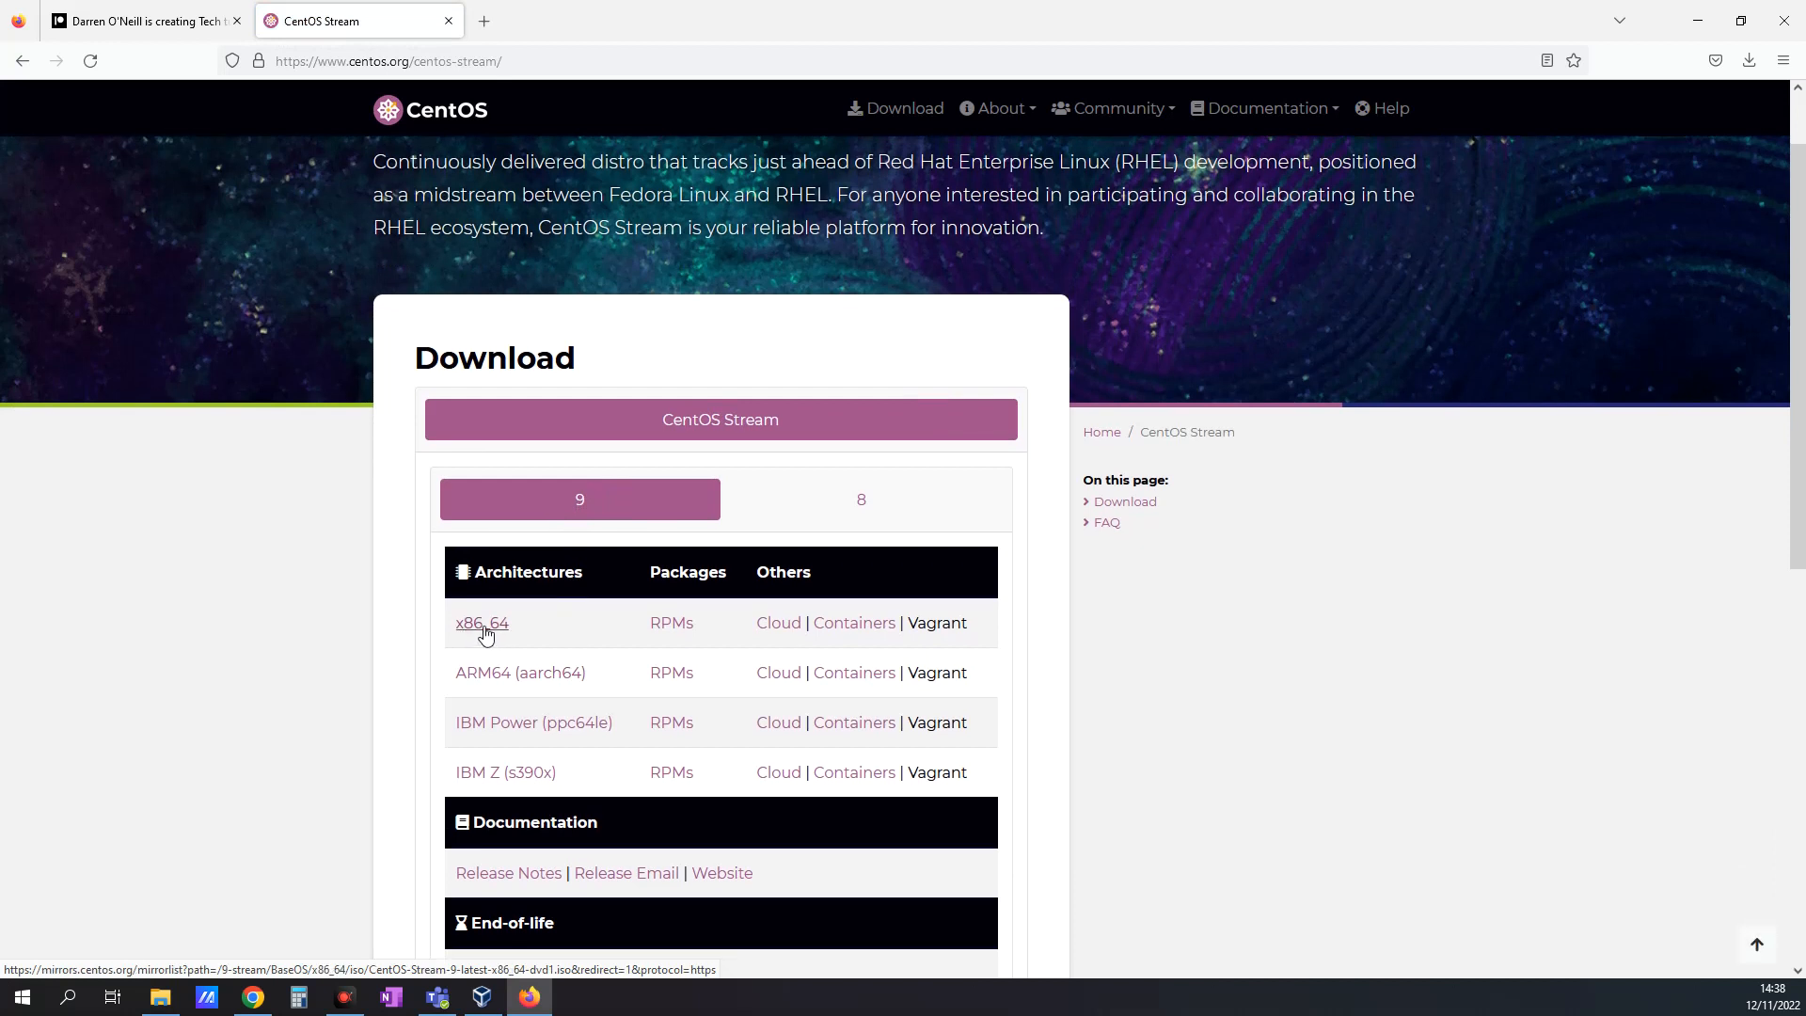
pyautogui.click(482, 622)
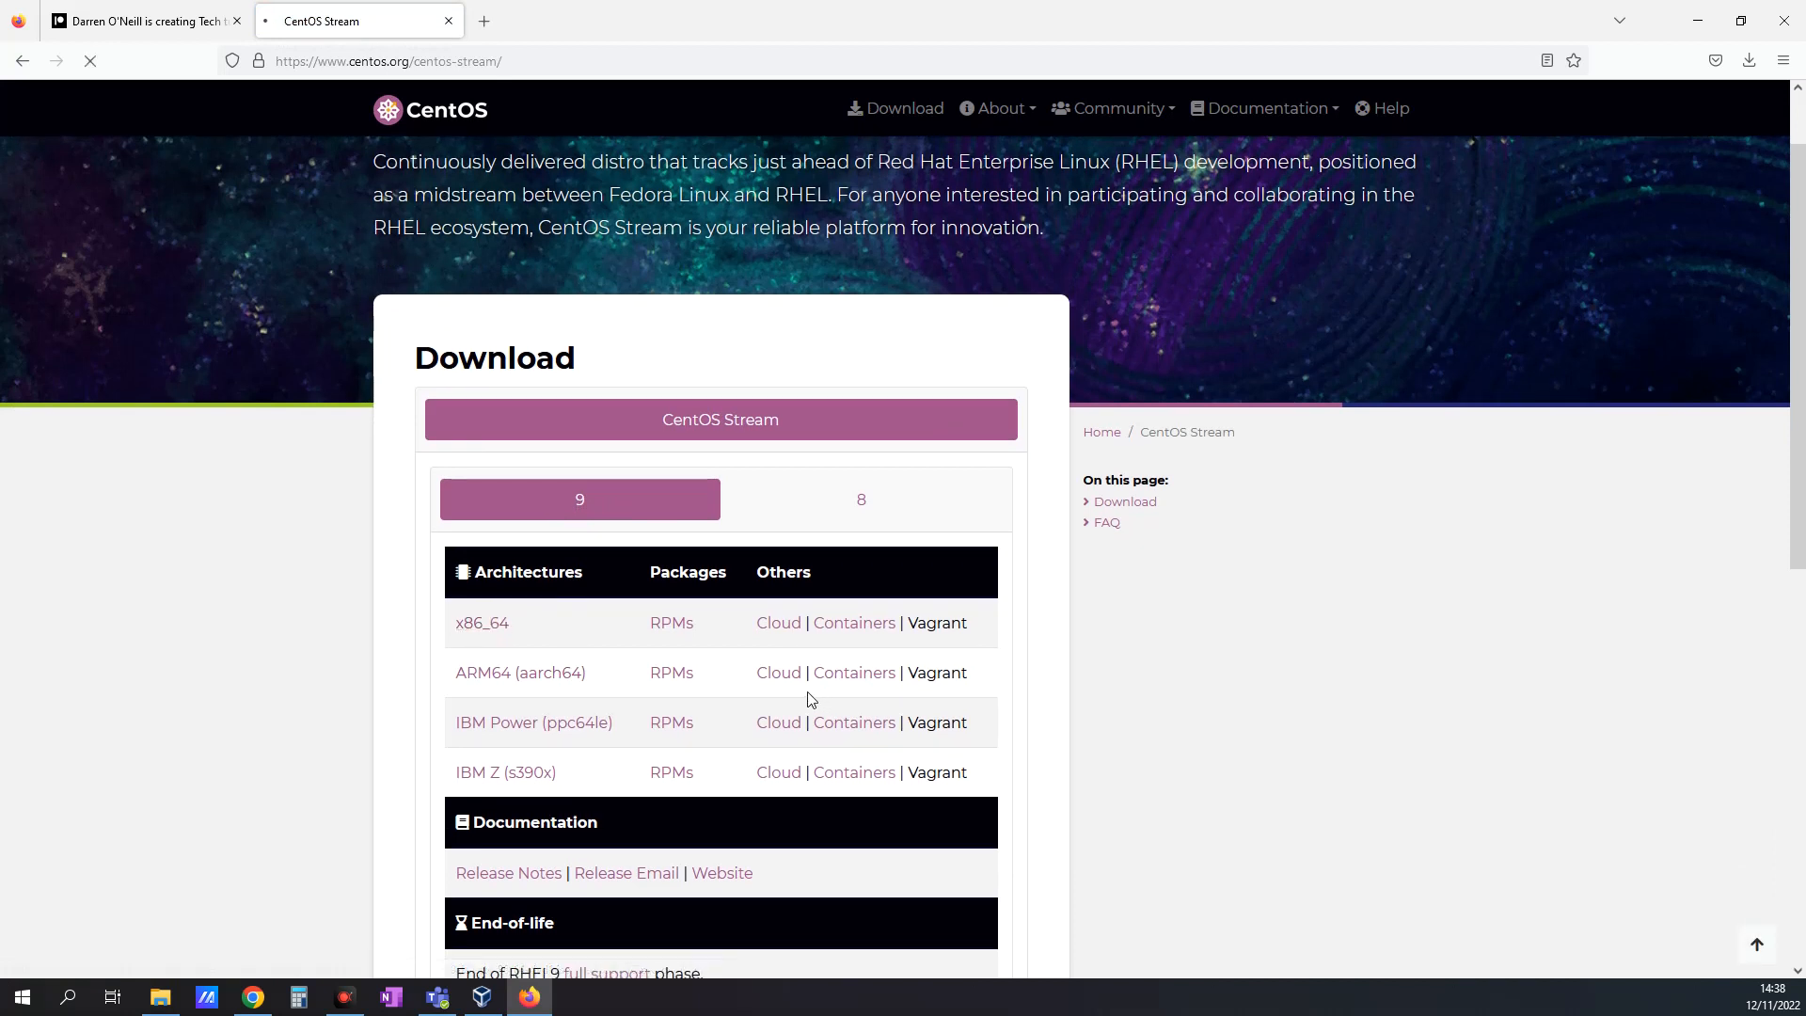
pyautogui.click(1749, 60)
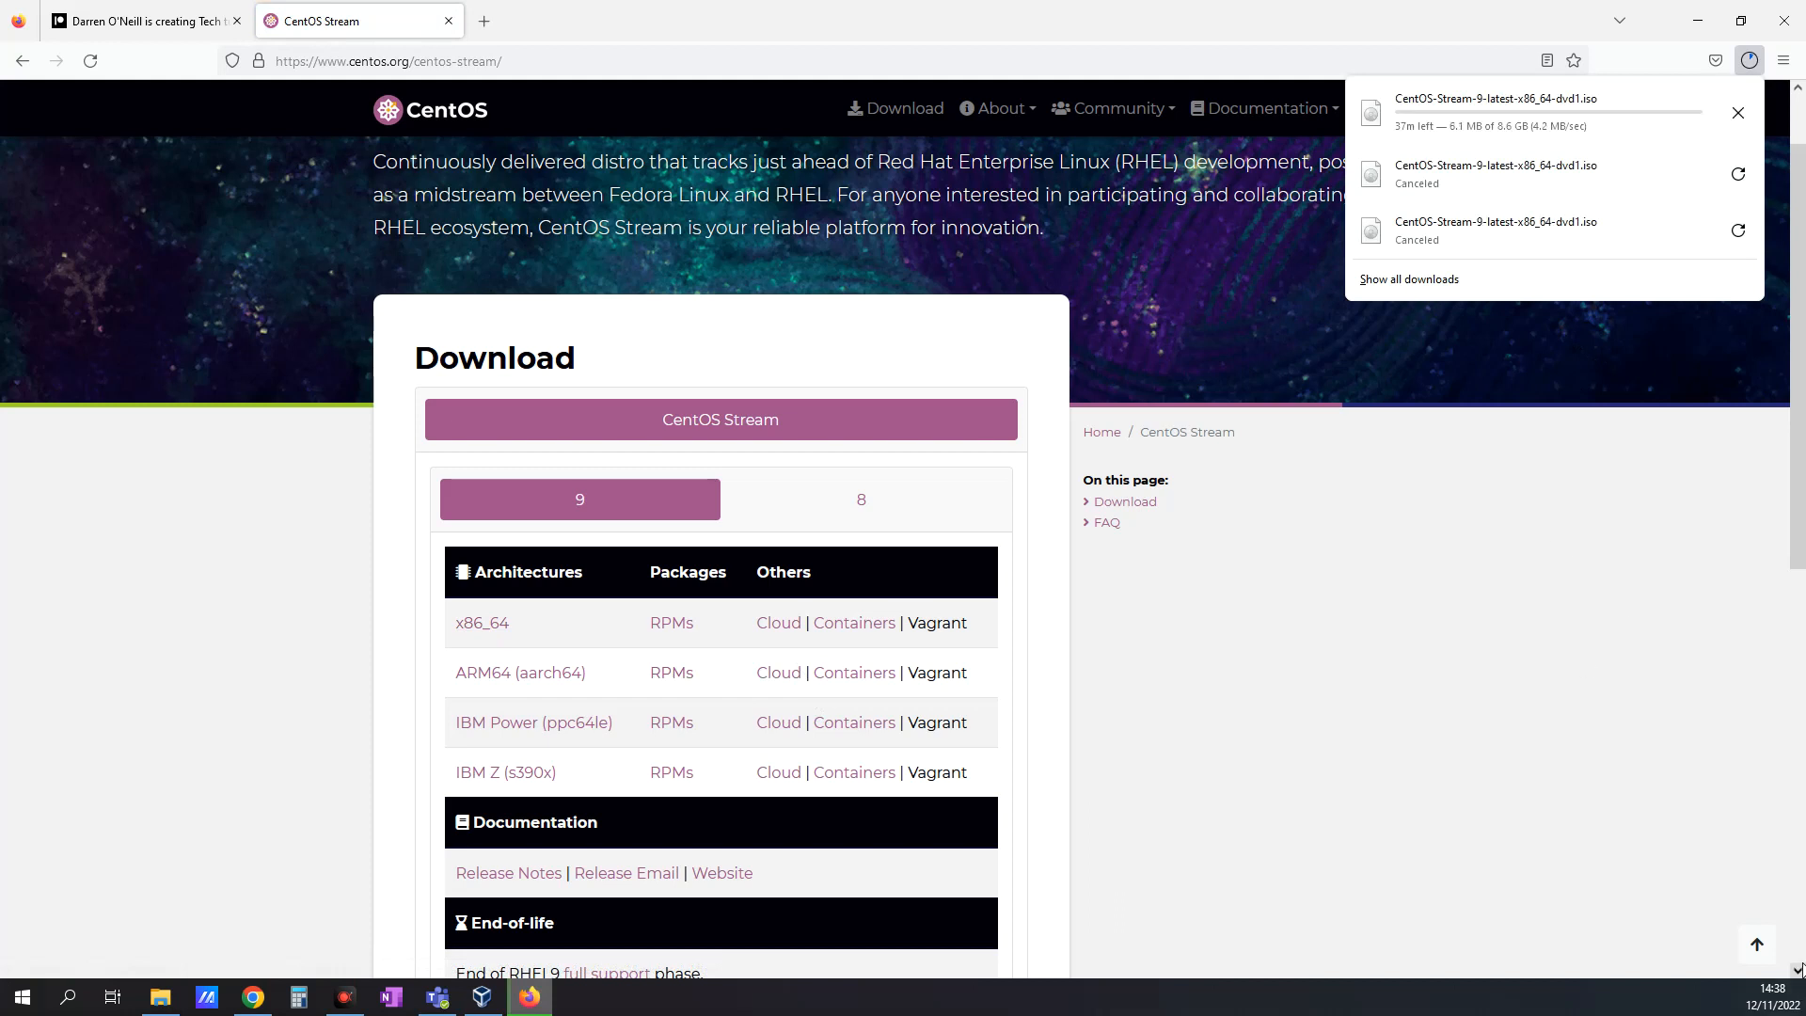
pyautogui.moveTo(1416, 939)
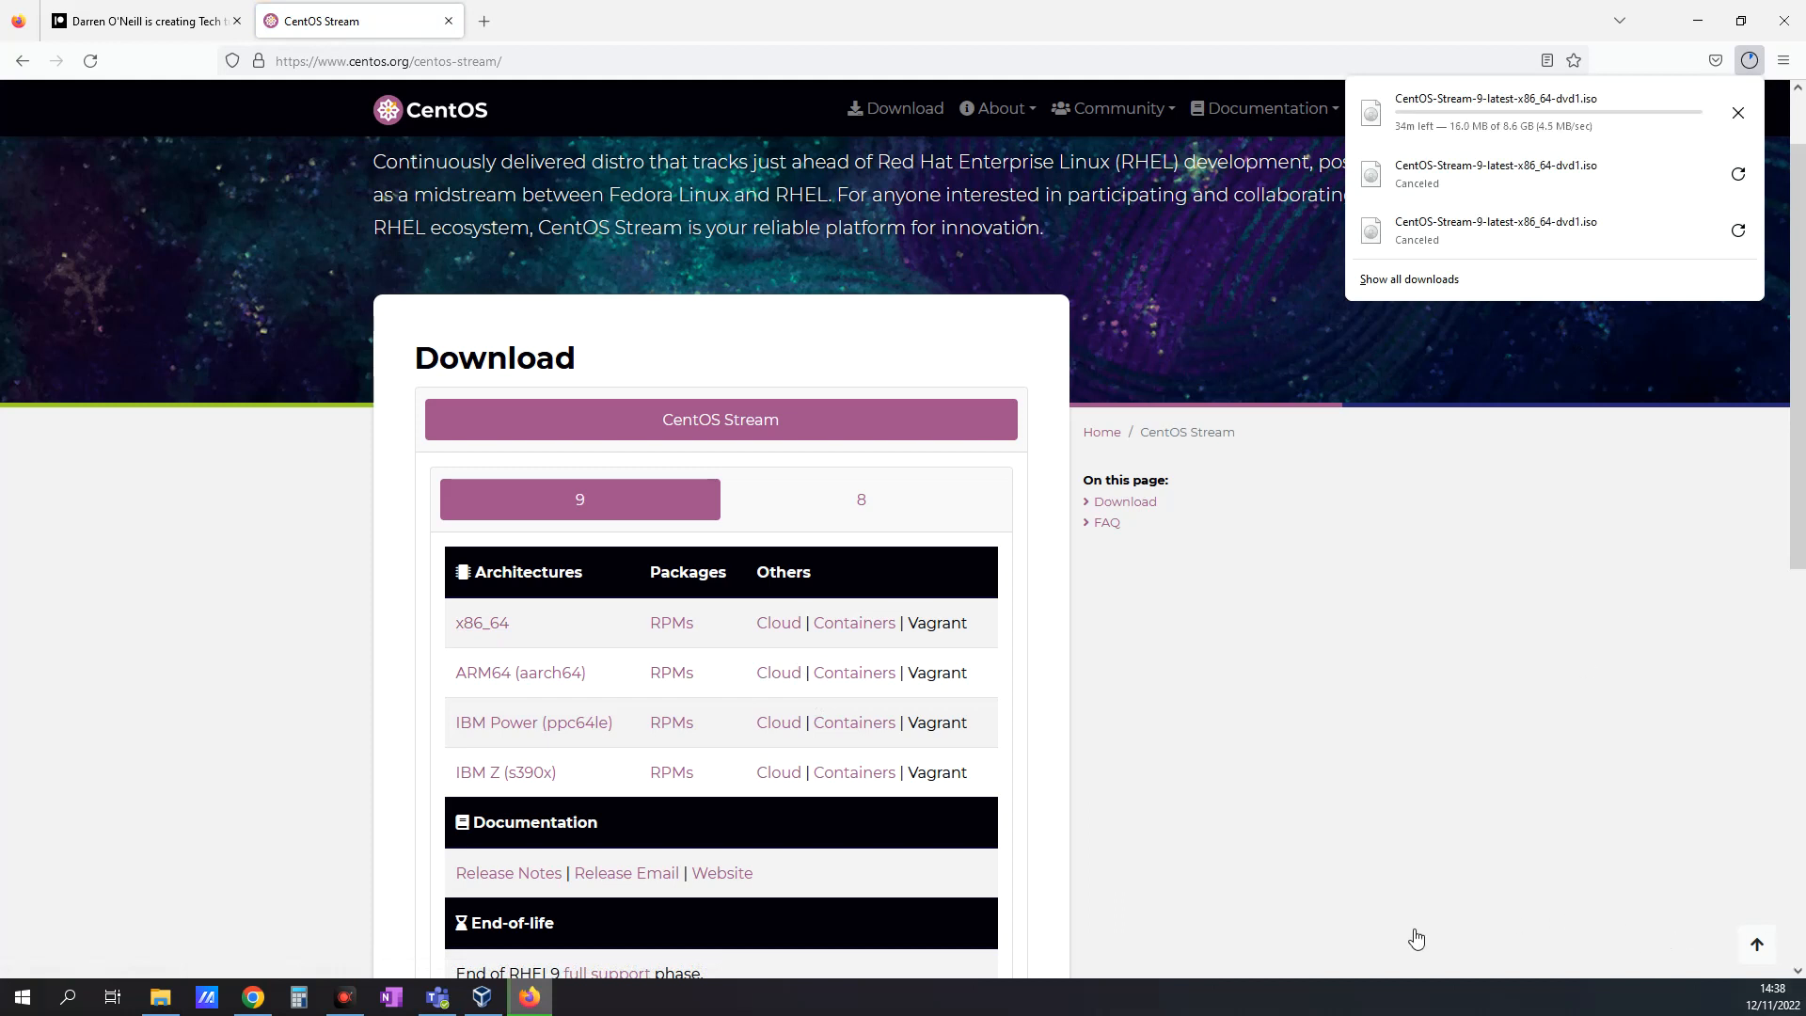
pyautogui.click(1105, 820)
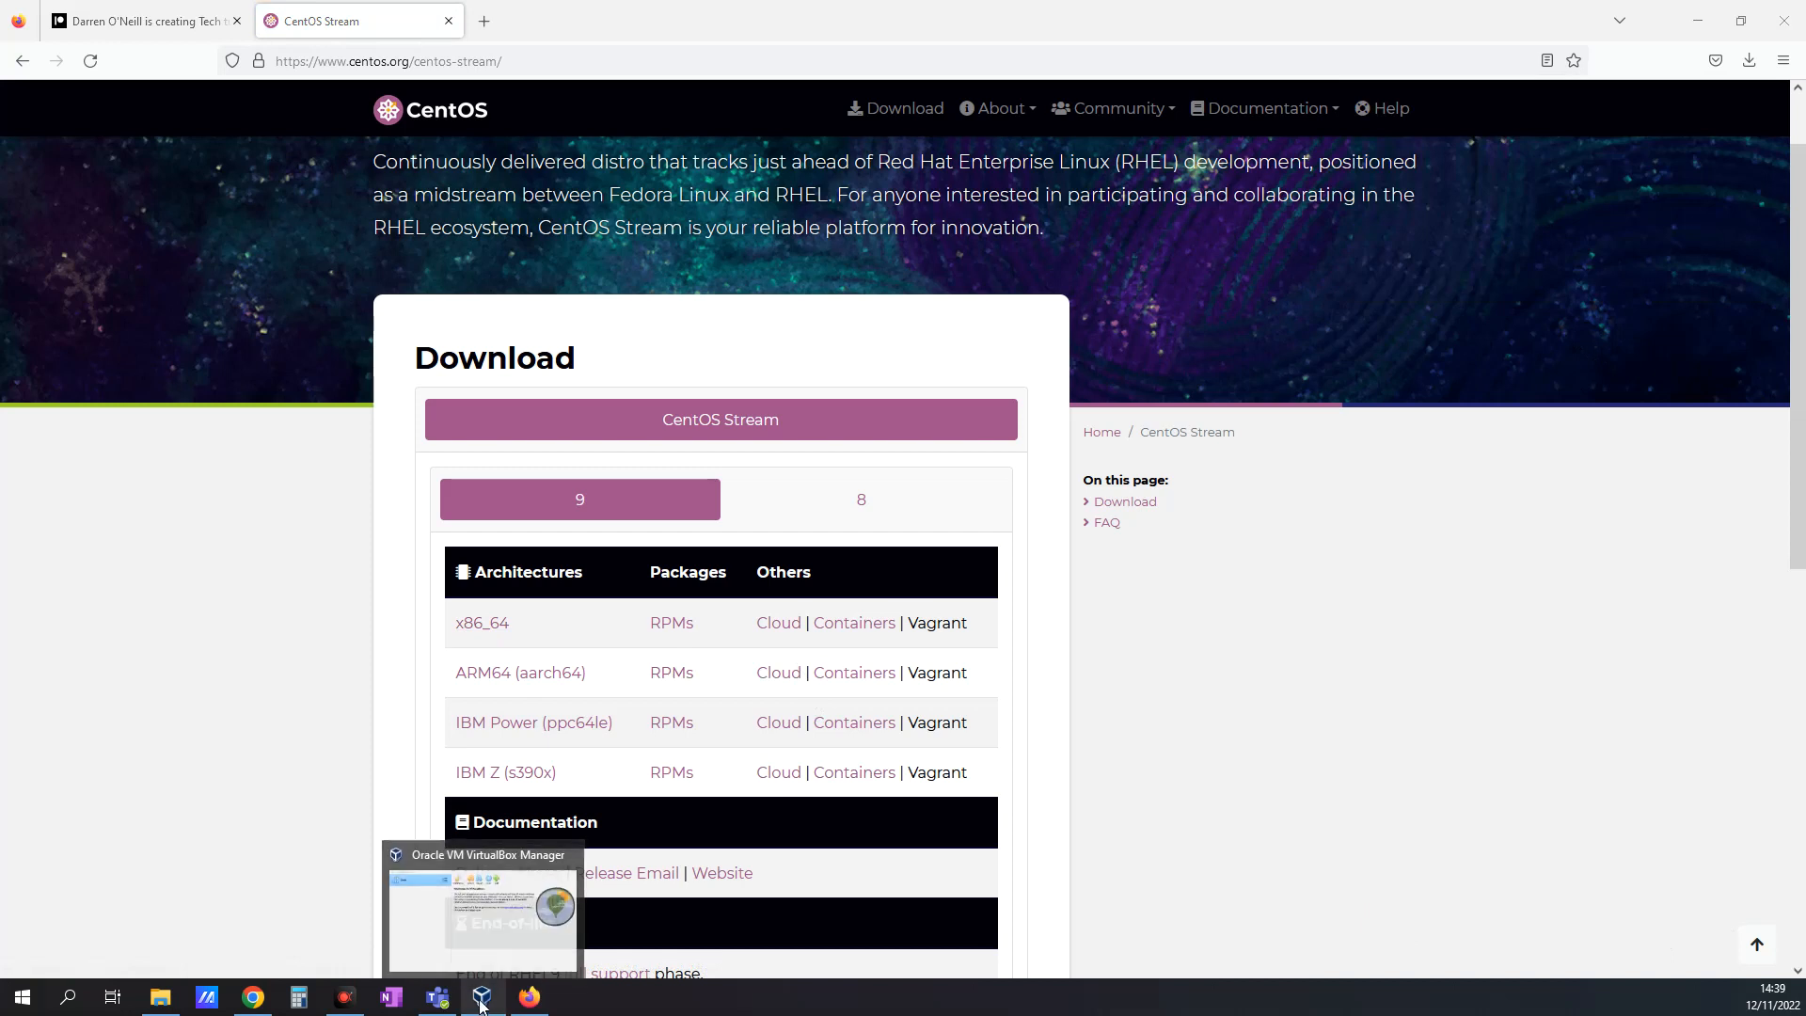
# Step: Start a new VirtualBox machine named 'centos' as Linux Red Hat (64-bit)
pyautogui.click(481, 996)
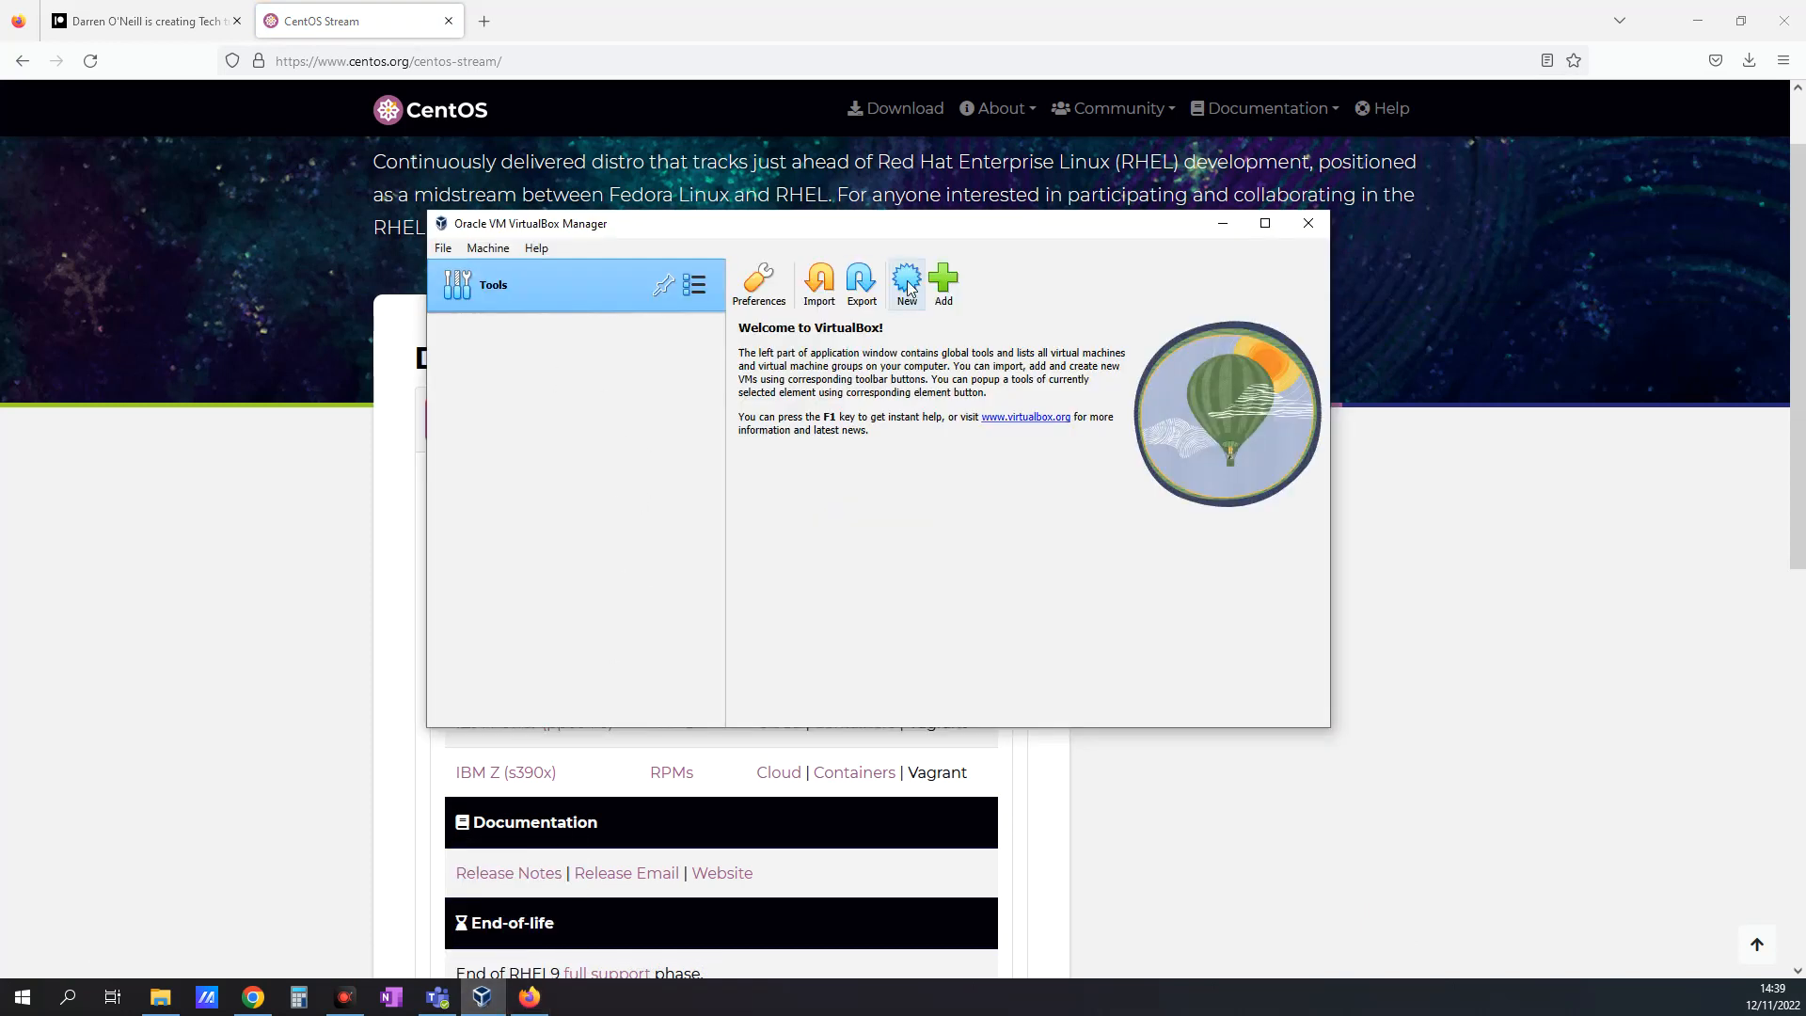
pyautogui.click(907, 282)
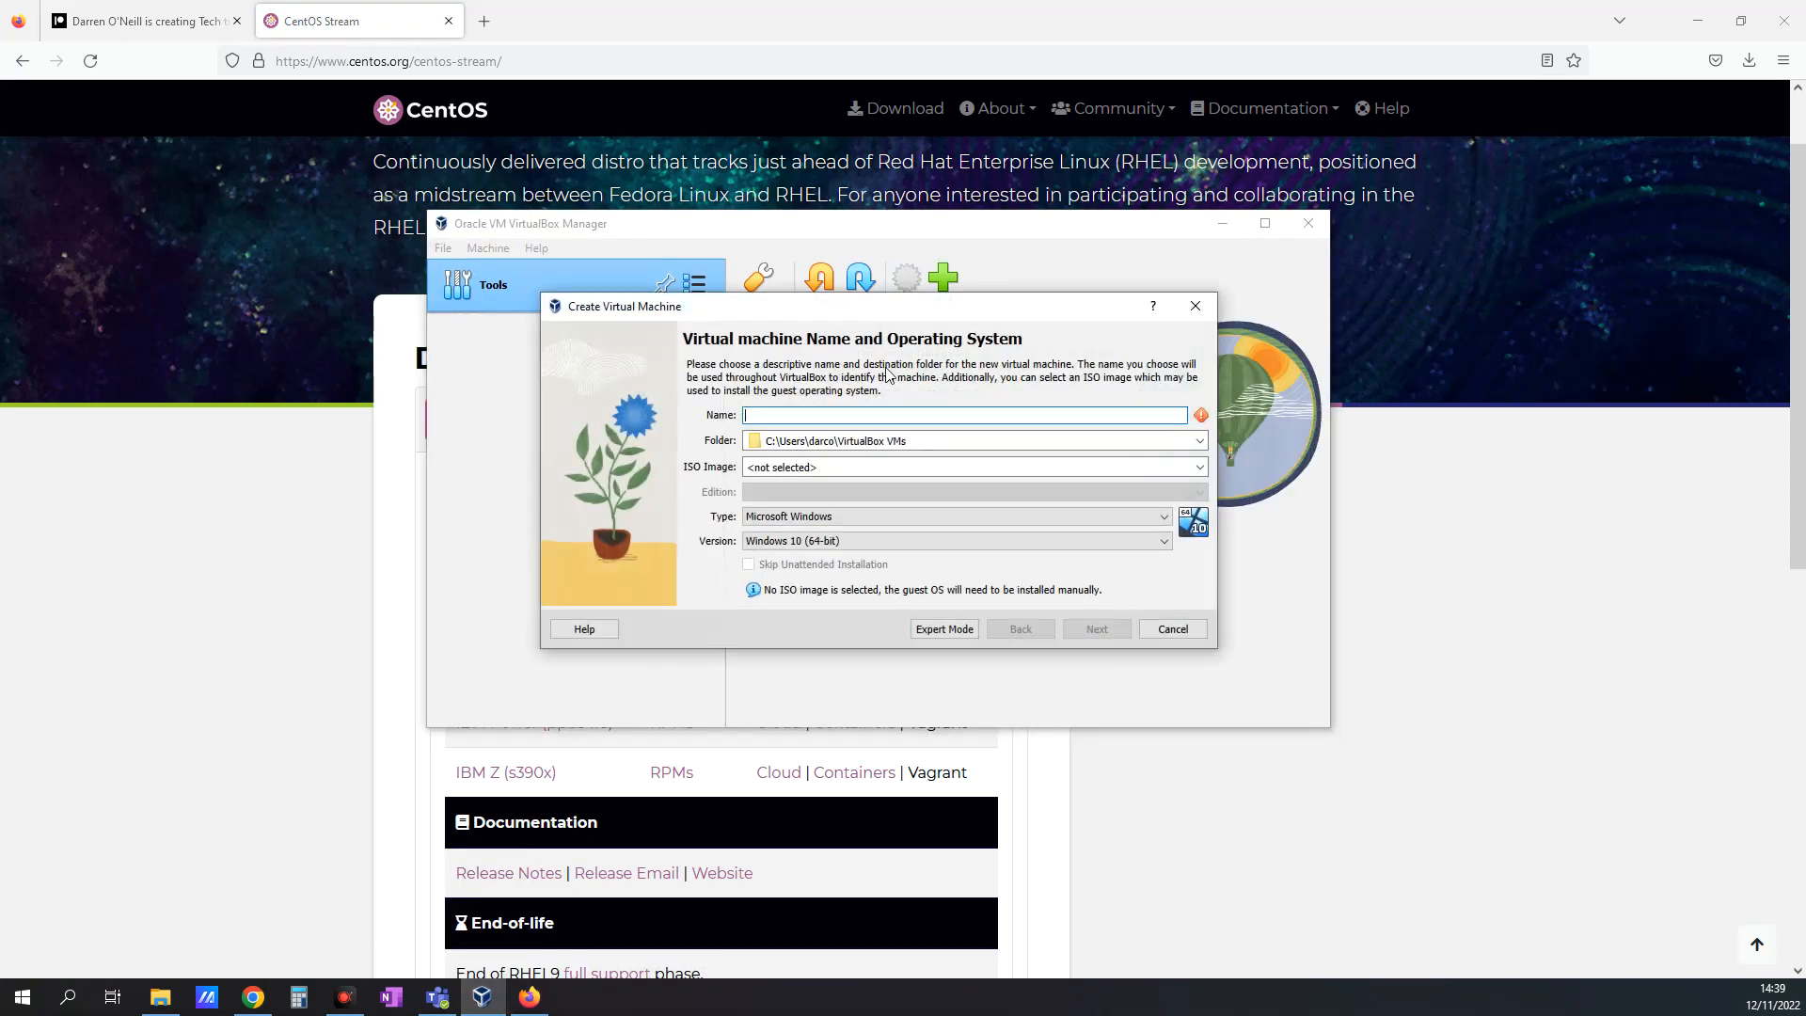
pyautogui.write('centos')
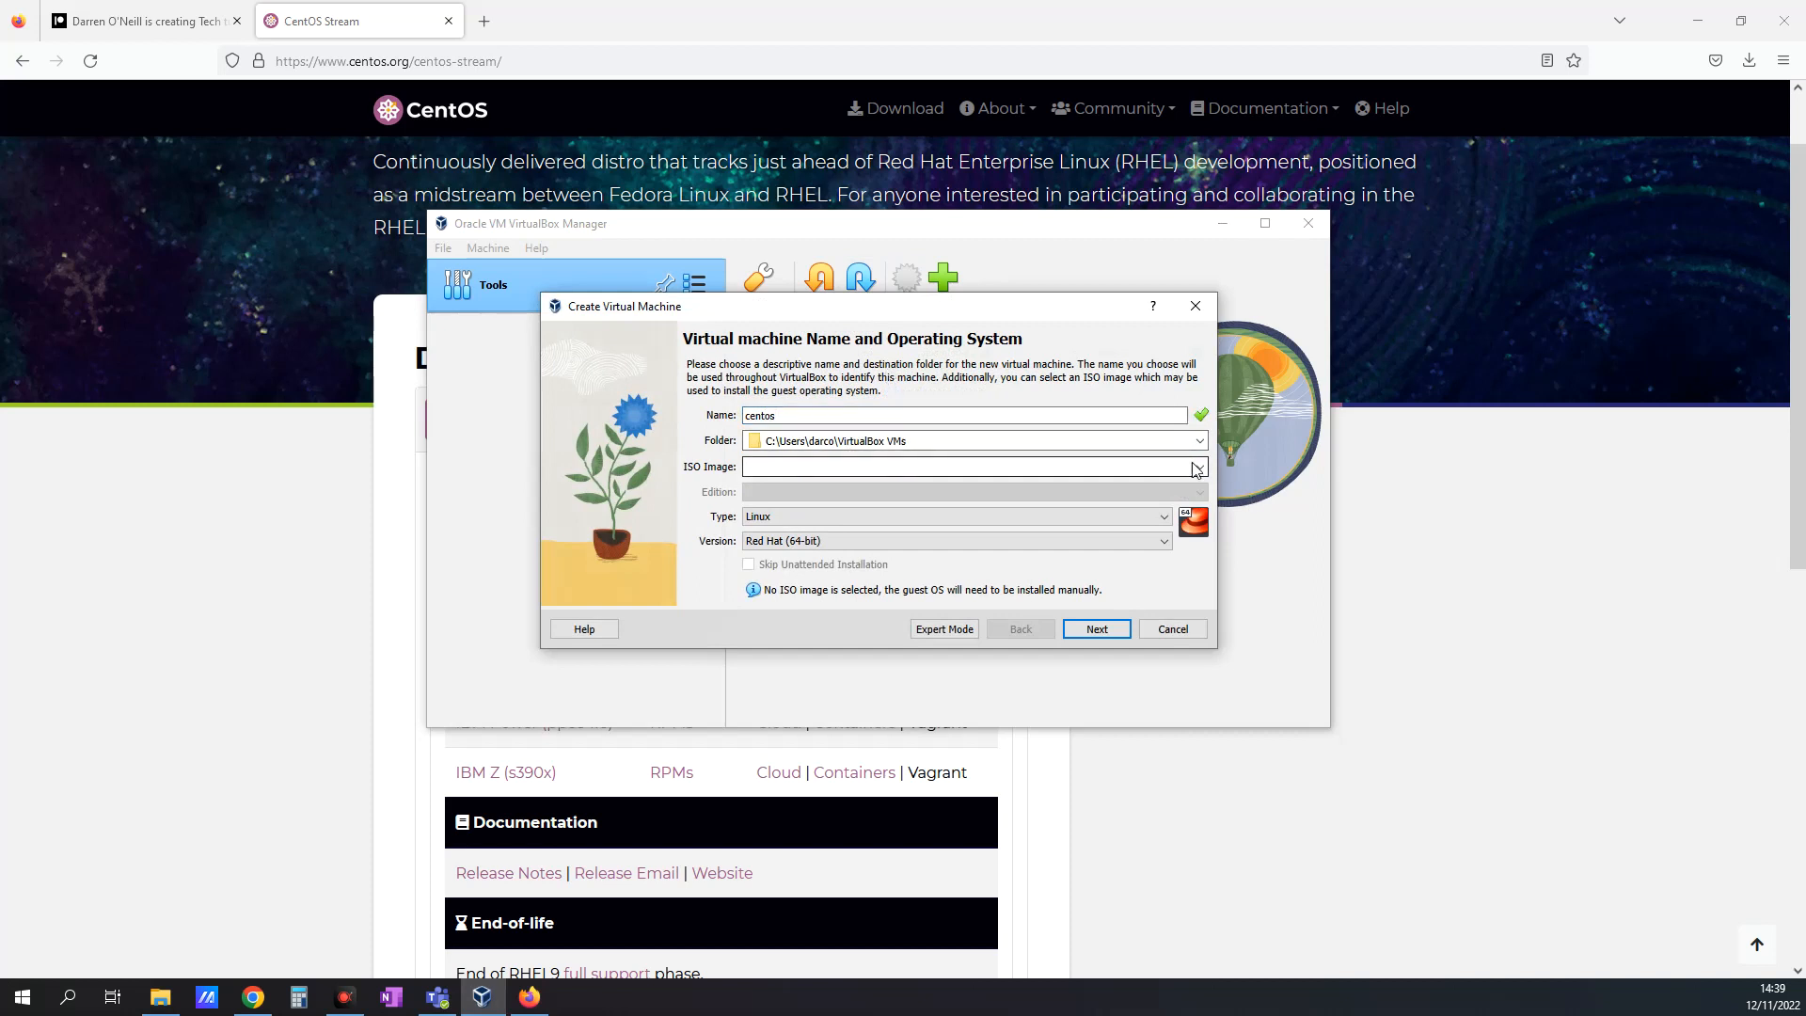
# Step: Attach the CentOS Stream 9 ISO image and skip unattended installation
pyautogui.click(1195, 466)
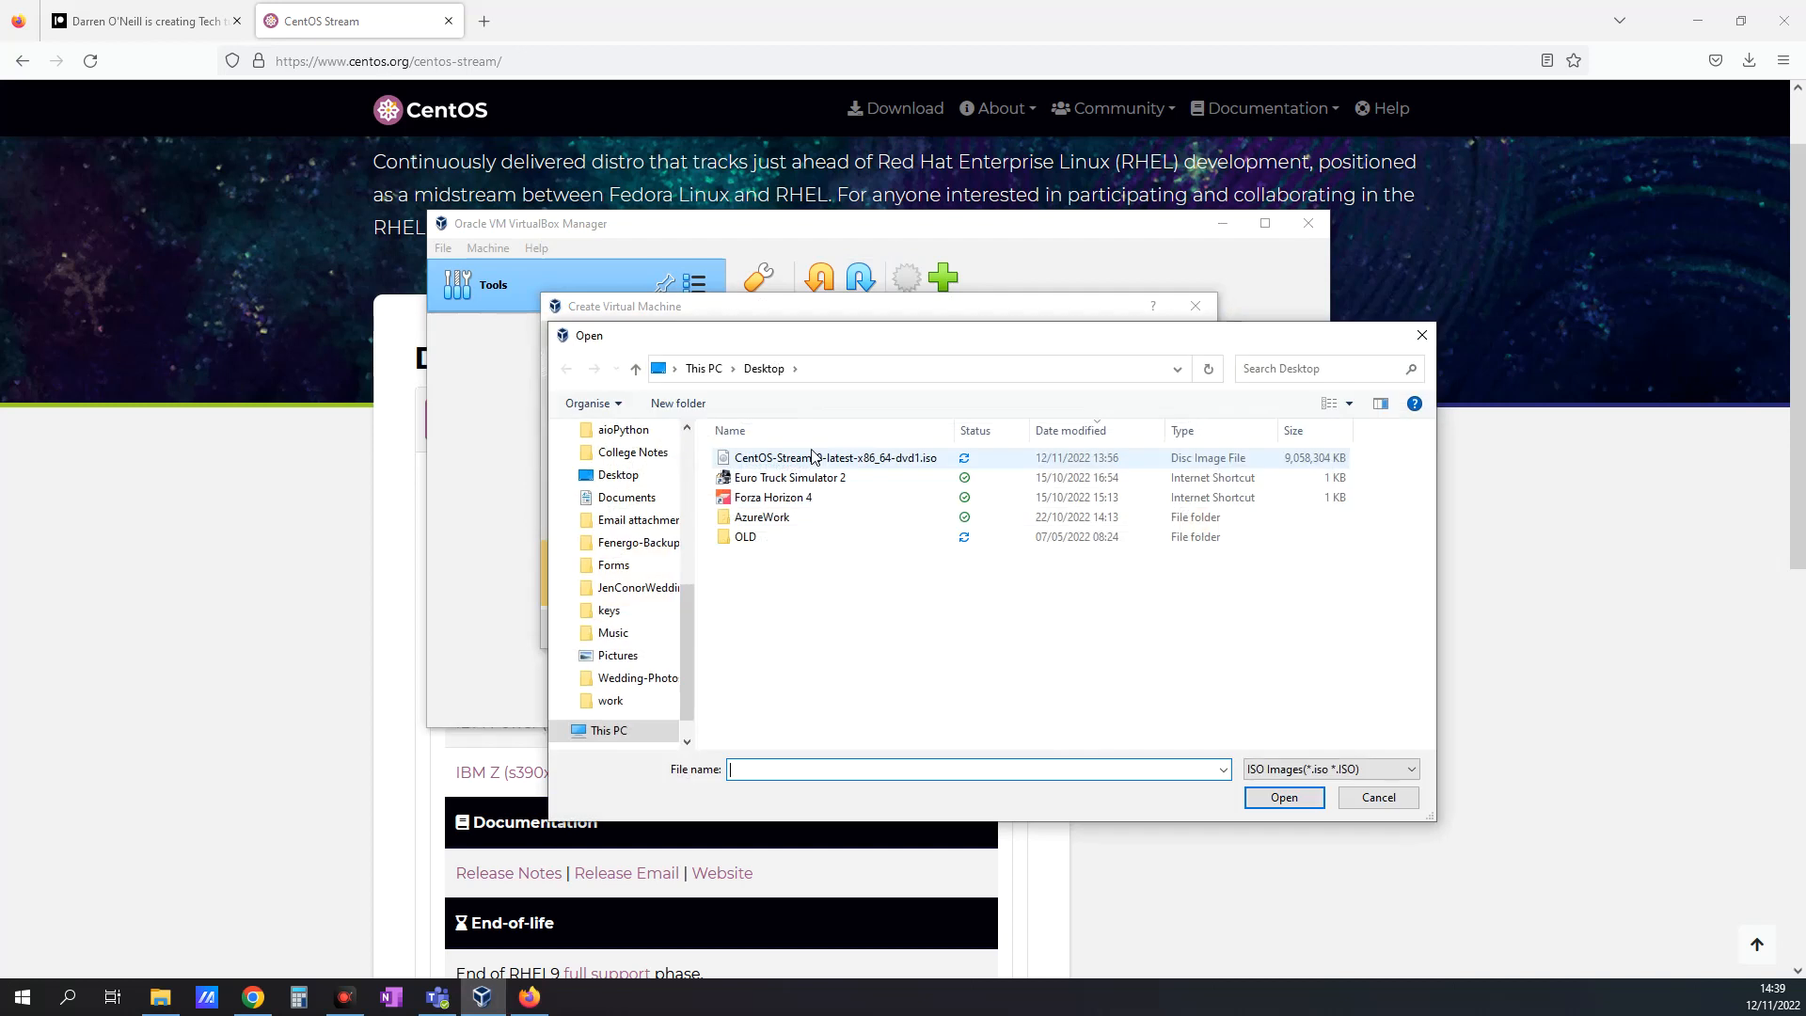
pyautogui.click(833, 457)
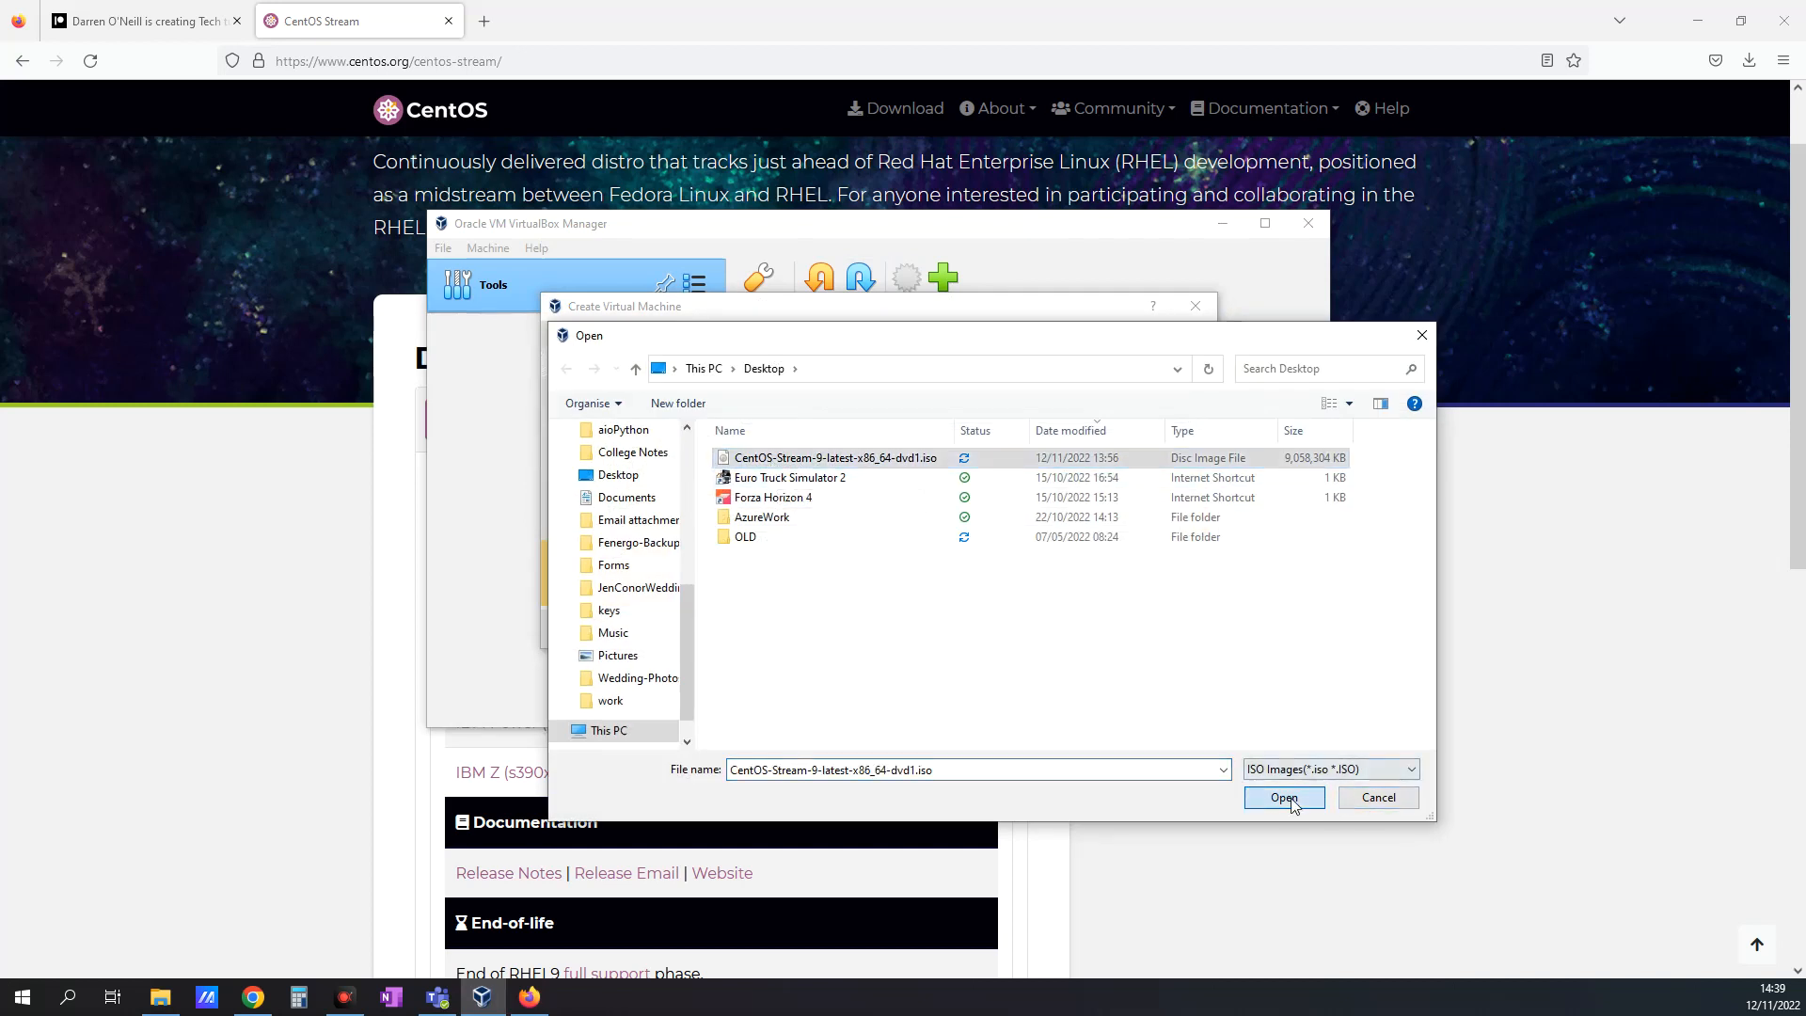
pyautogui.click(1284, 797)
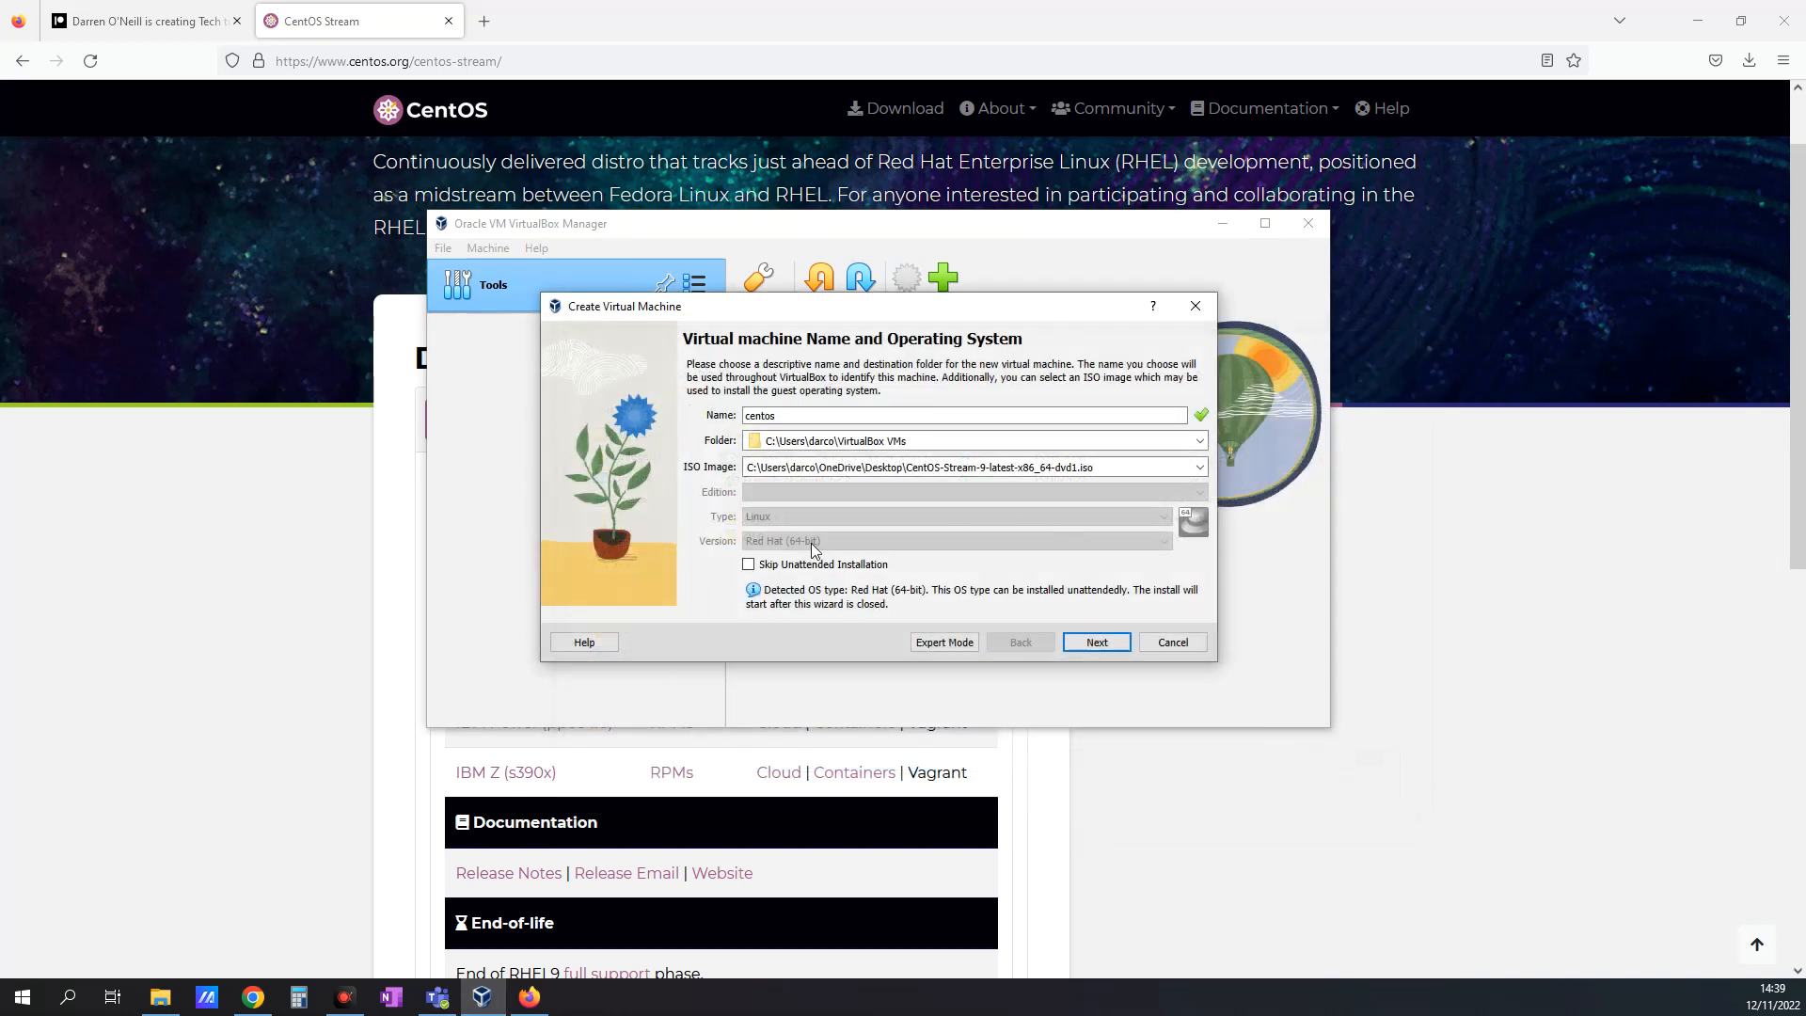
pyautogui.click(748, 564)
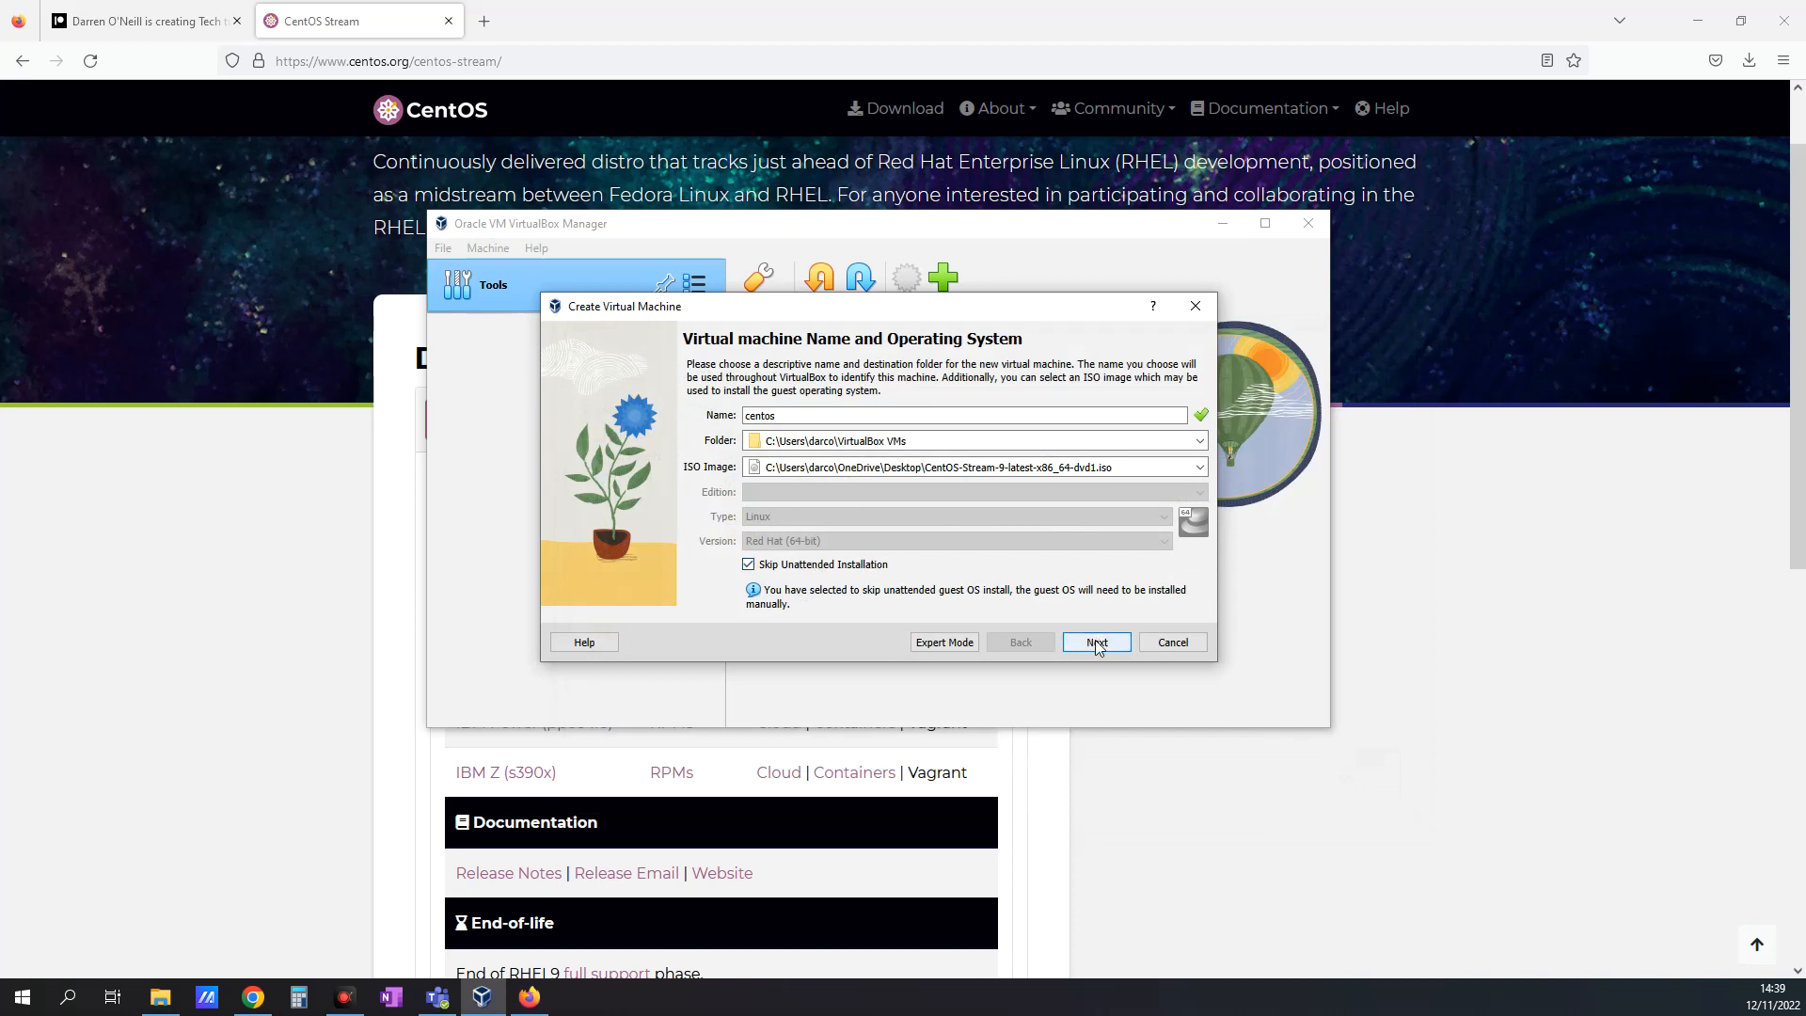
pyautogui.click(1094, 641)
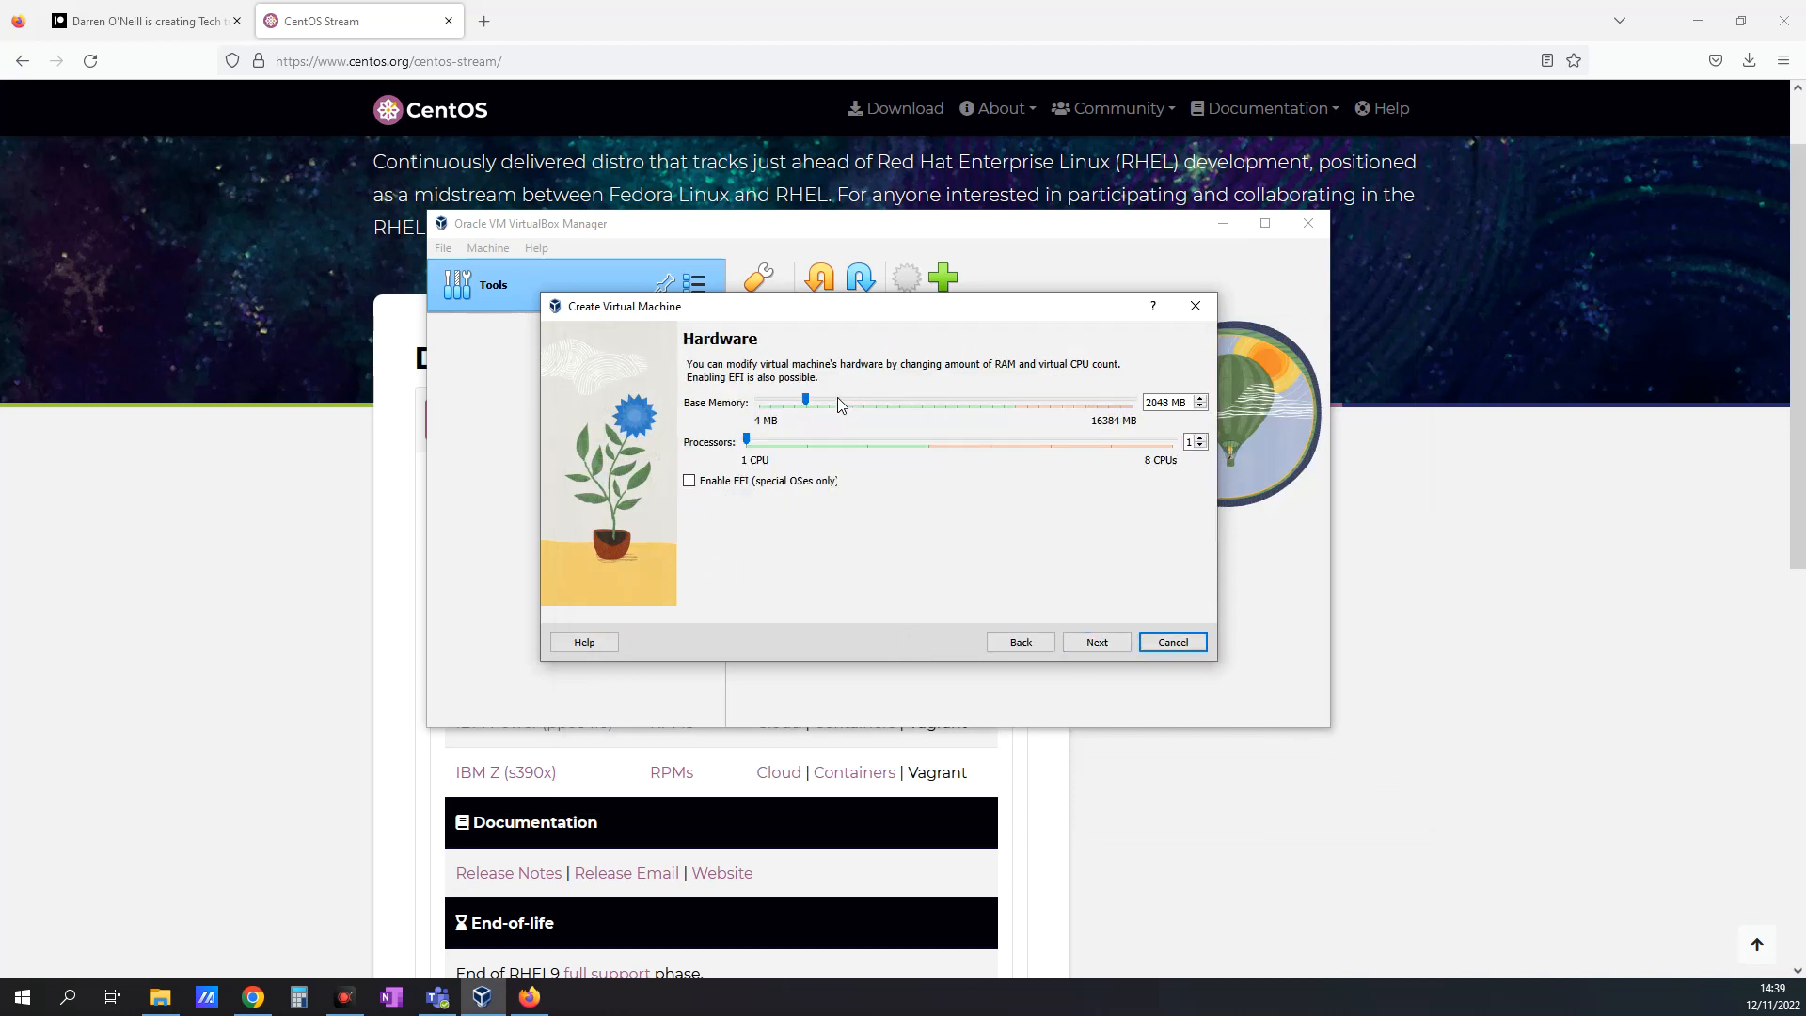
# Step: Give the VM 2 processors and a 40 GB virtual hard disk
pyautogui.moveTo(745, 442); pyautogui.dragTo(806, 441)
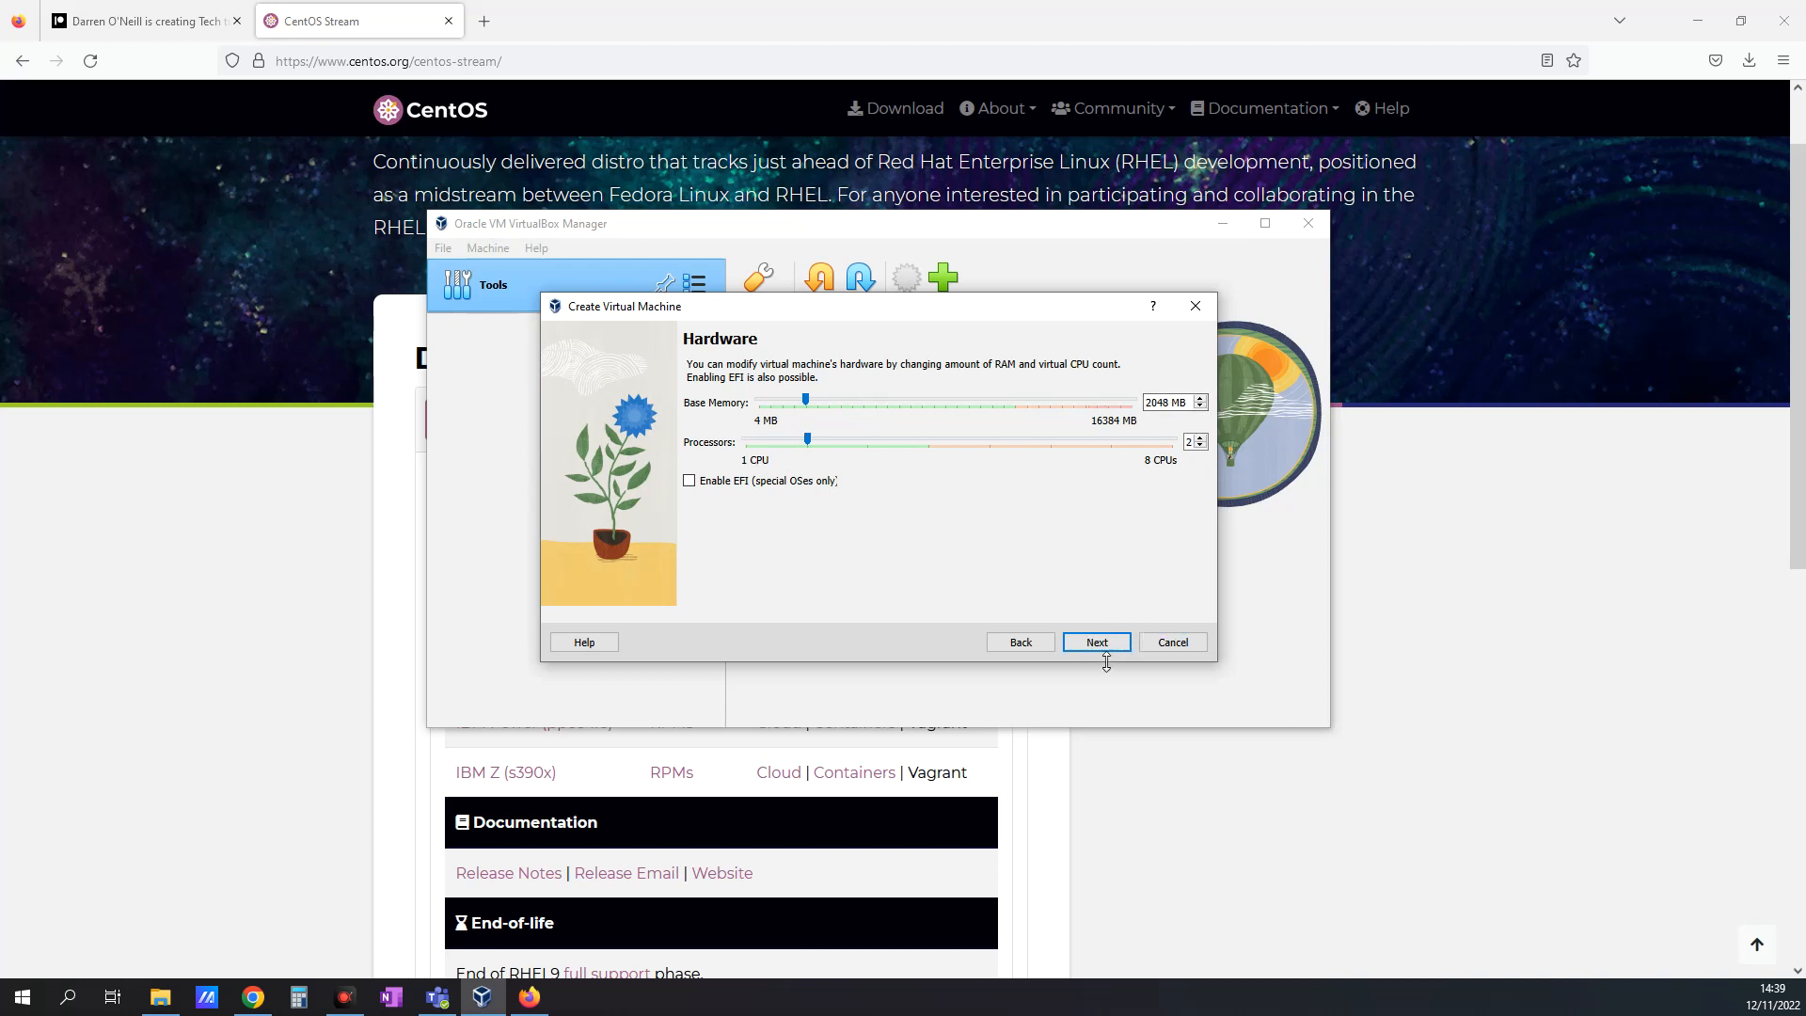
pyautogui.click(1094, 642)
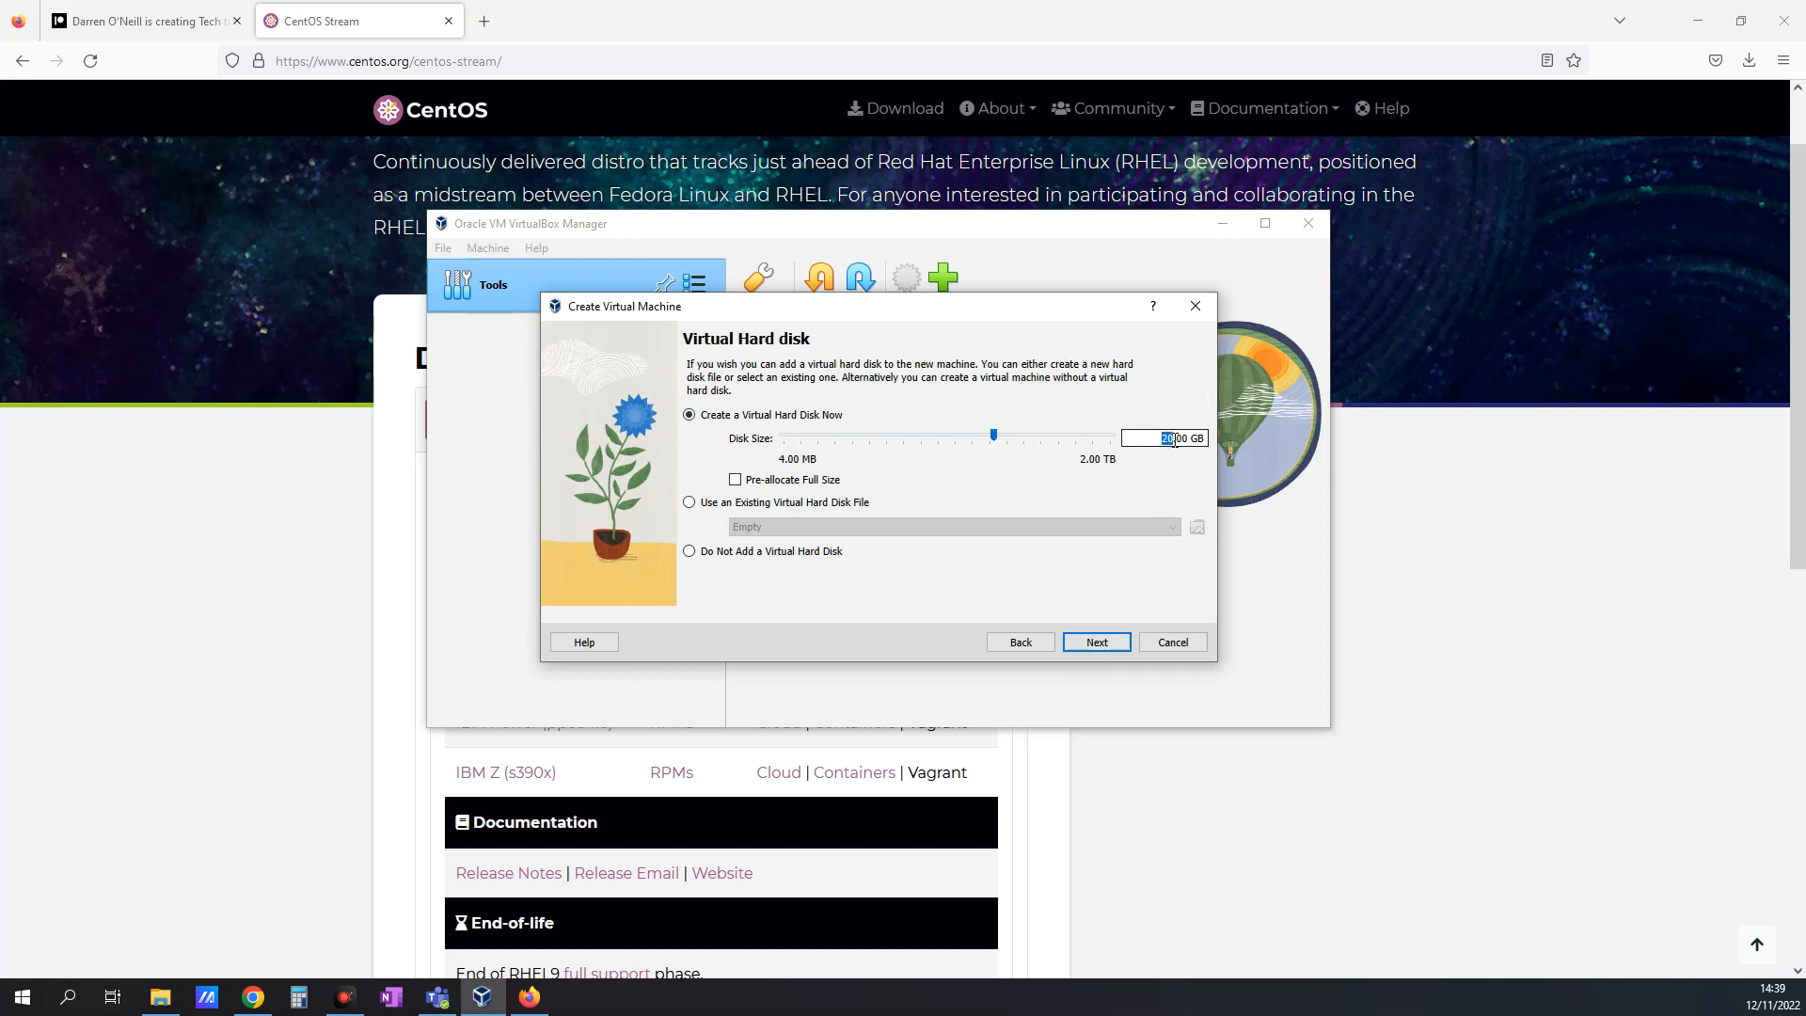
pyautogui.moveTo(994, 436); pyautogui.dragTo(1010, 435)
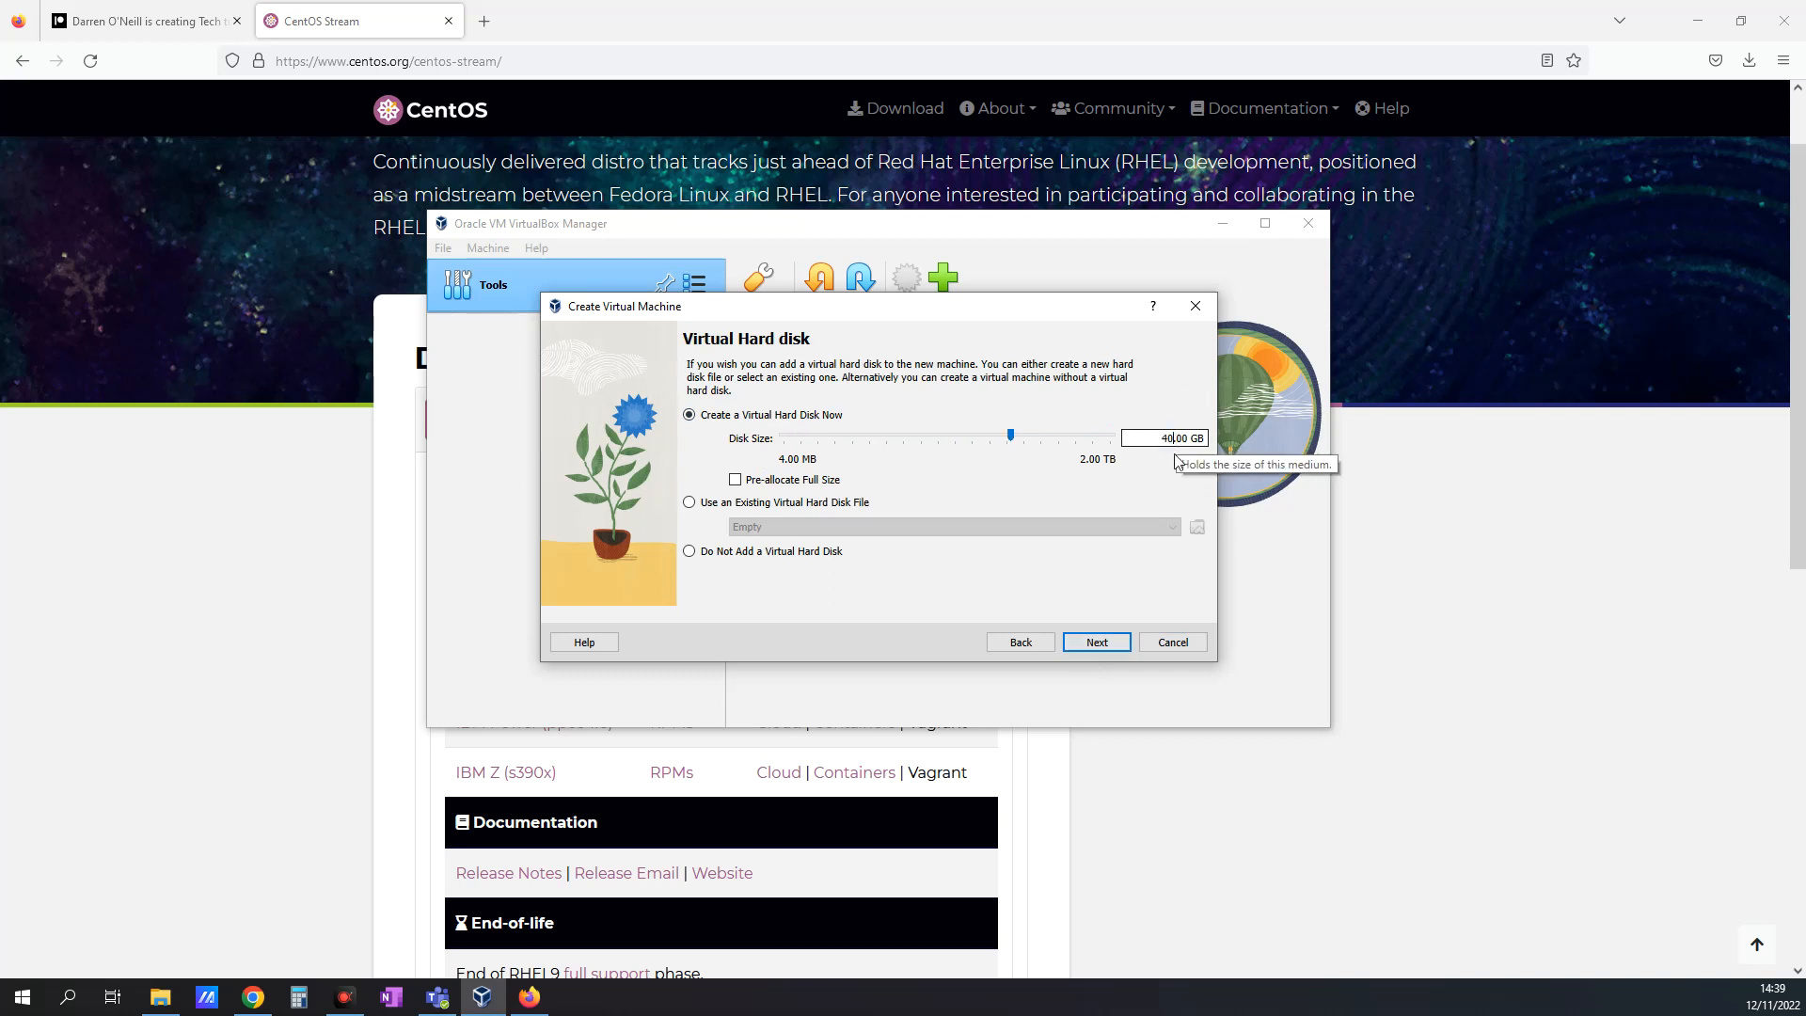
pyautogui.click(1093, 642)
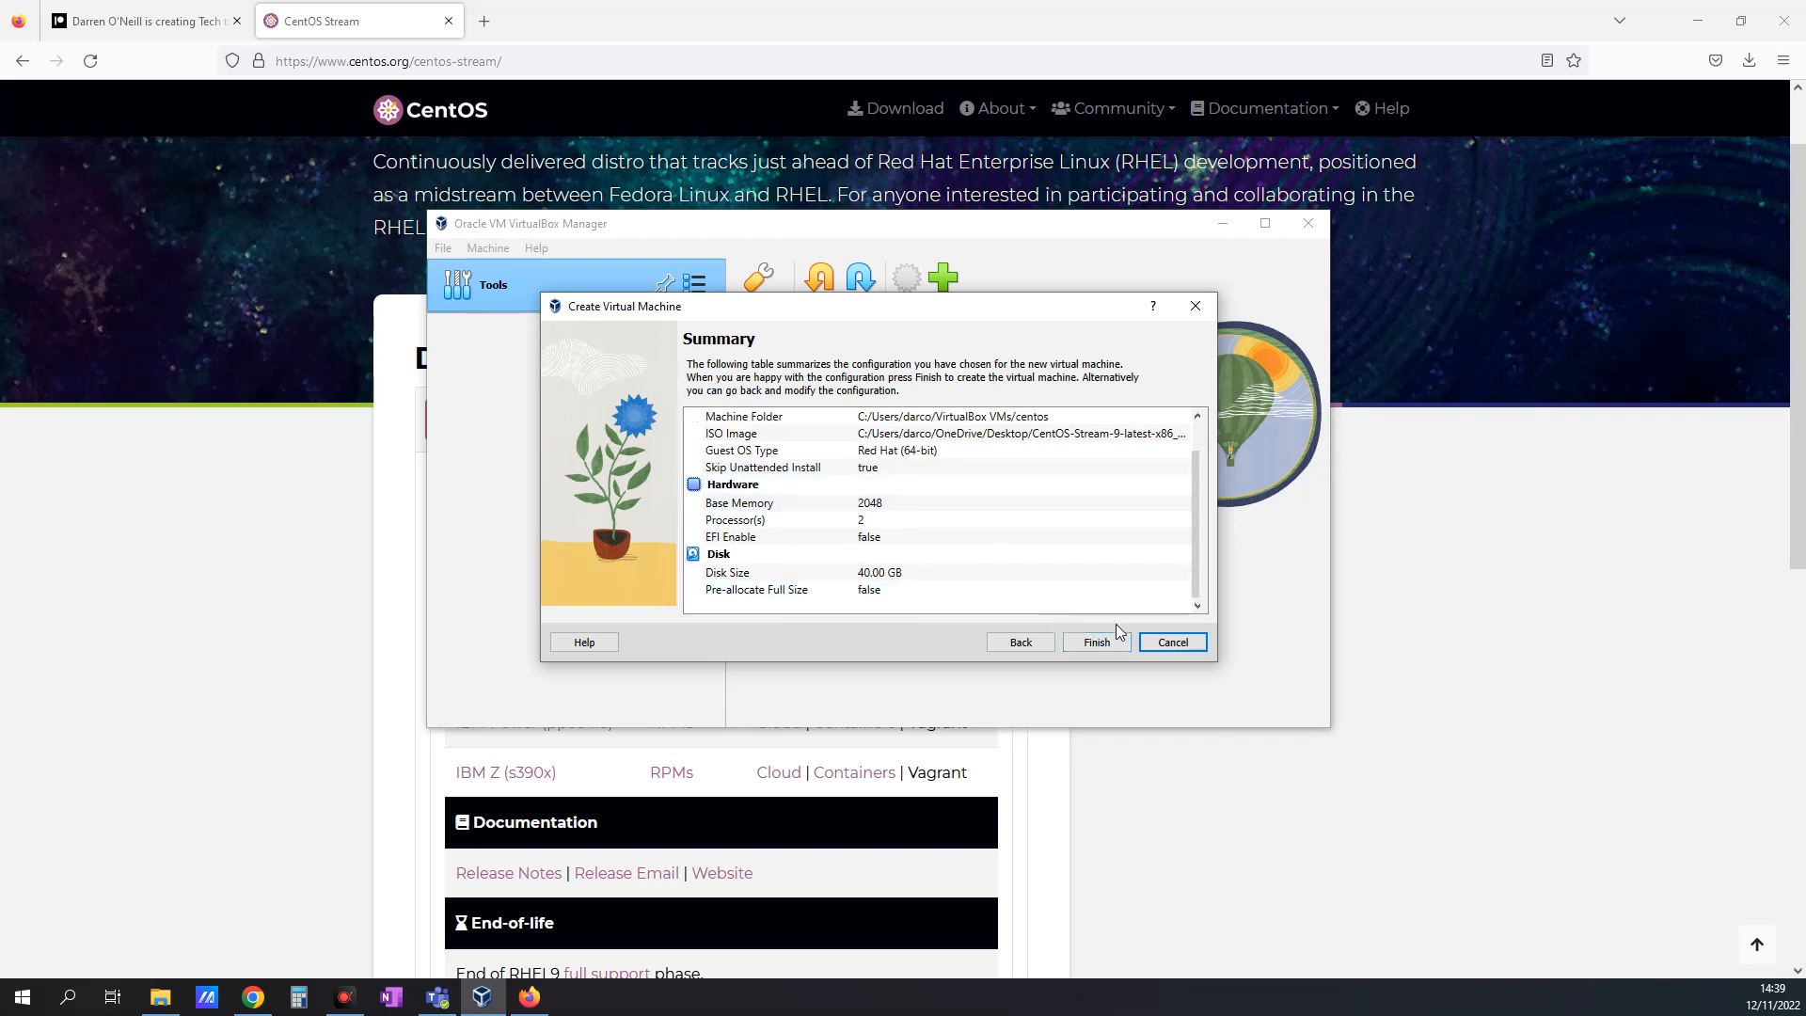
# Step: Finish creating the centos VM and start it
pyautogui.click(1093, 642)
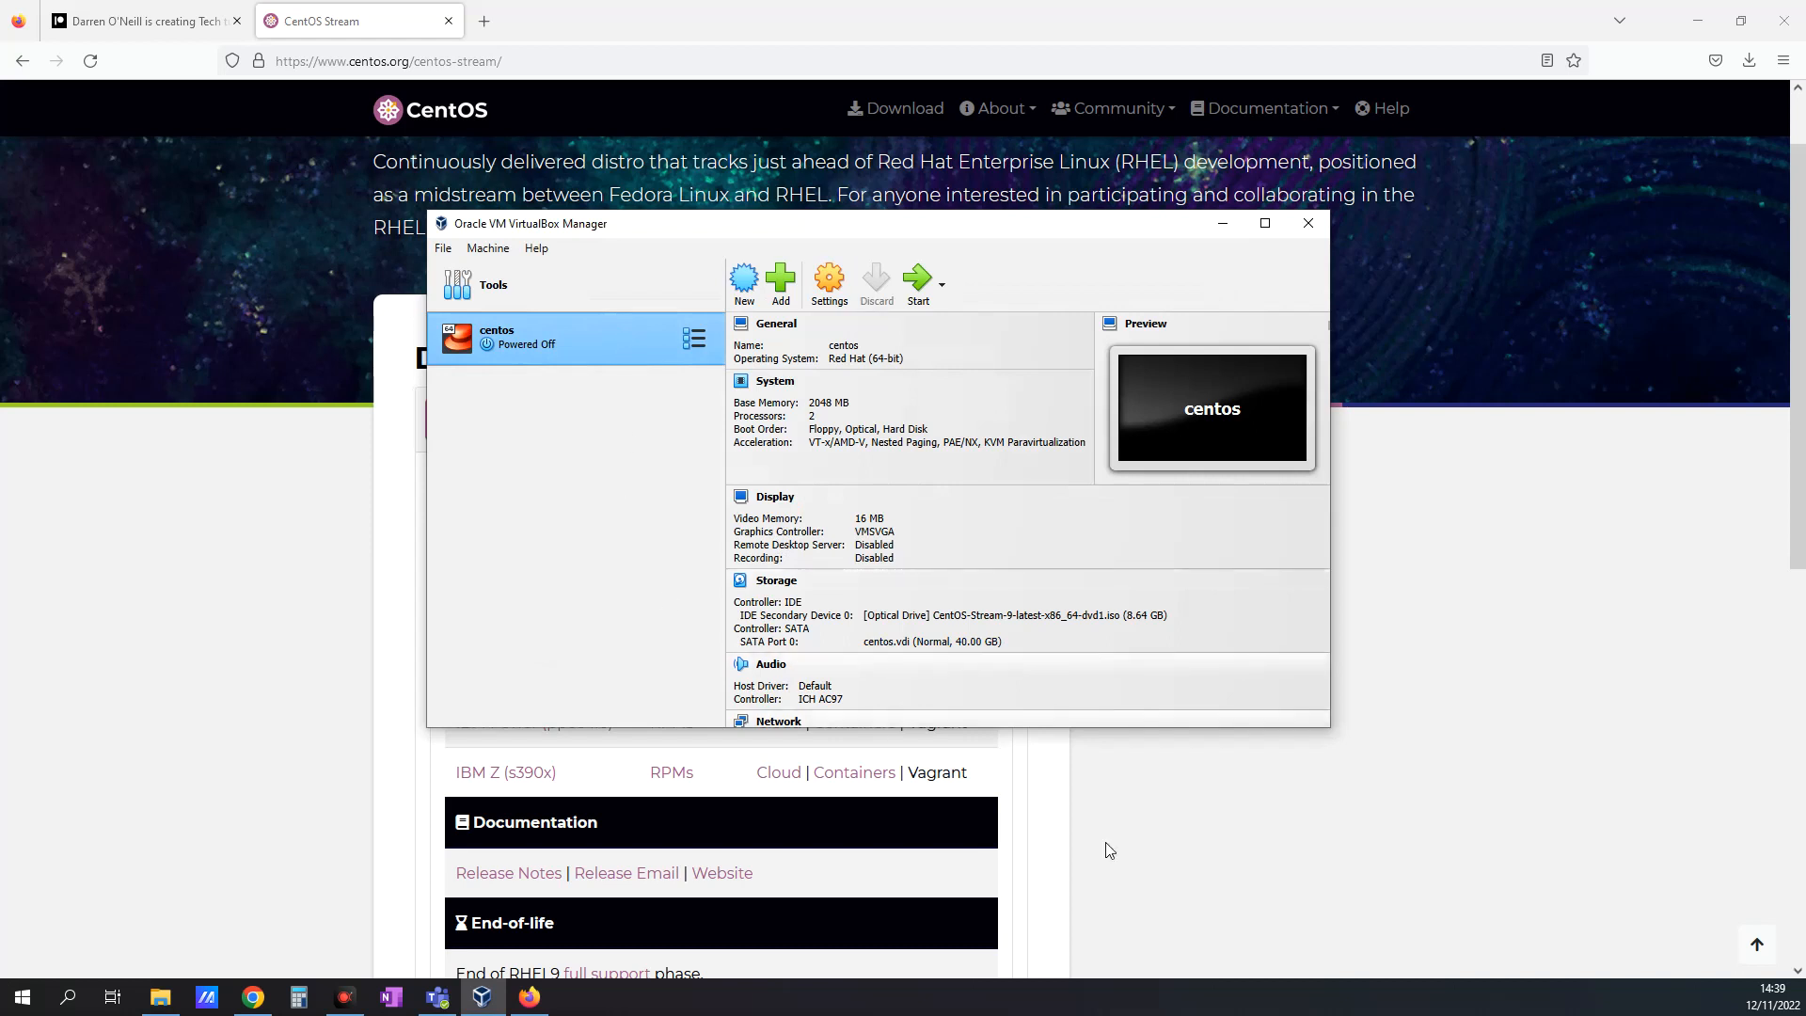
pyautogui.moveTo(1389, 931)
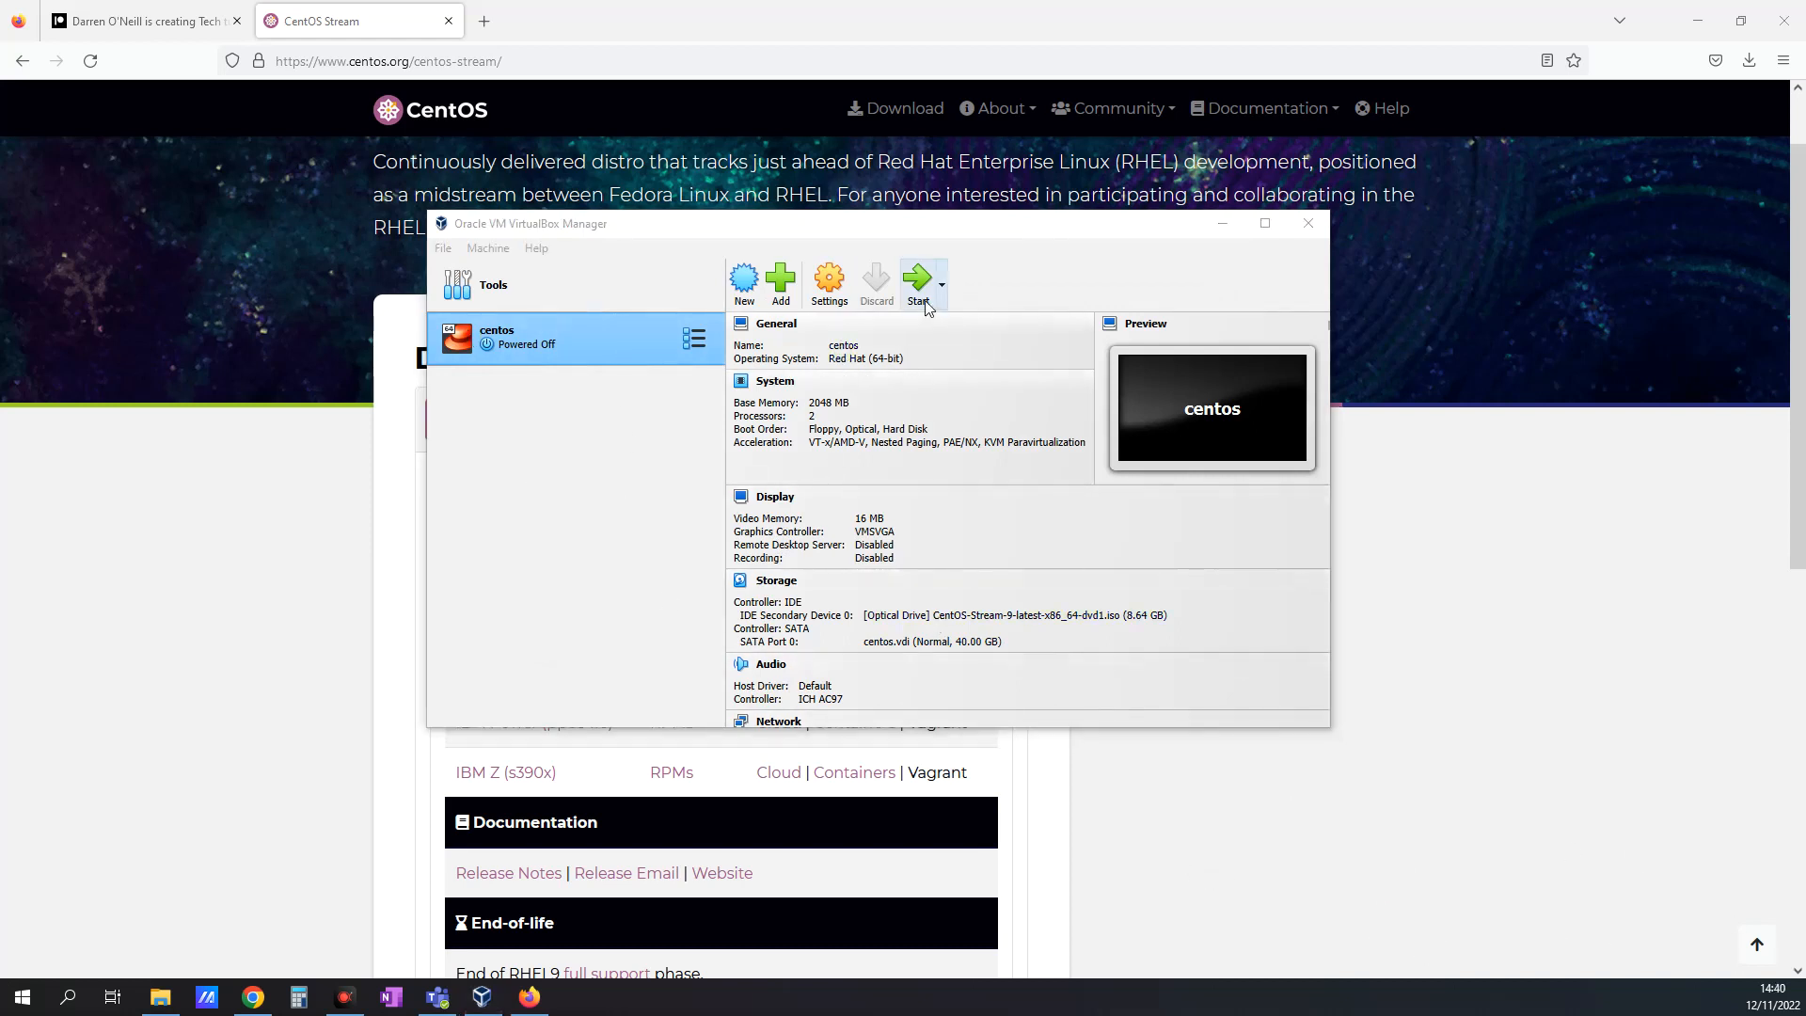
pyautogui.click(918, 282)
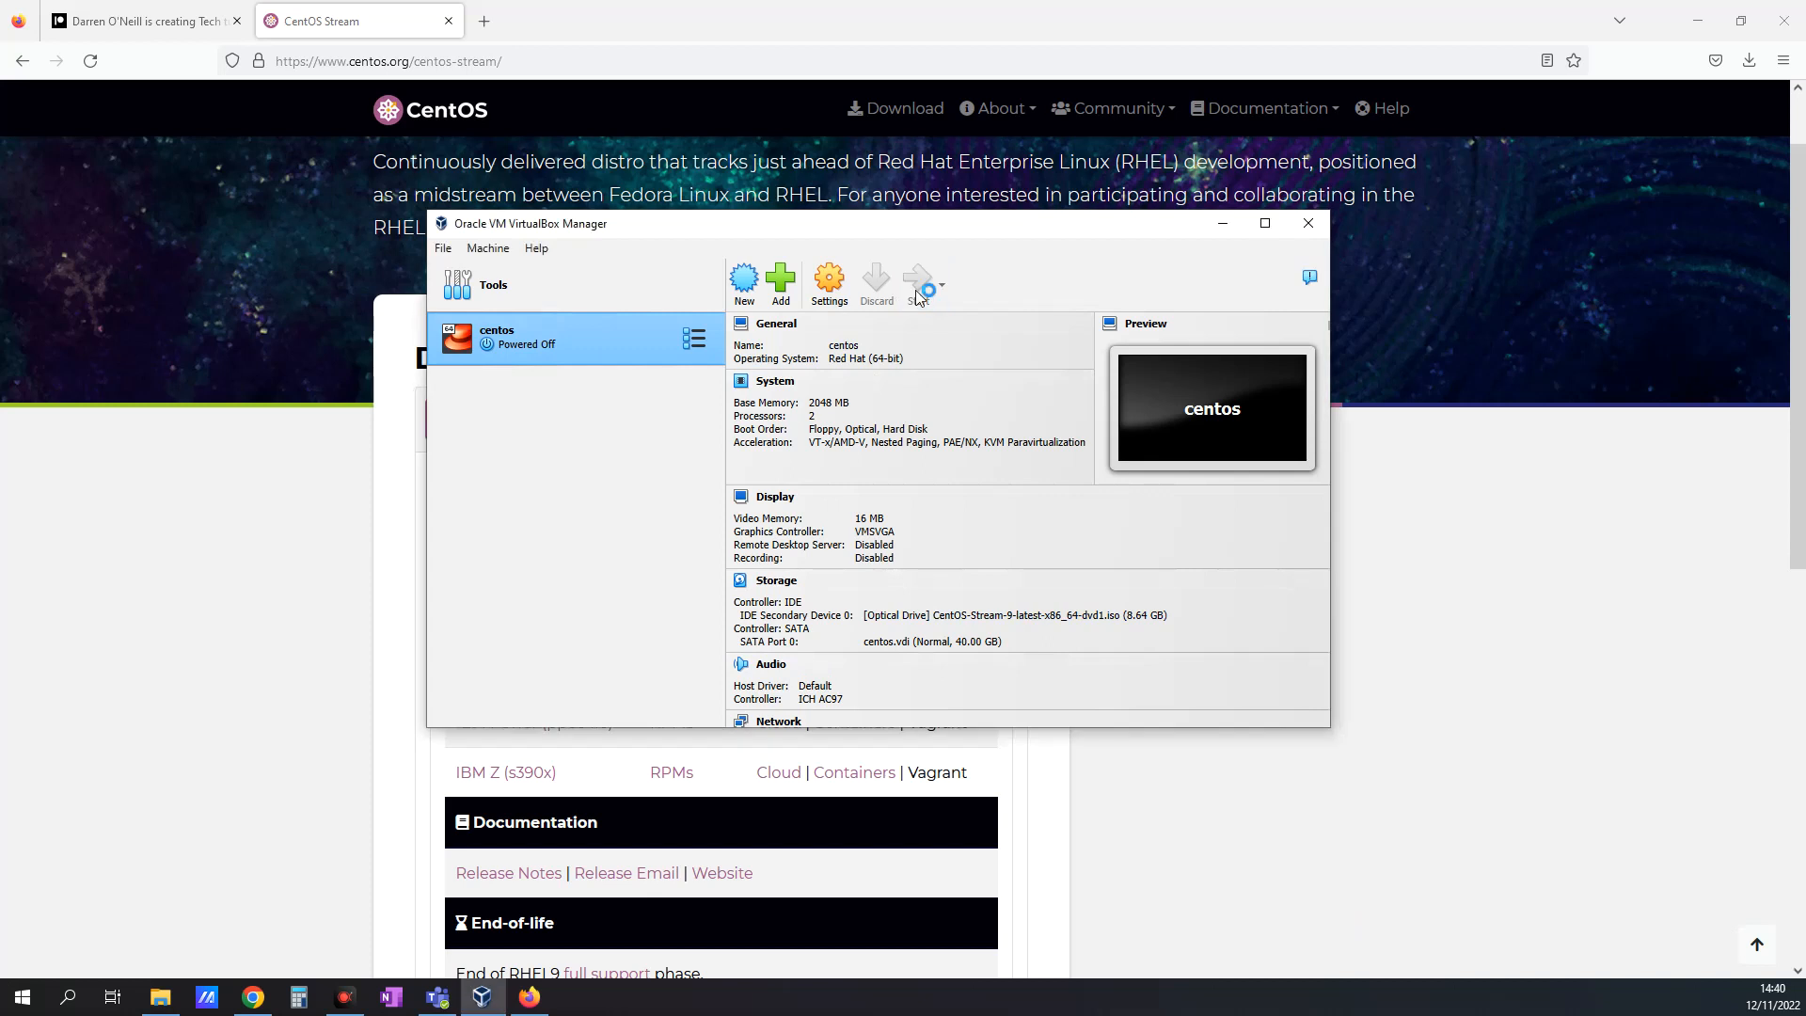
pyautogui.click(918, 284)
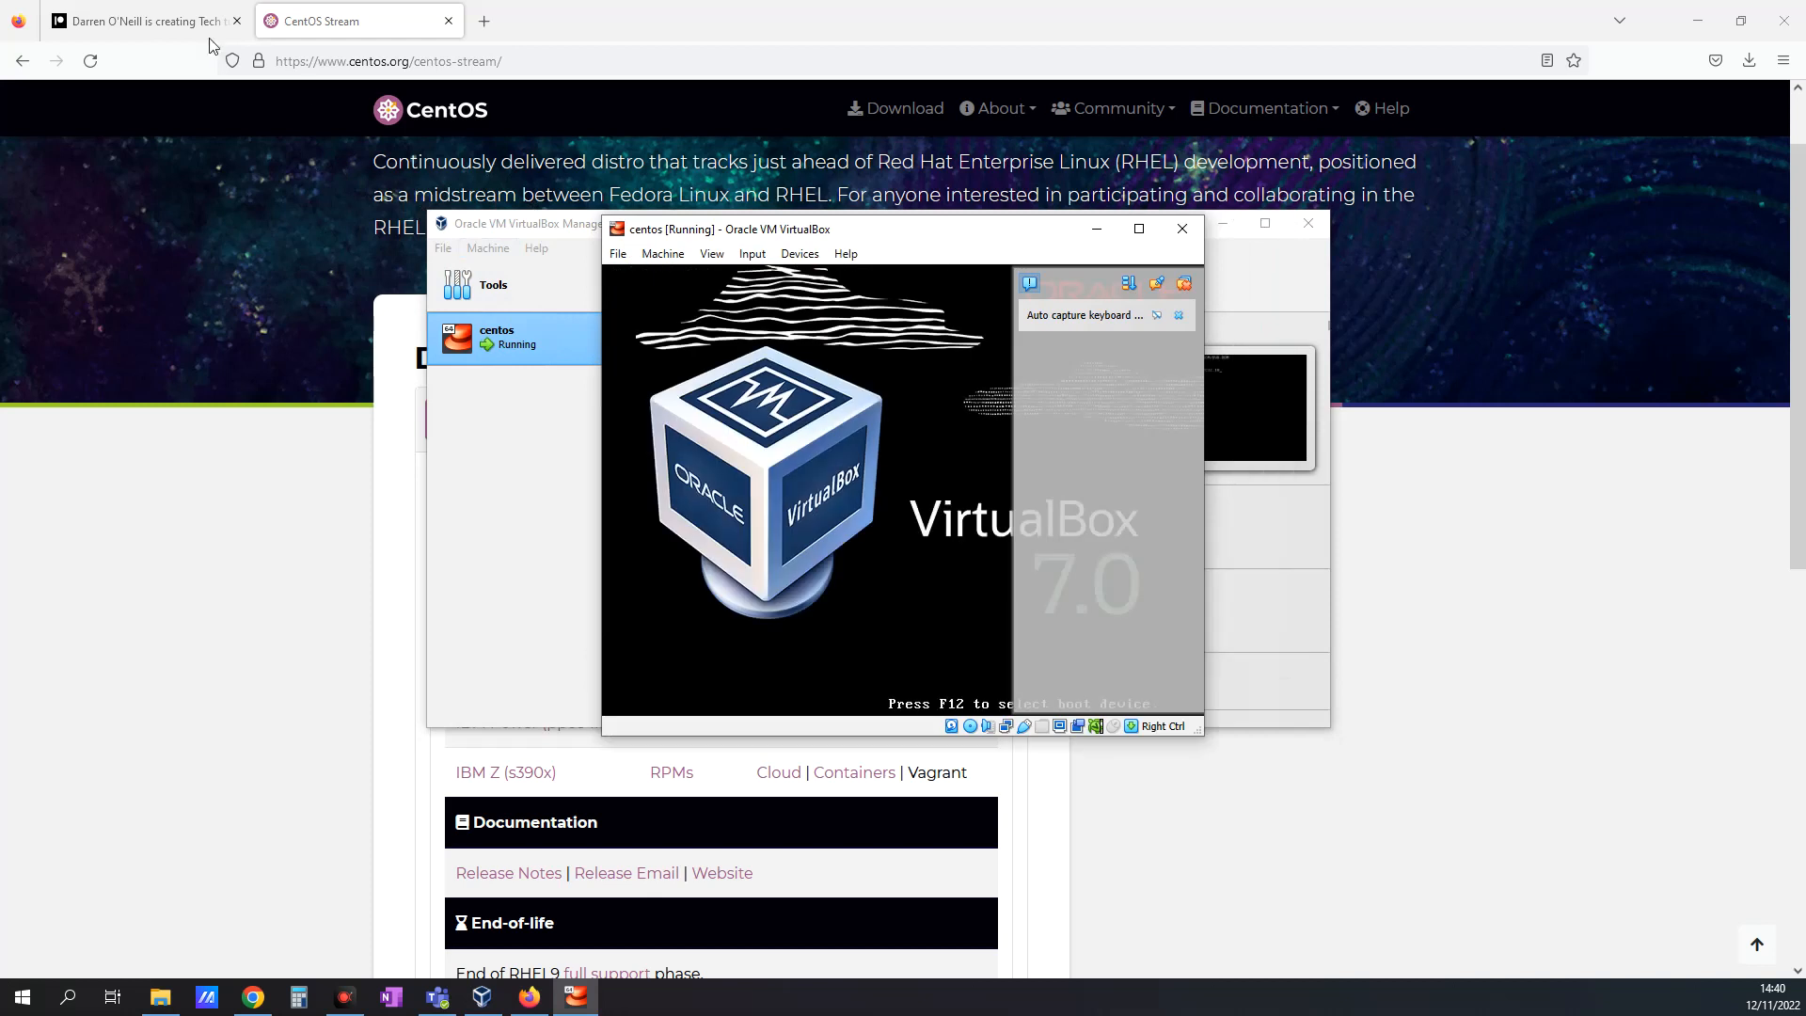
pyautogui.click(144, 21)
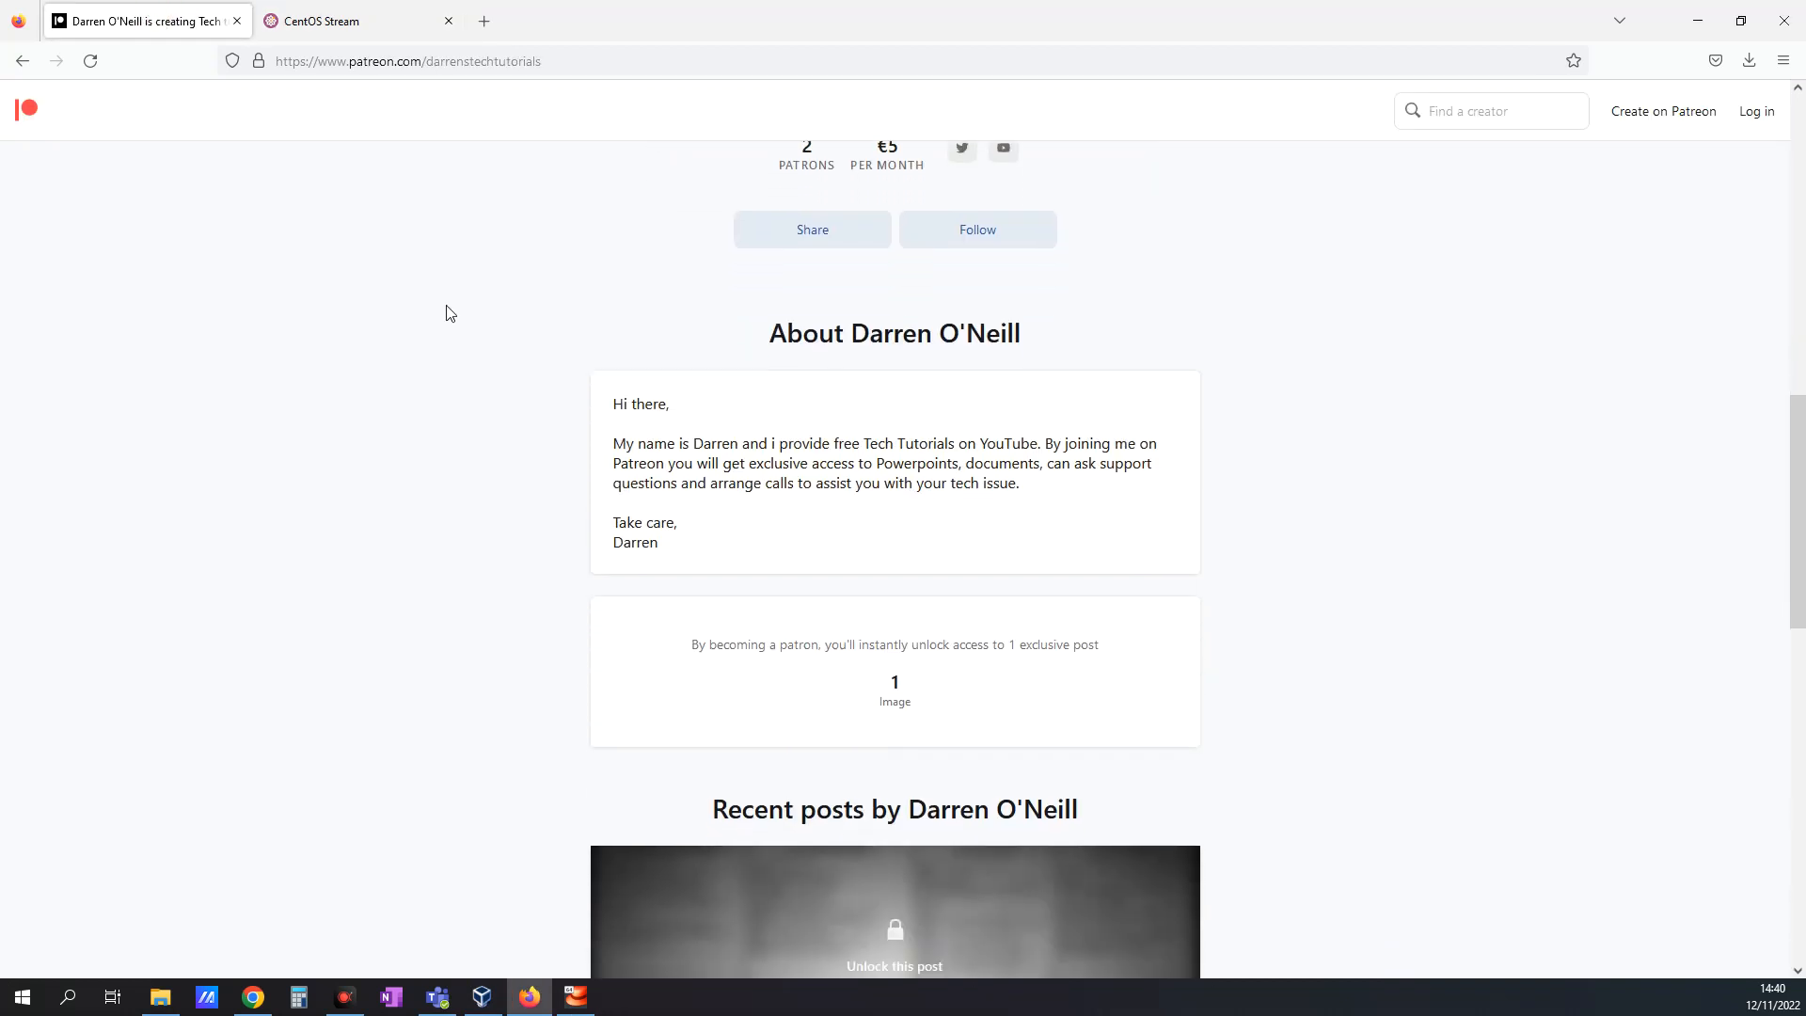
pyautogui.scroll(-3)
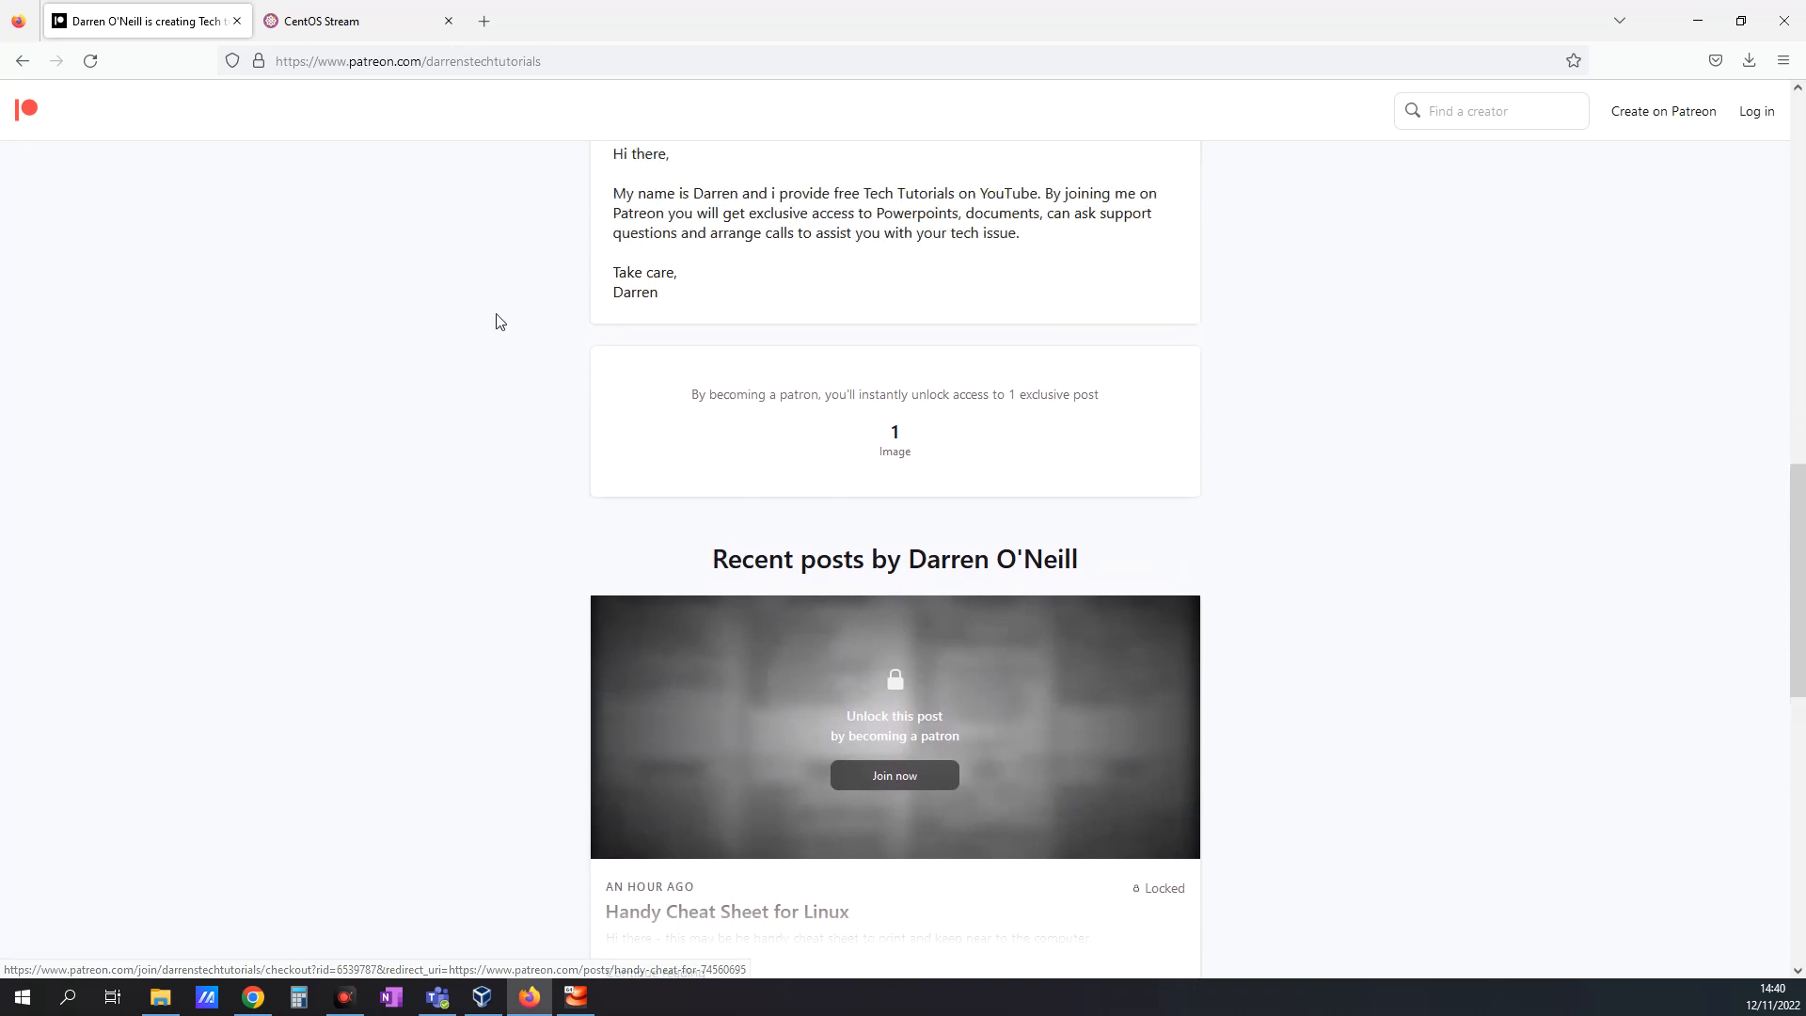
pyautogui.click(358, 20)
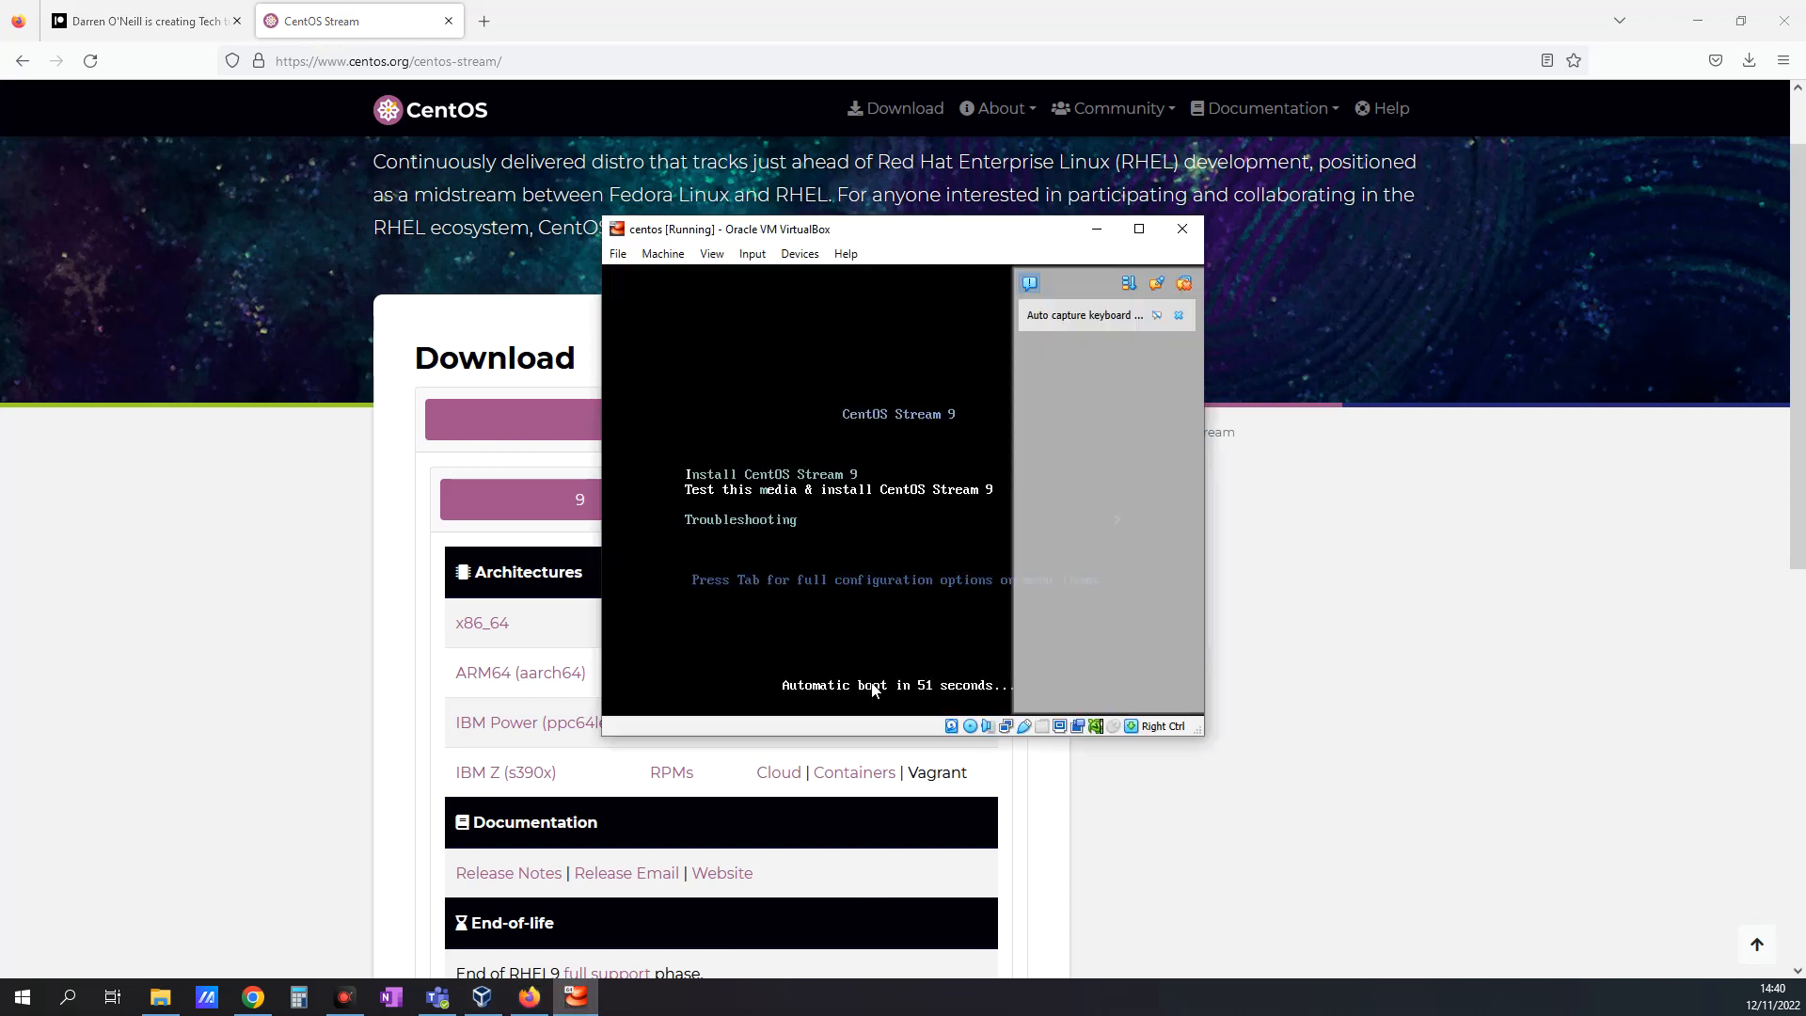
pyautogui.moveTo(812, 384)
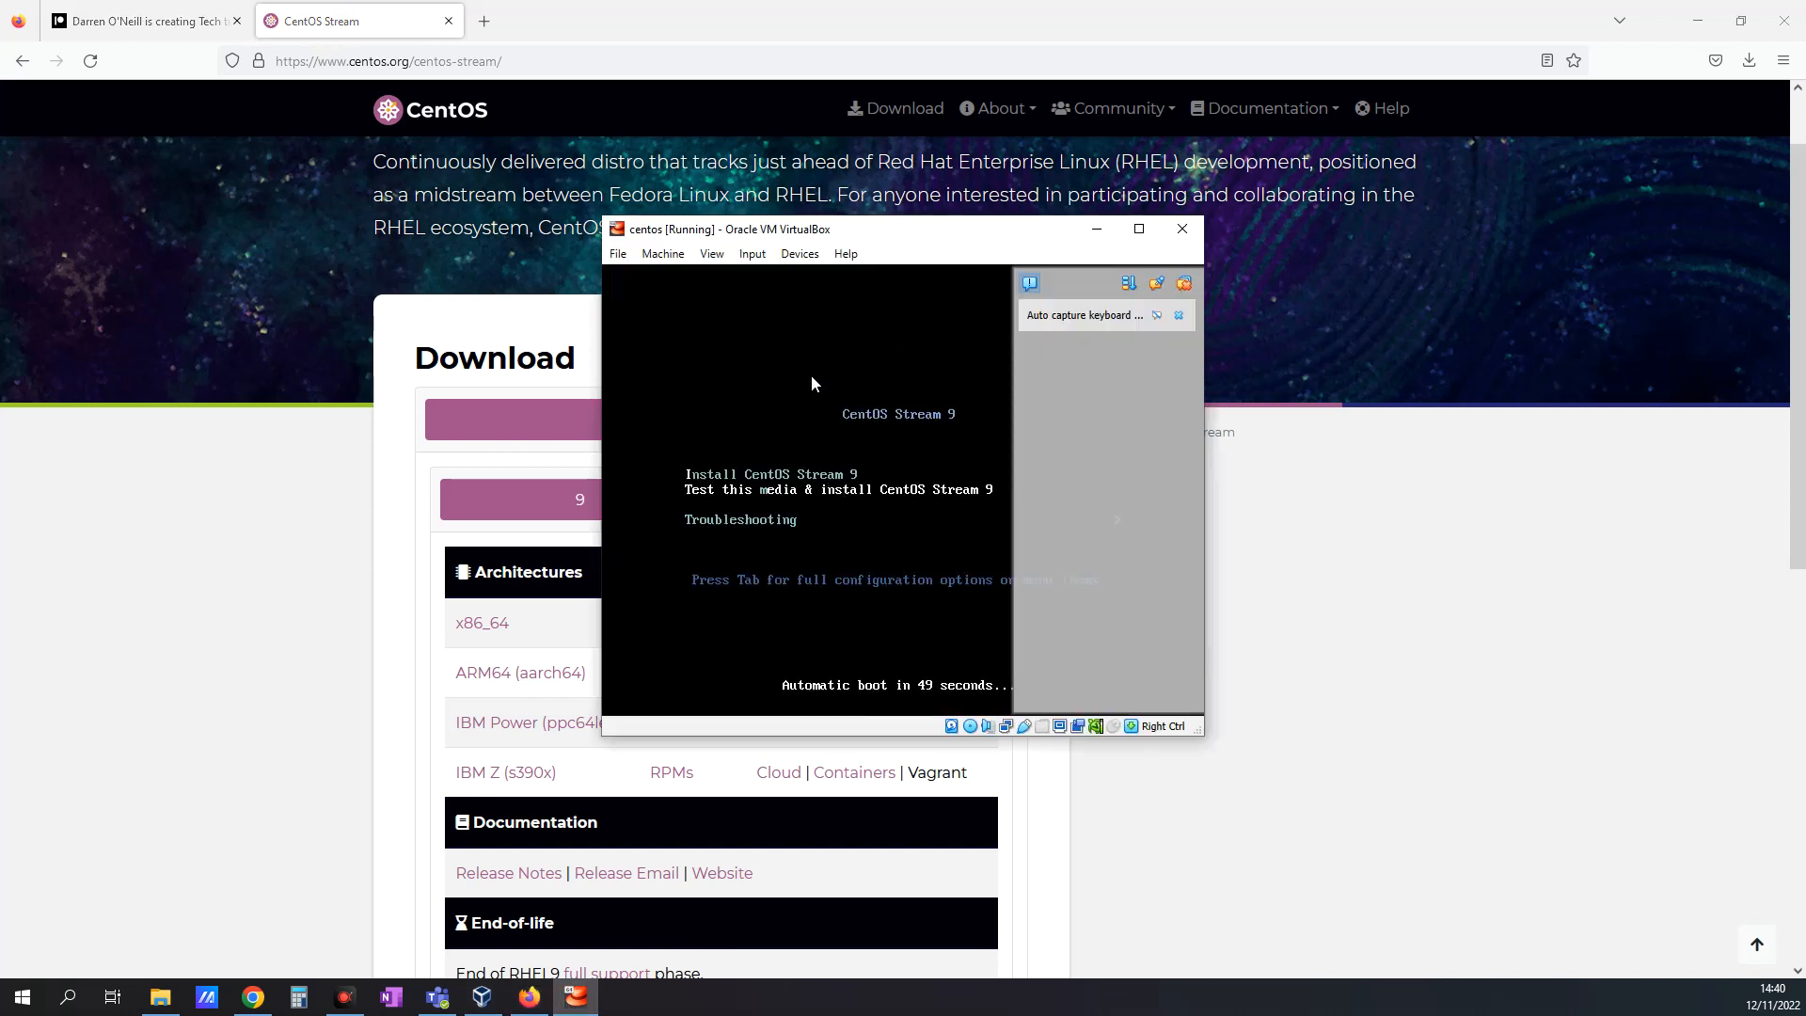
pyautogui.click(811, 384)
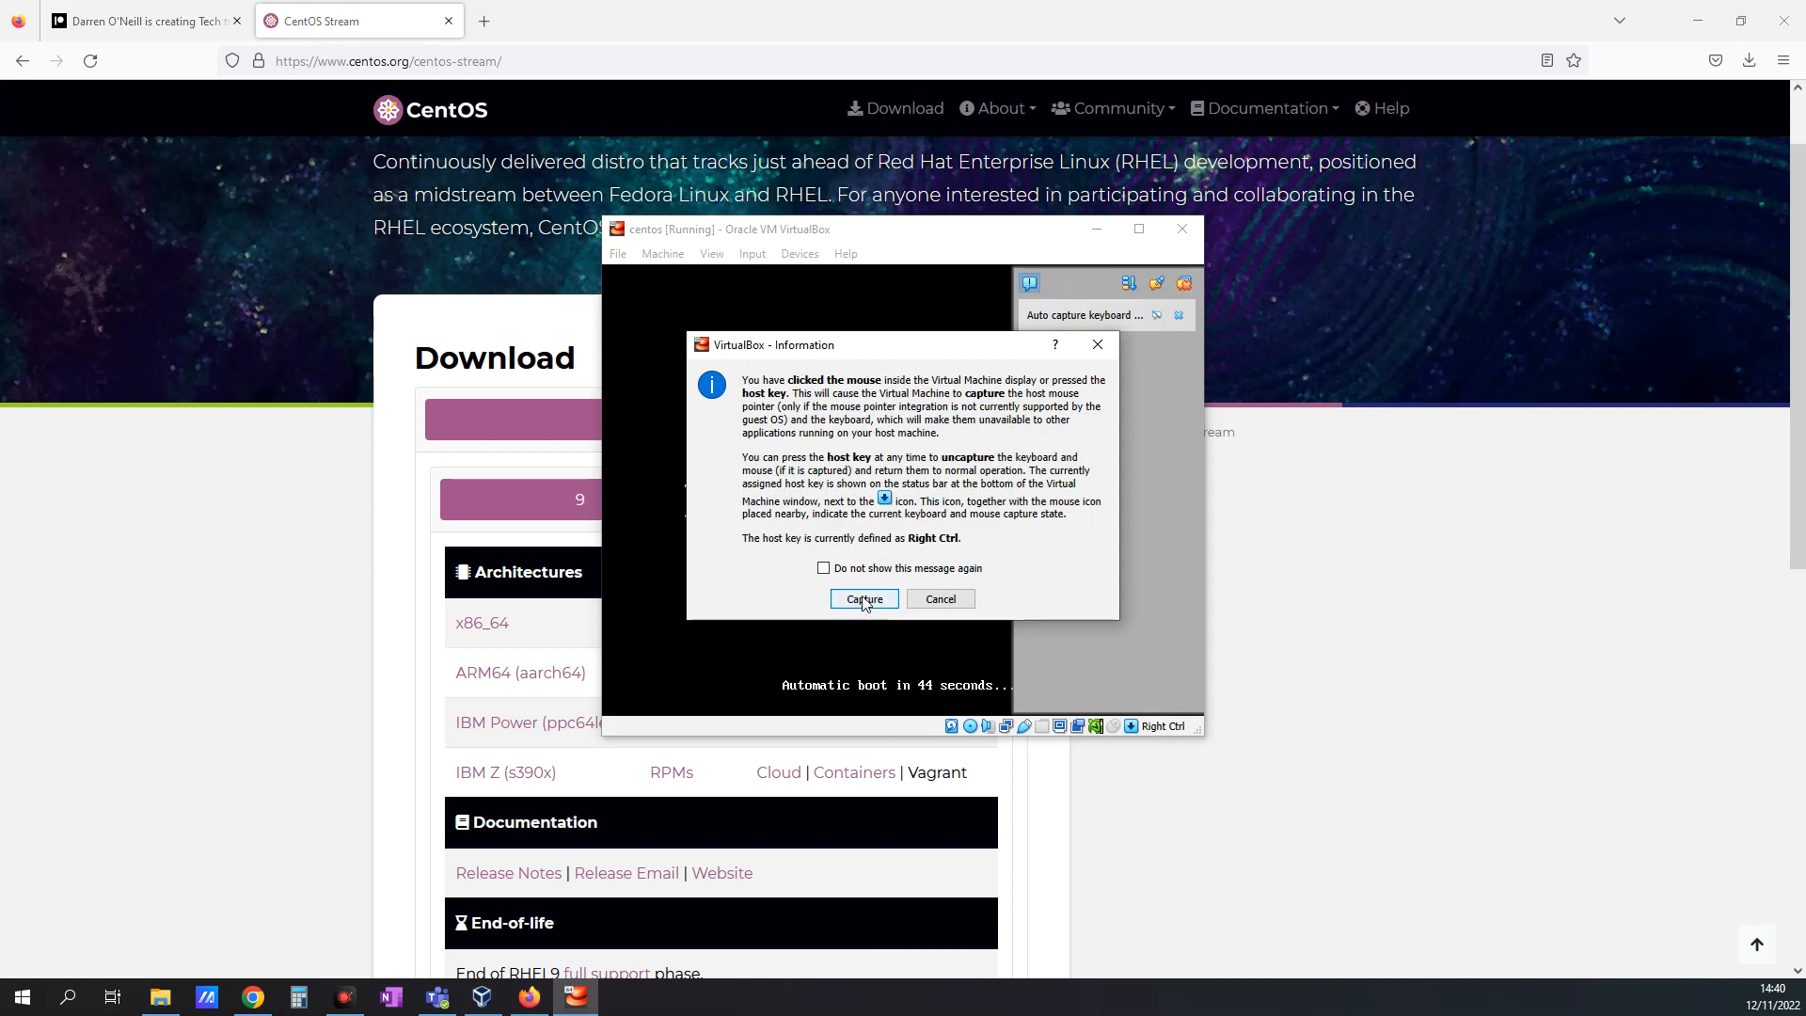
# Step: Let the VM capture keyboard and mouse so the CentOS installer welcome screen loads
pyautogui.click(863, 599)
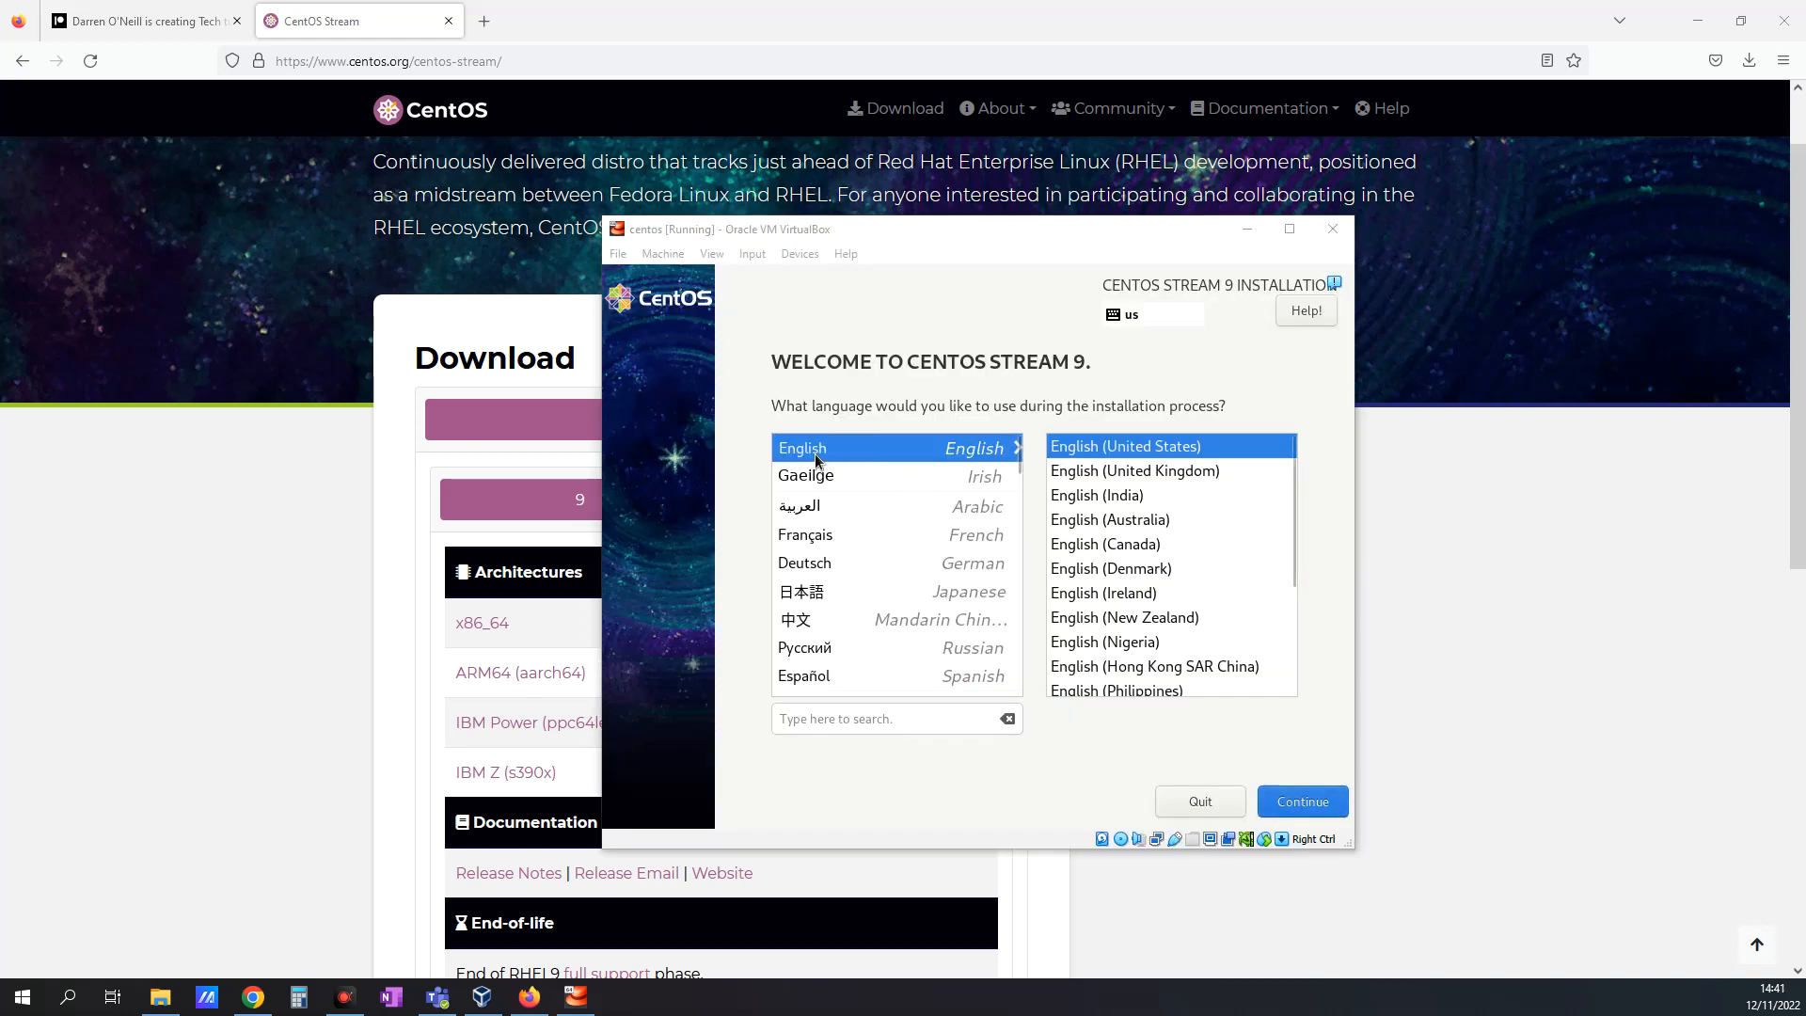
pyautogui.moveTo(1109, 594)
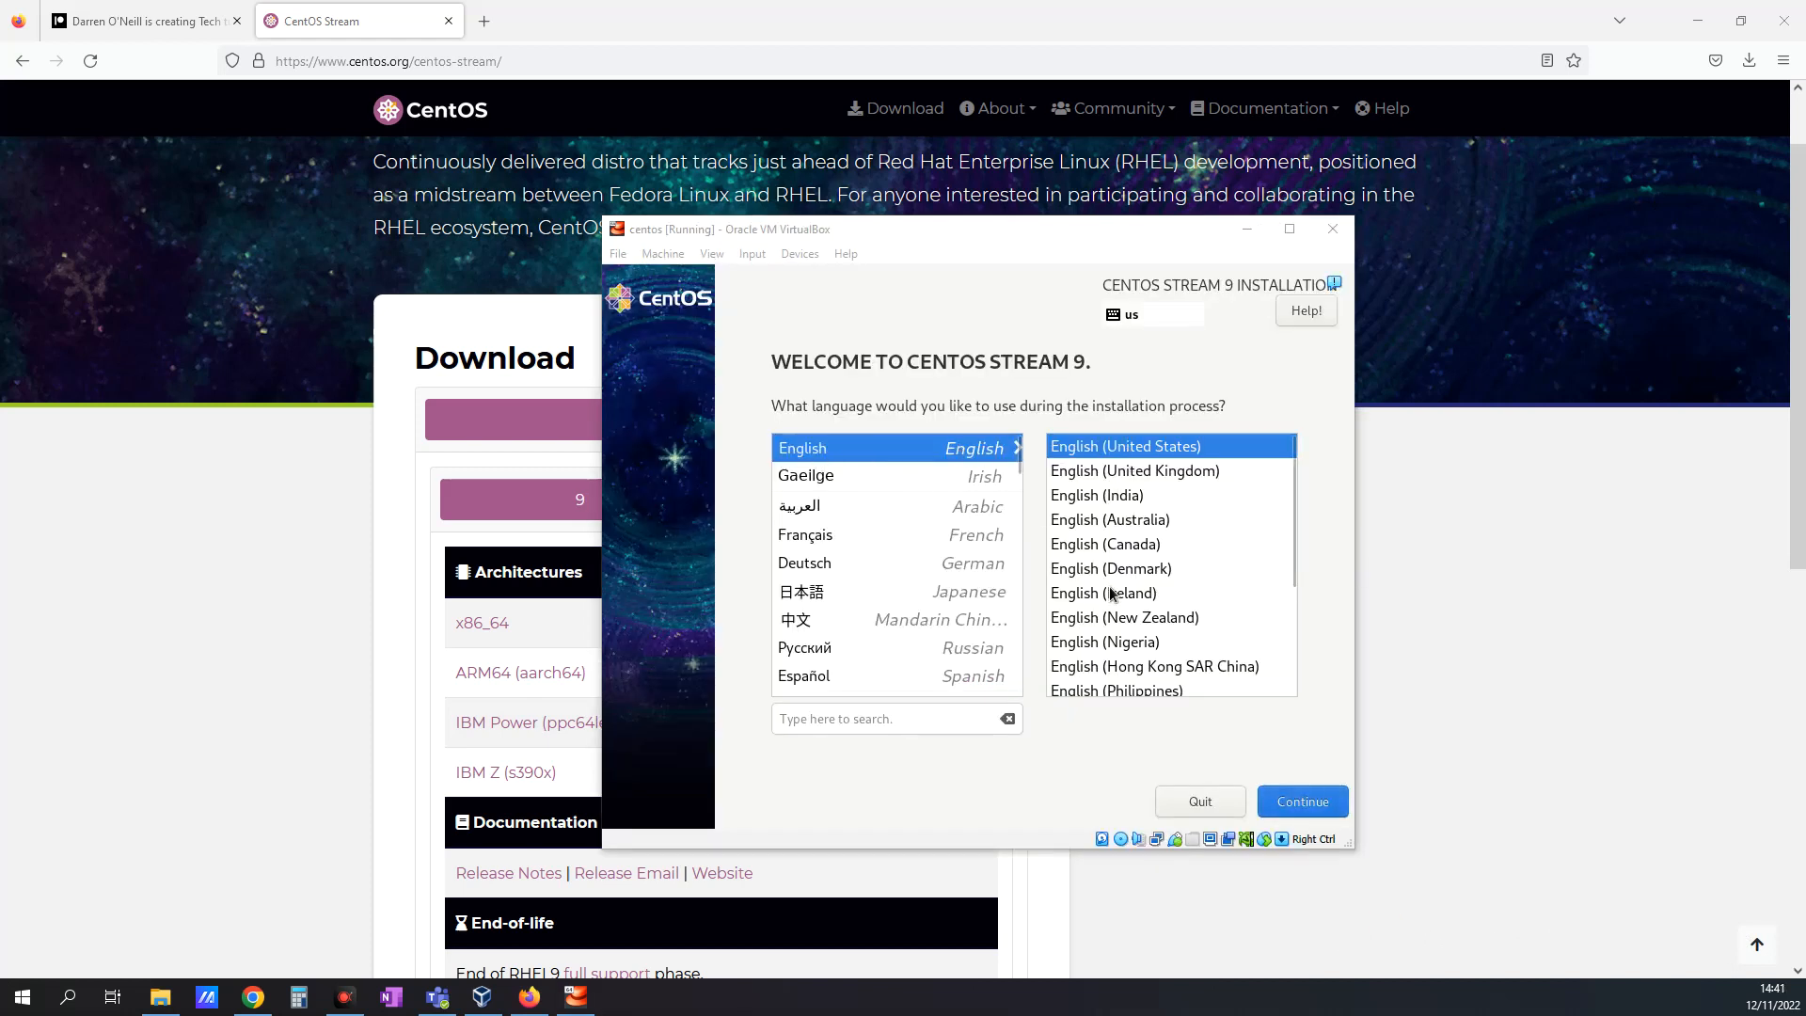
# Step: Select English (Ireland) as the installer language and continue
pyautogui.click(1103, 592)
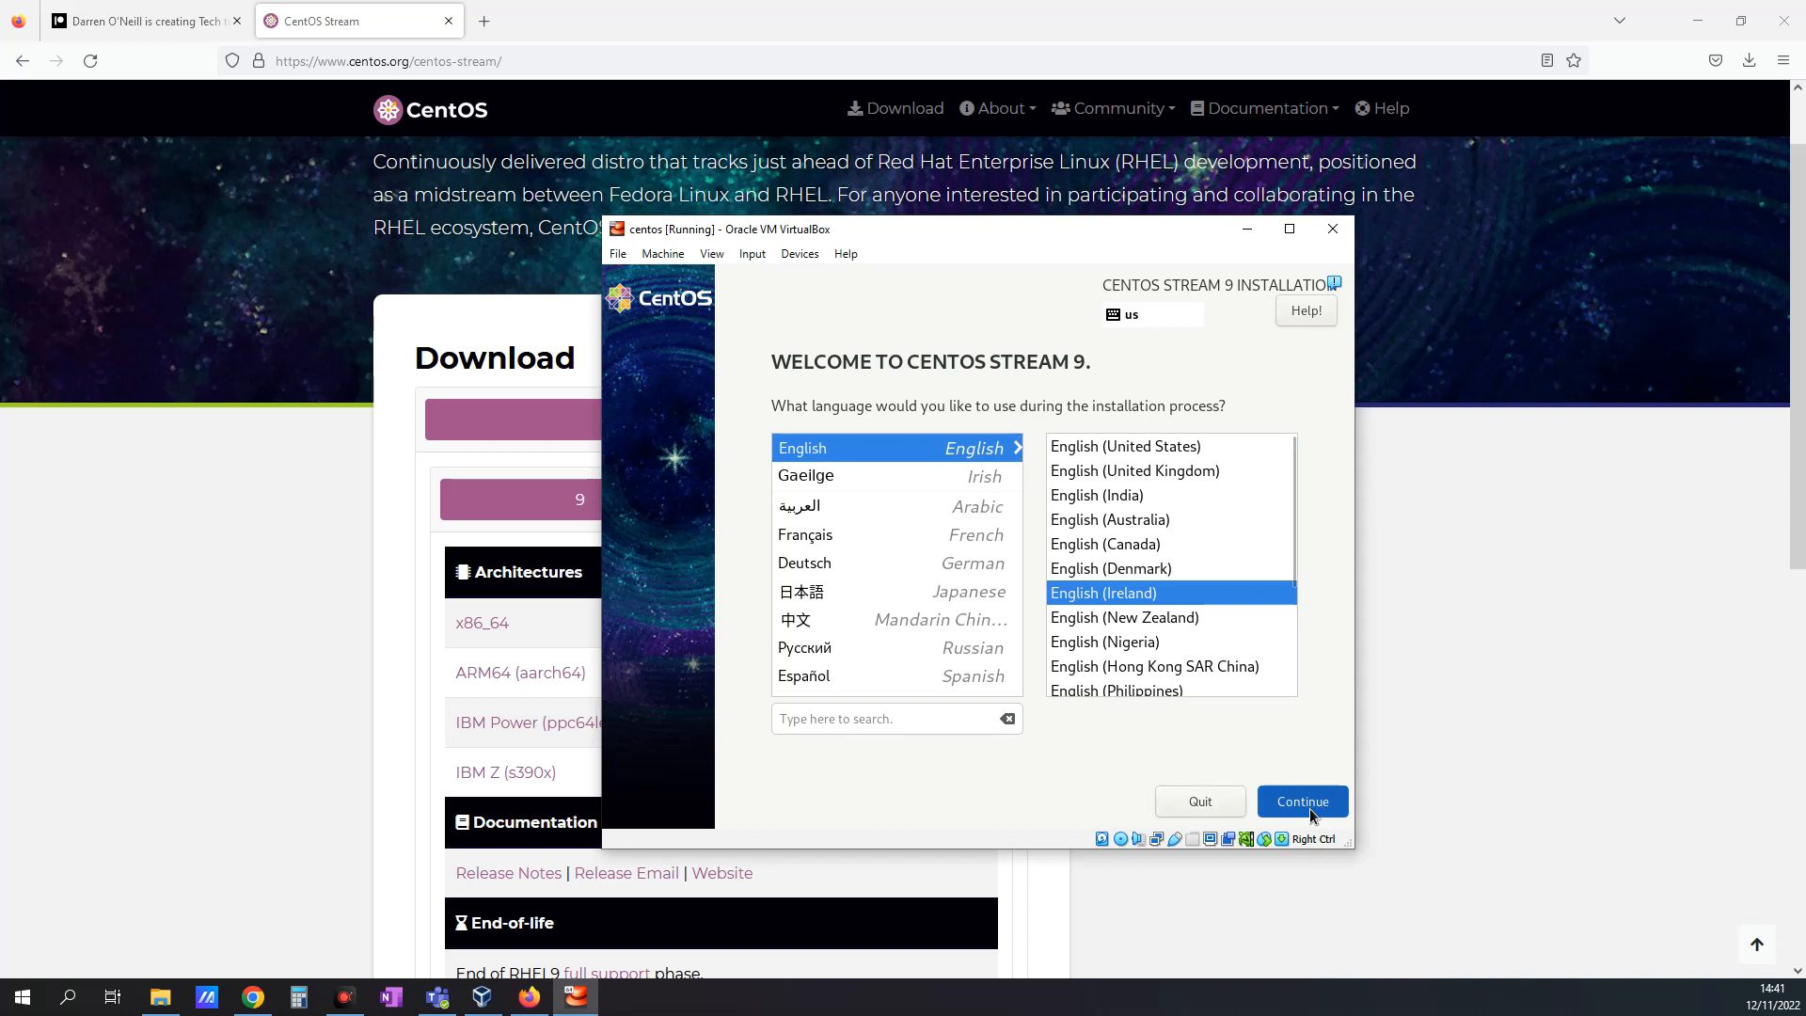
pyautogui.click(1302, 800)
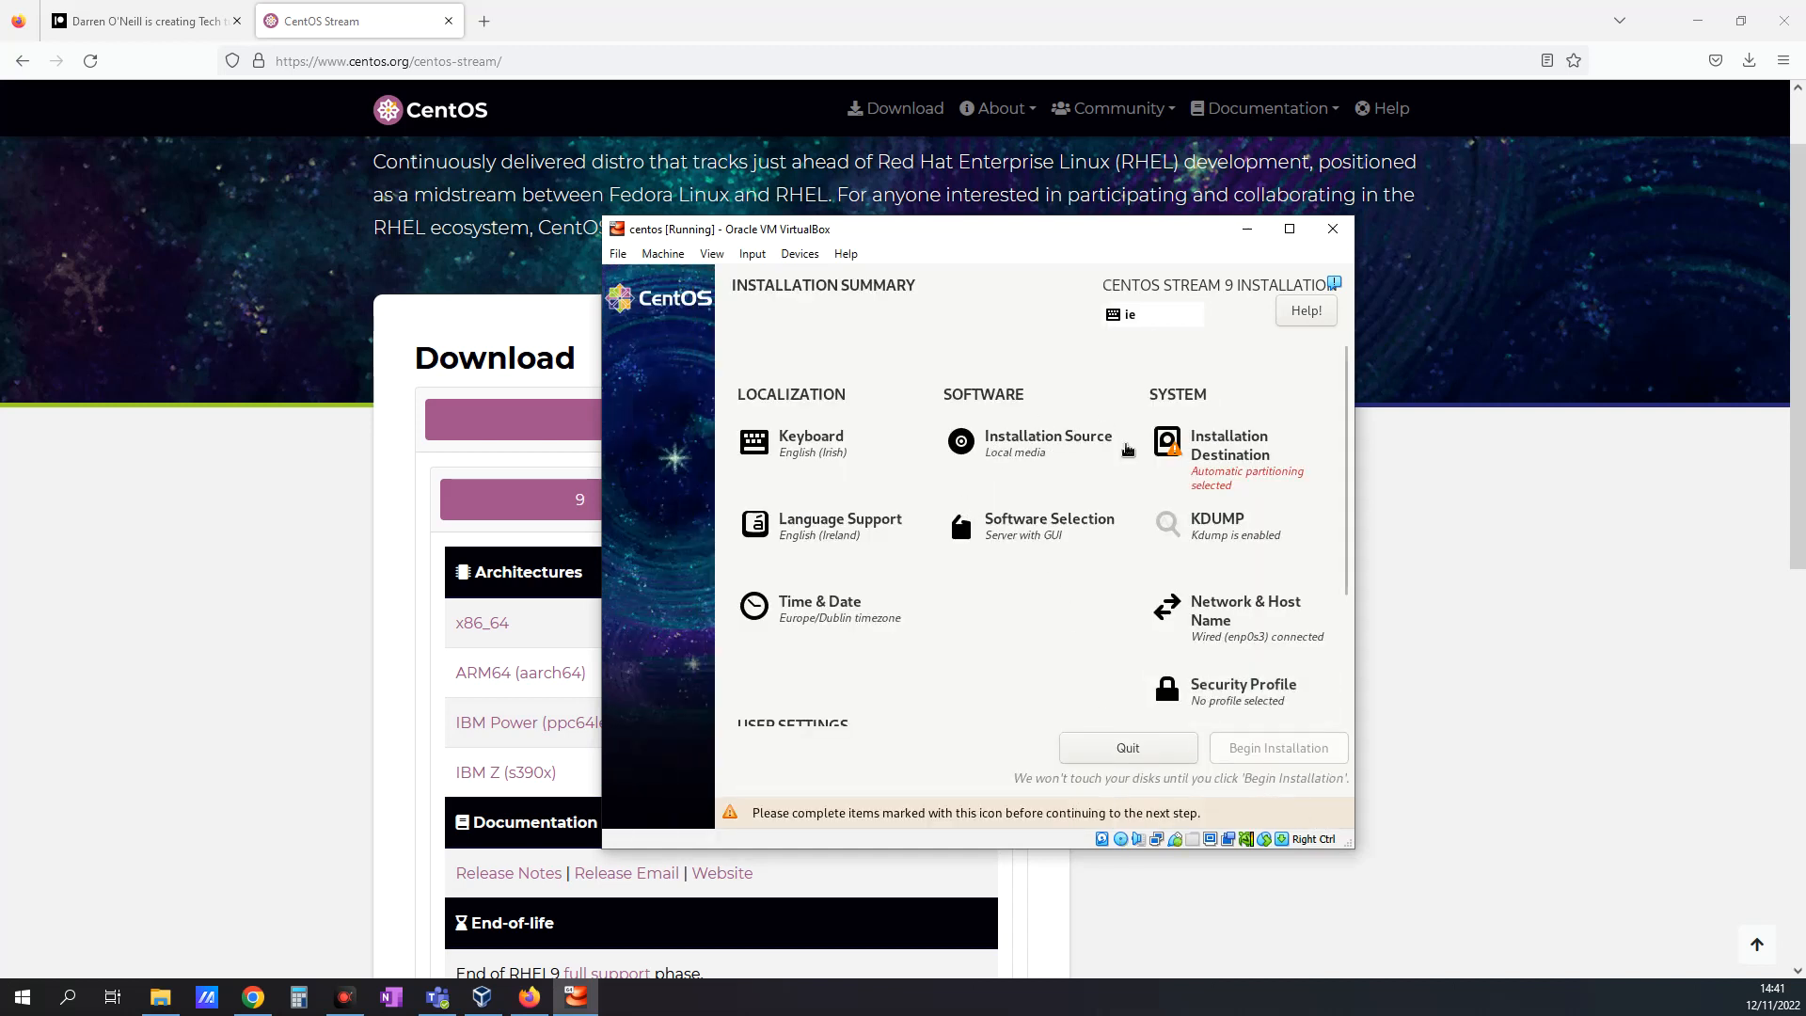
# Step: Select the 40 GiB ATA VBOX HARDDISK as the installation destination
pyautogui.click(1228, 445)
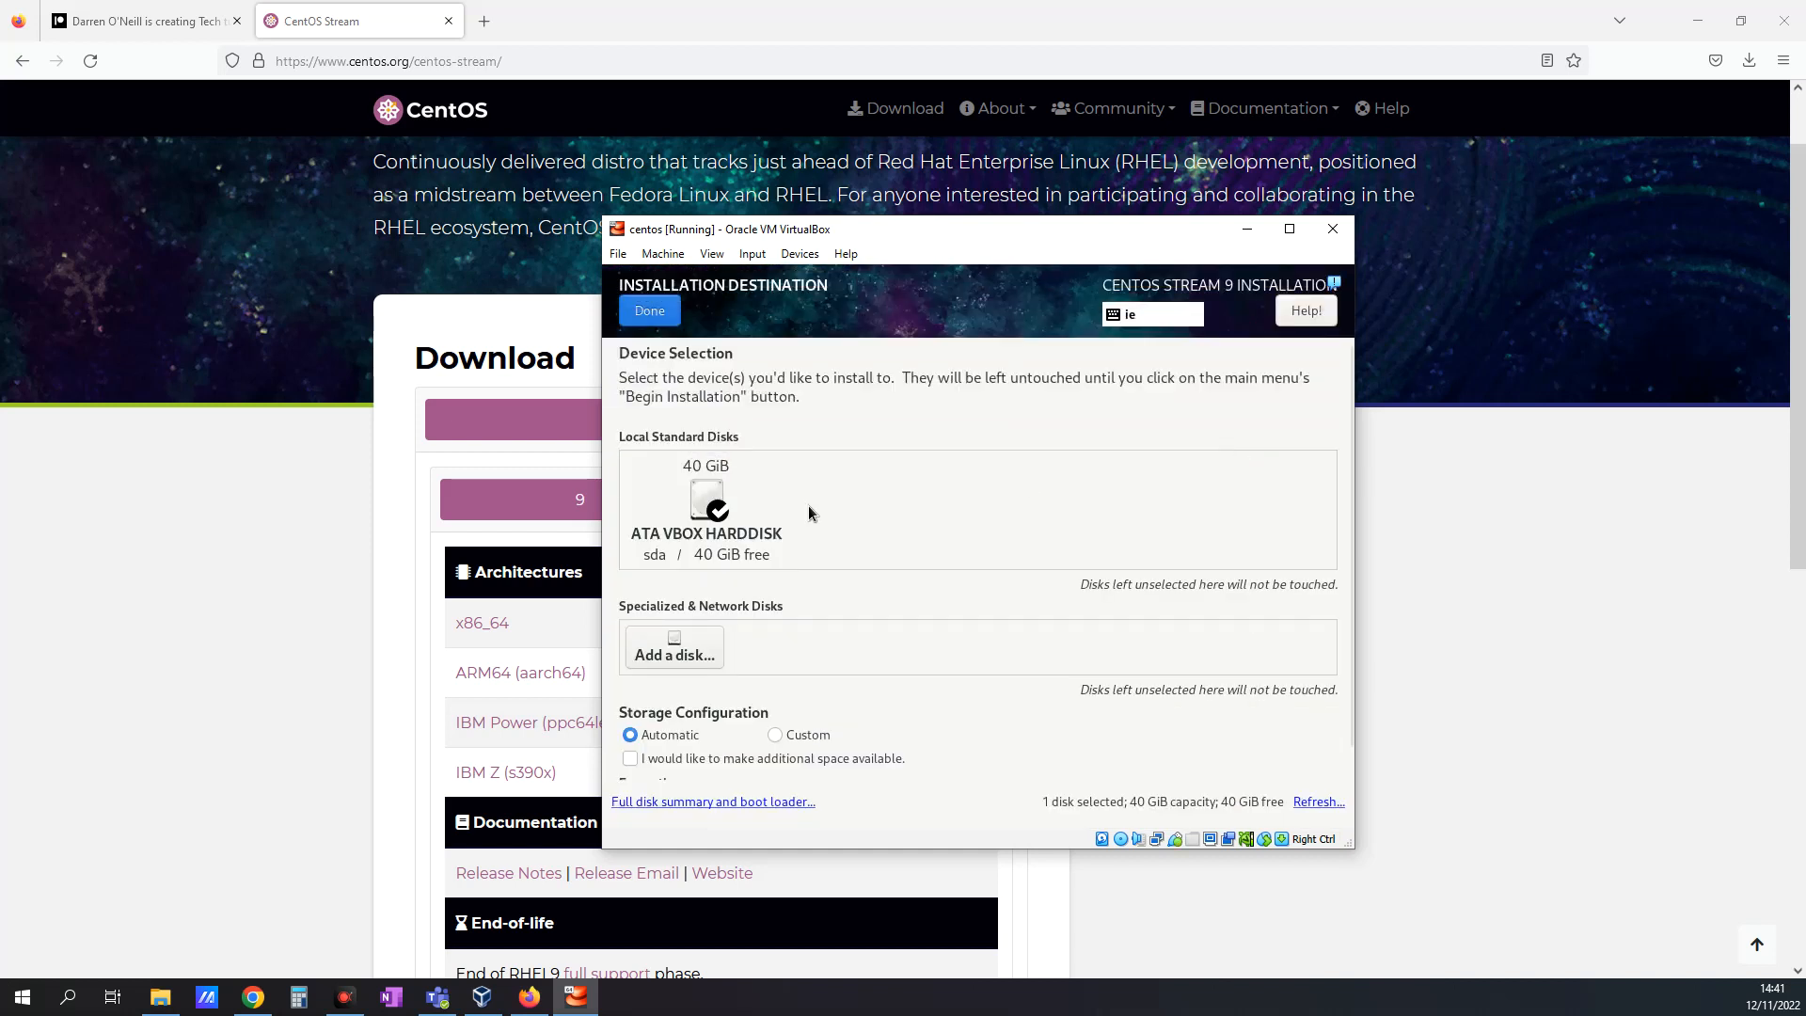
pyautogui.click(705, 507)
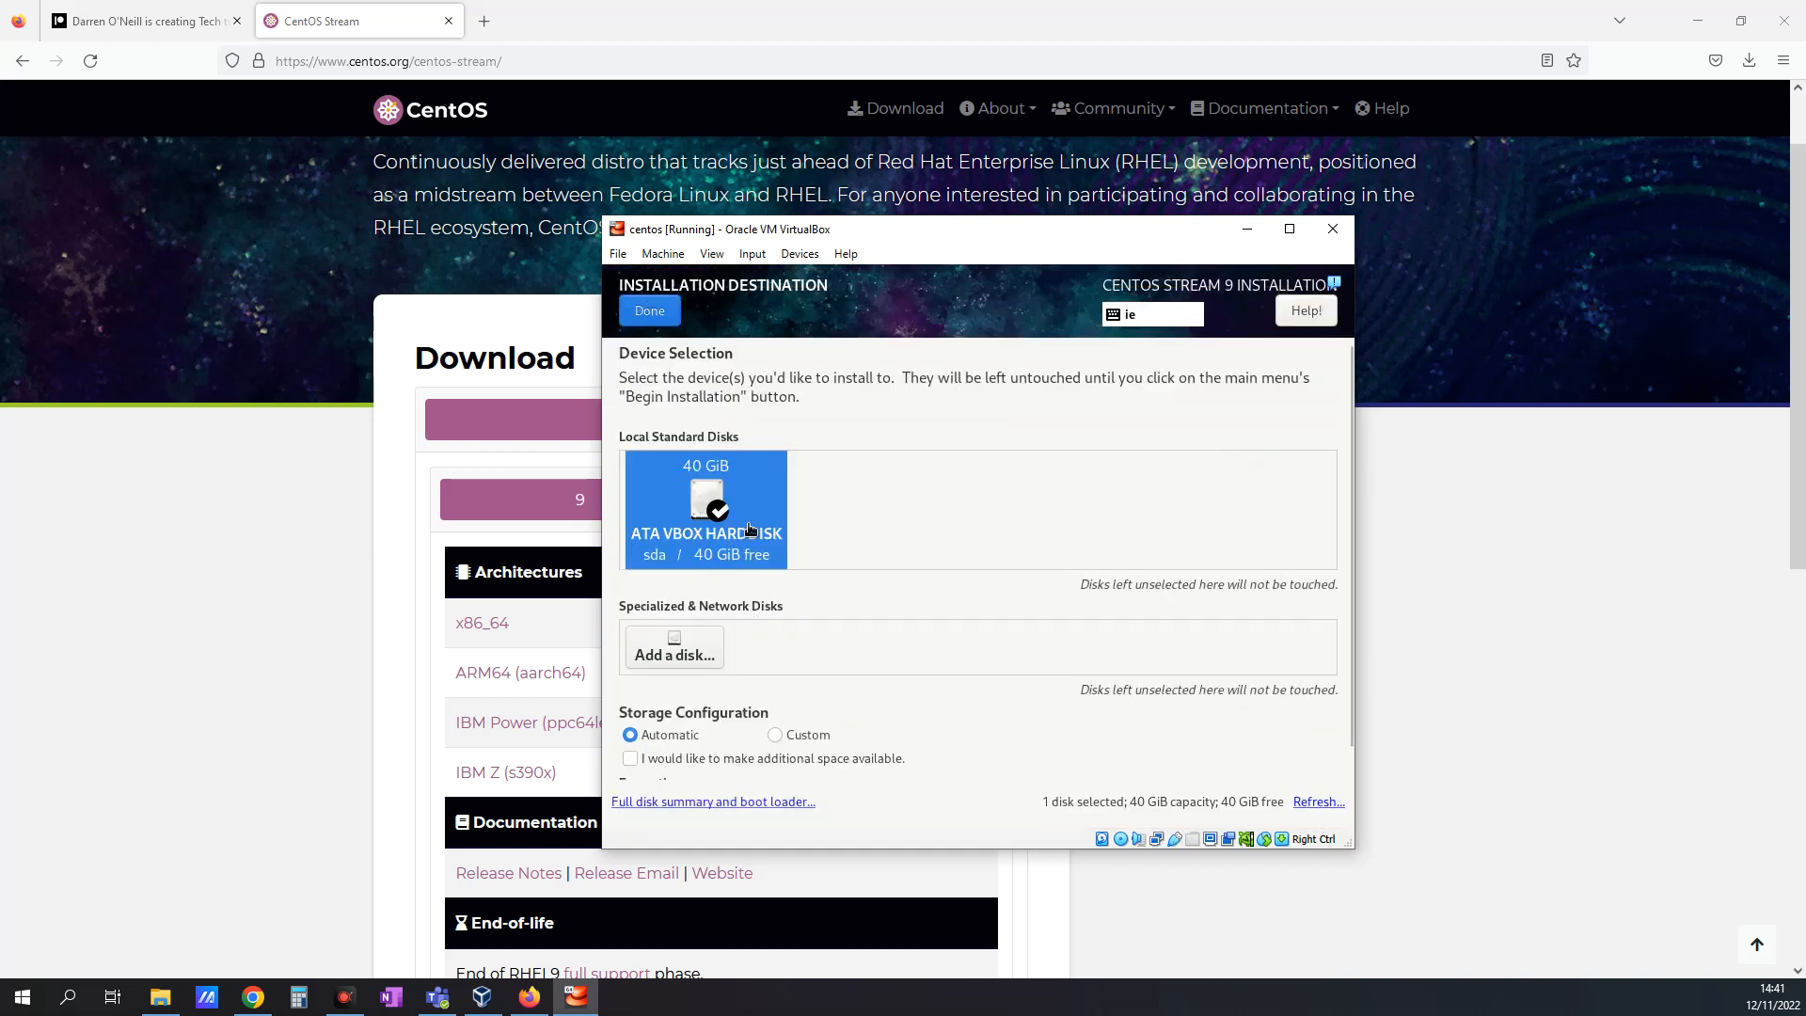
pyautogui.click(648, 311)
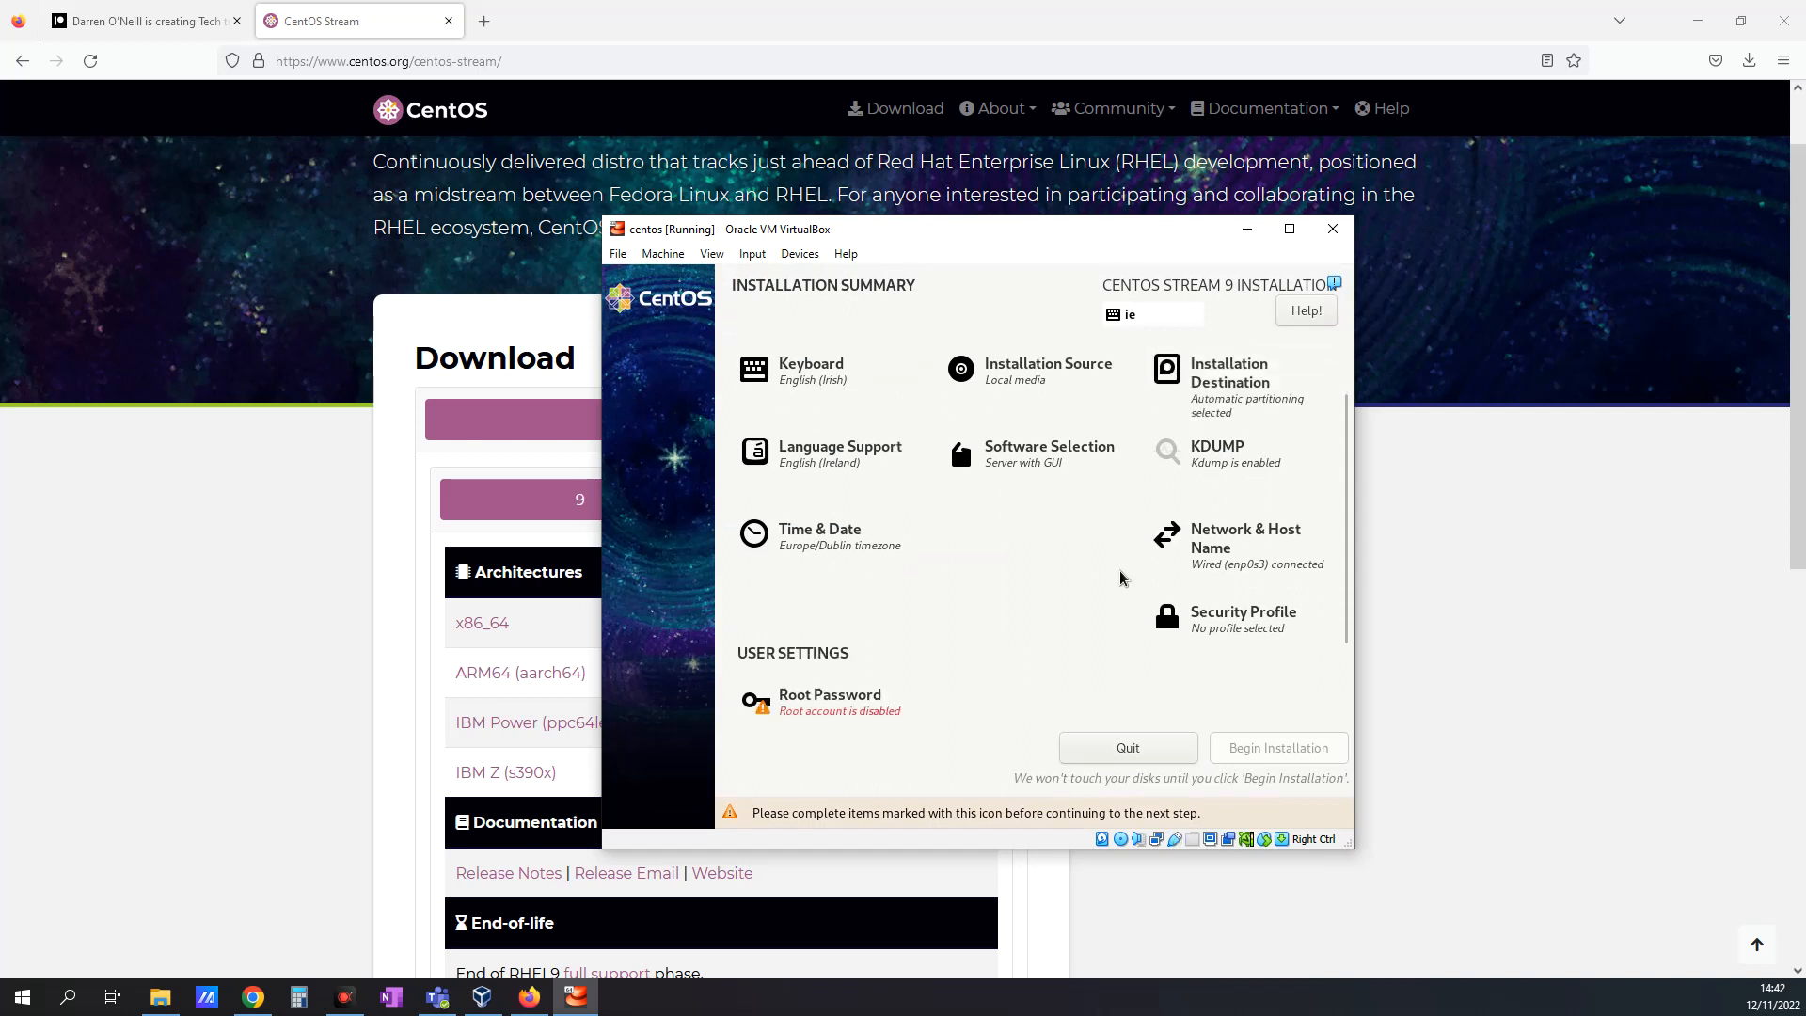
pyautogui.click(830, 700)
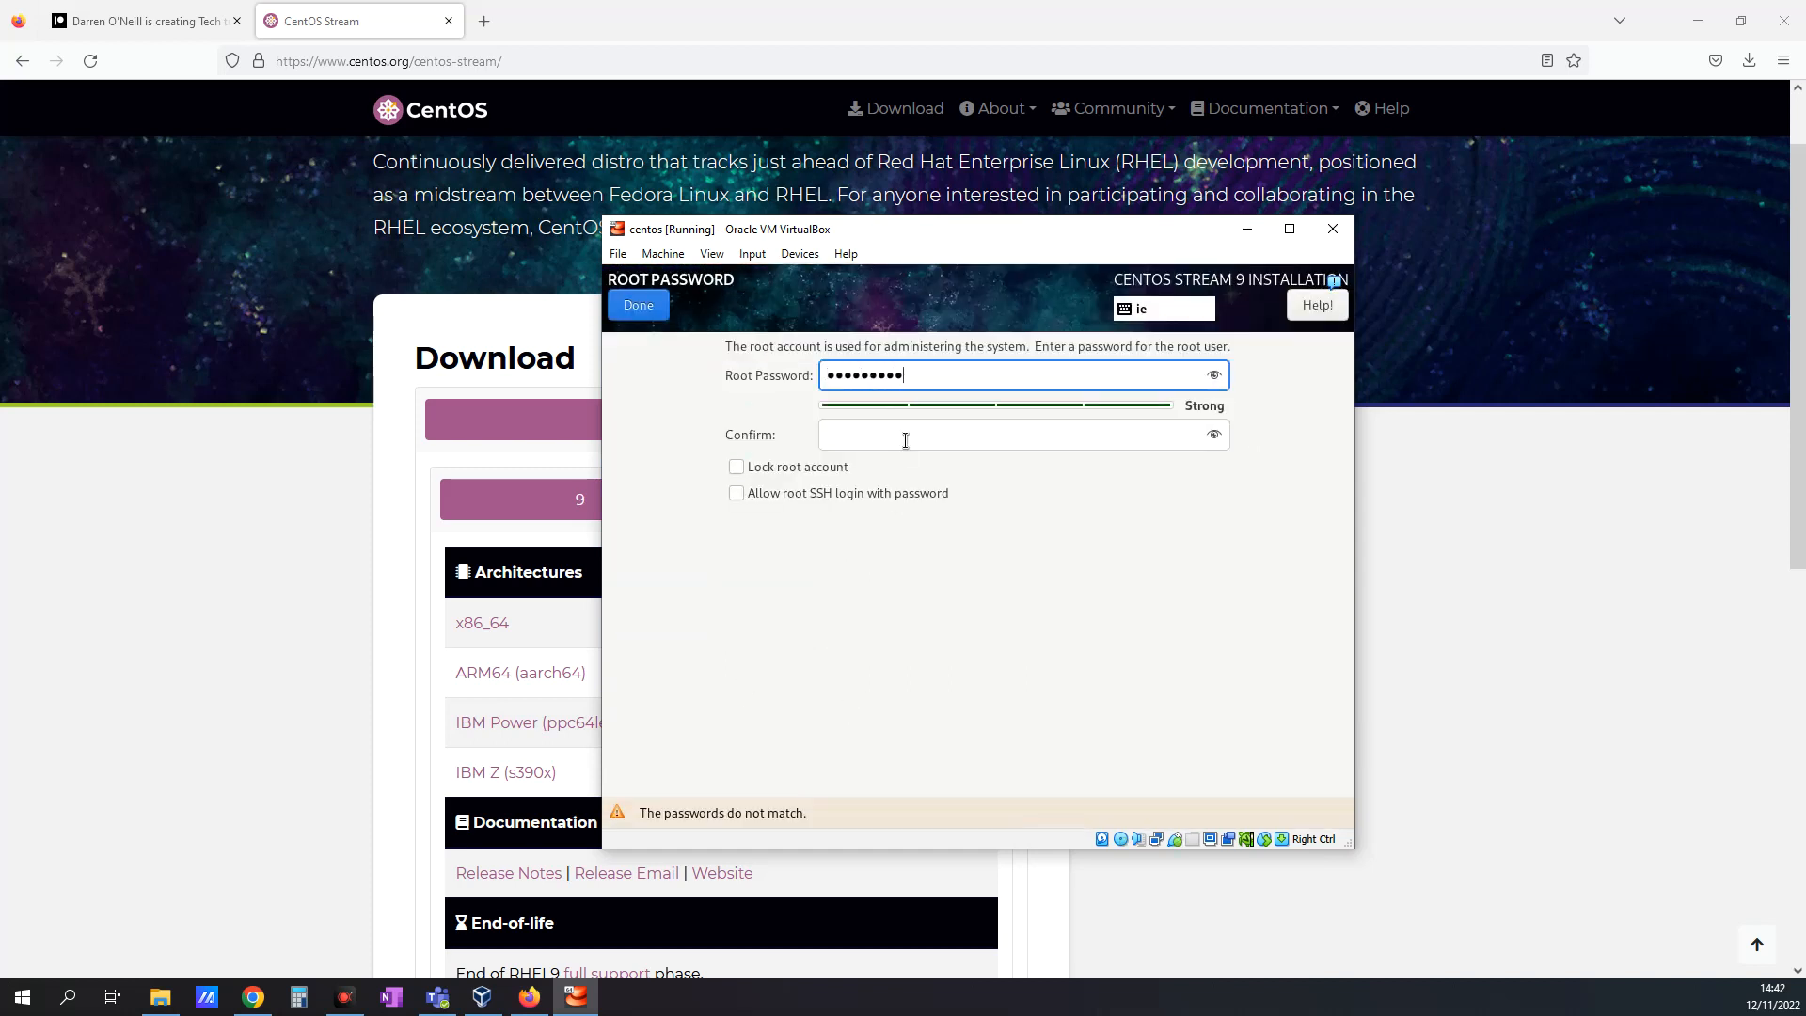
# Step: Enter and confirm the root password, then return to the summary
pyautogui.write('••••••••••')
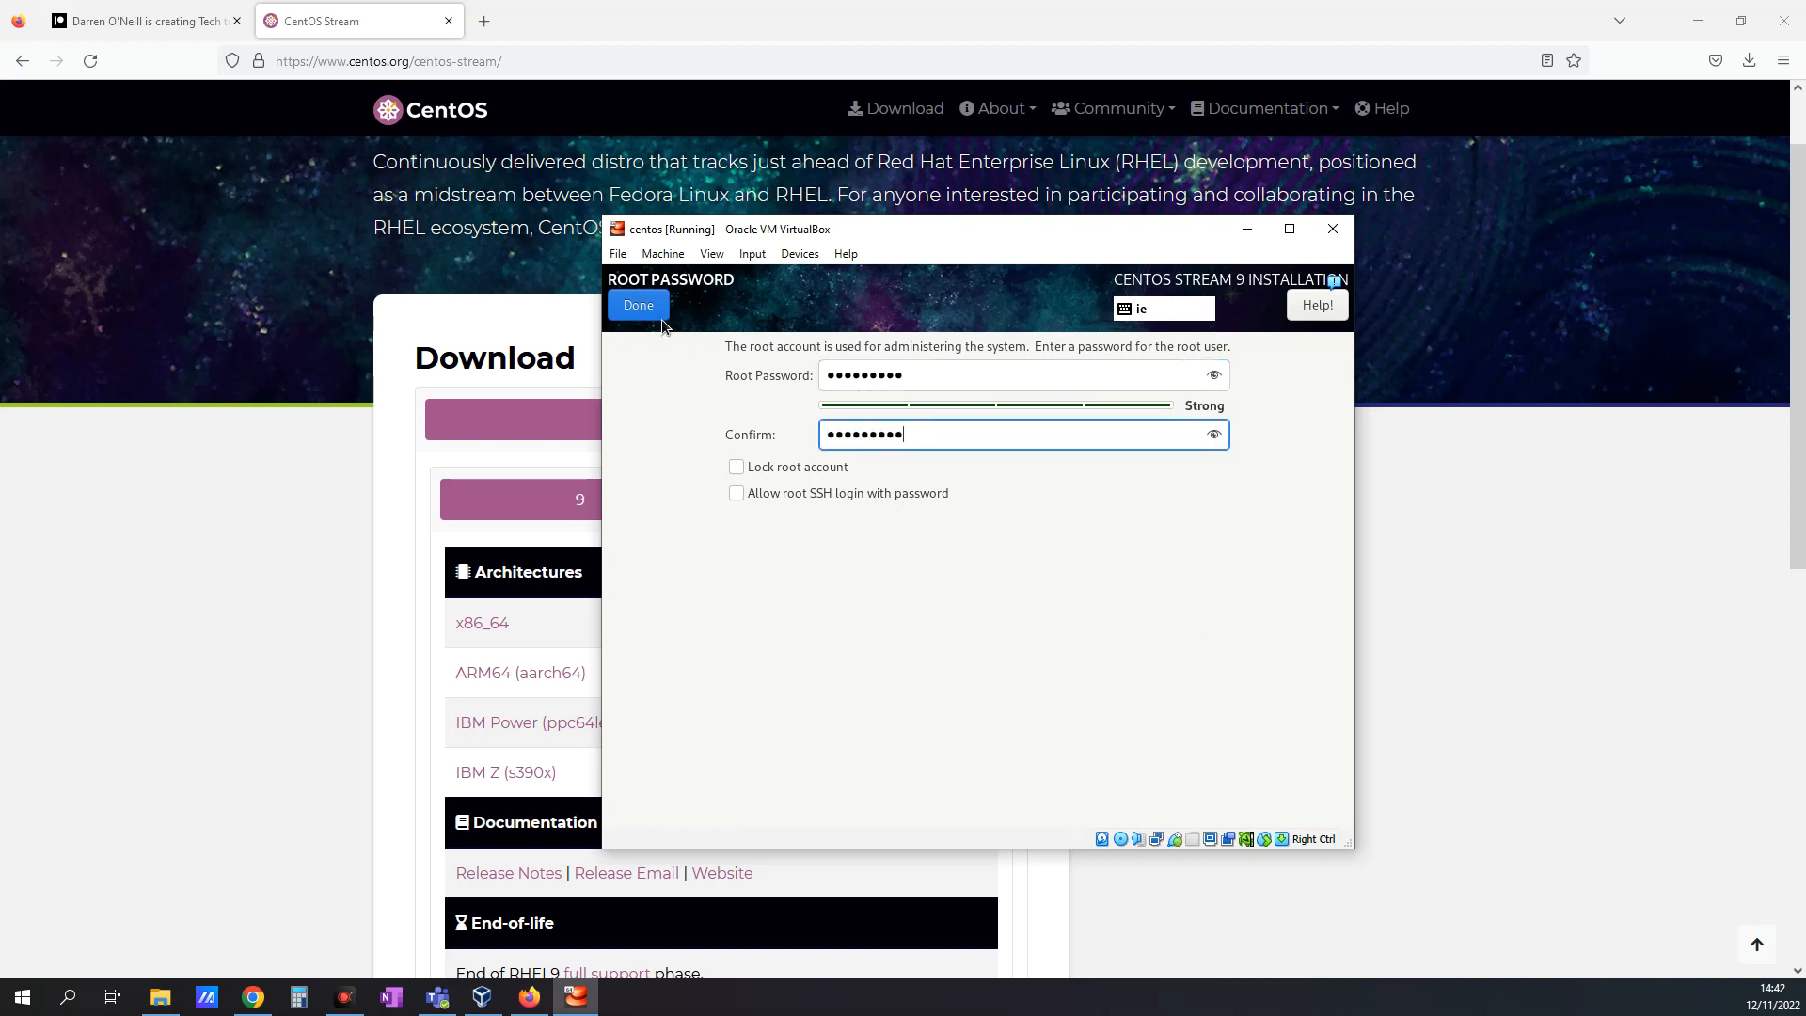
pyautogui.click(637, 305)
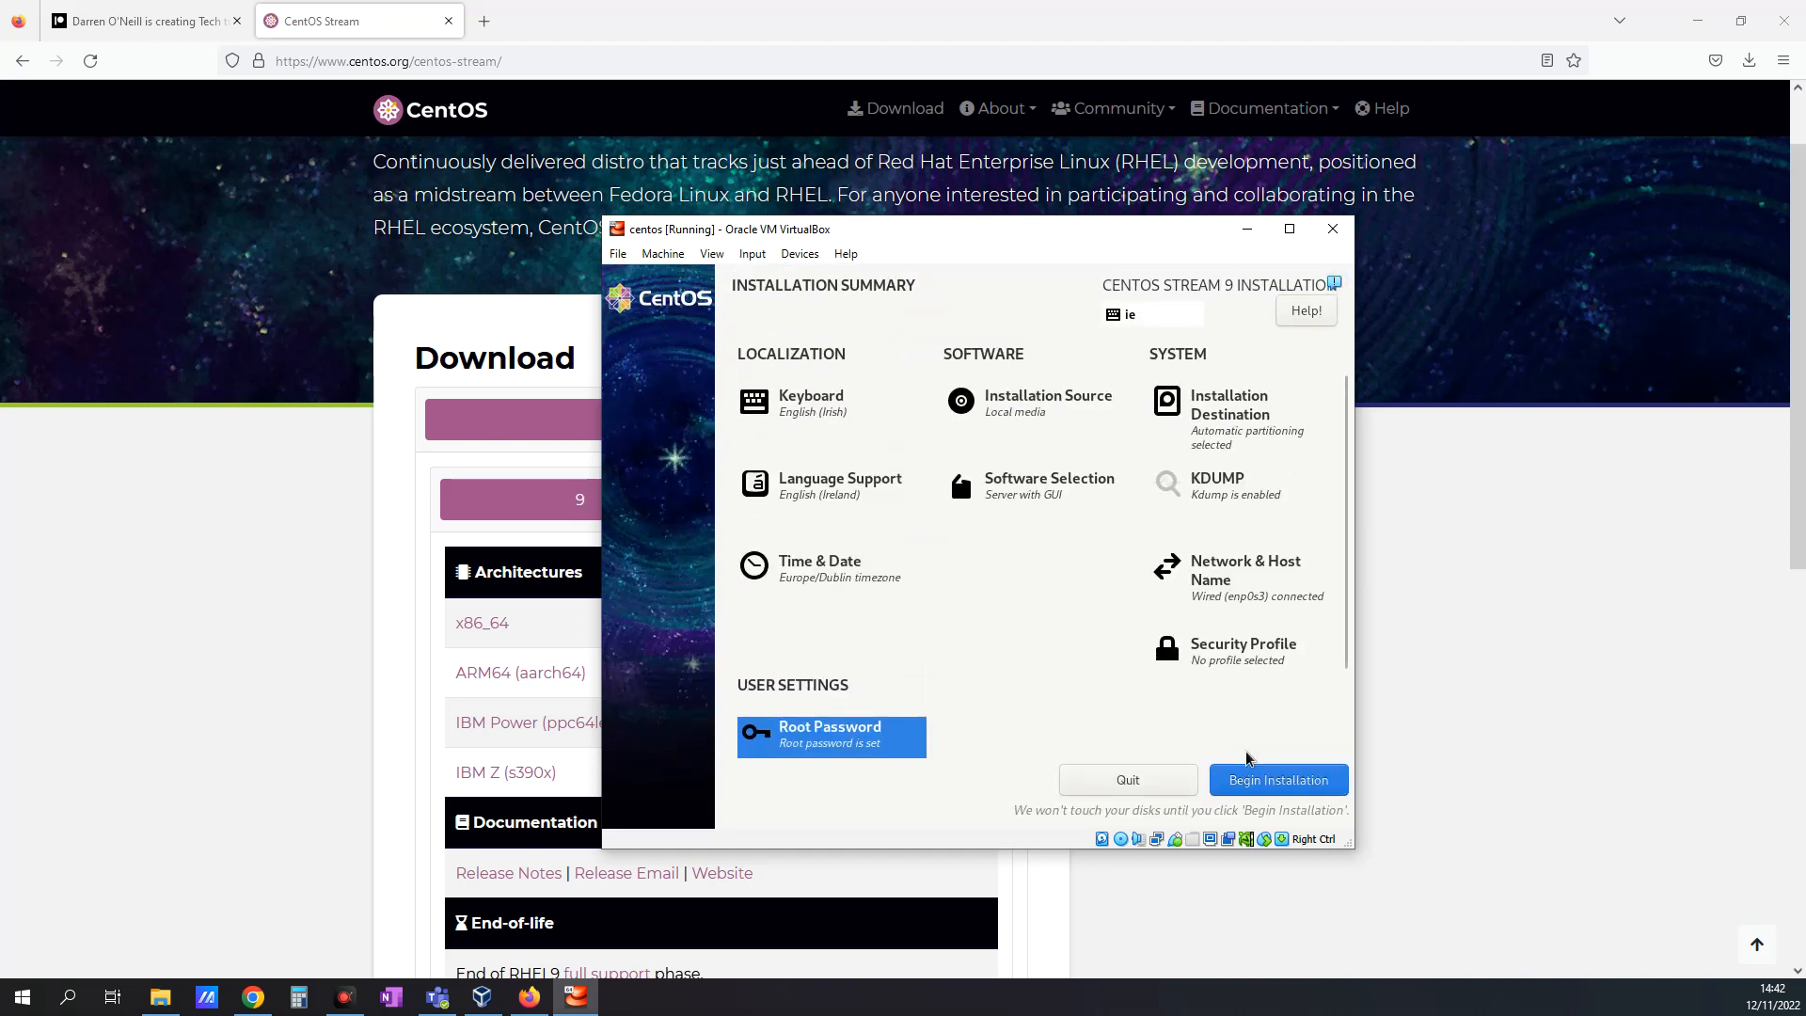
# Step: Begin the CentOS Stream 9 installation from the installation summary
pyautogui.click(1278, 779)
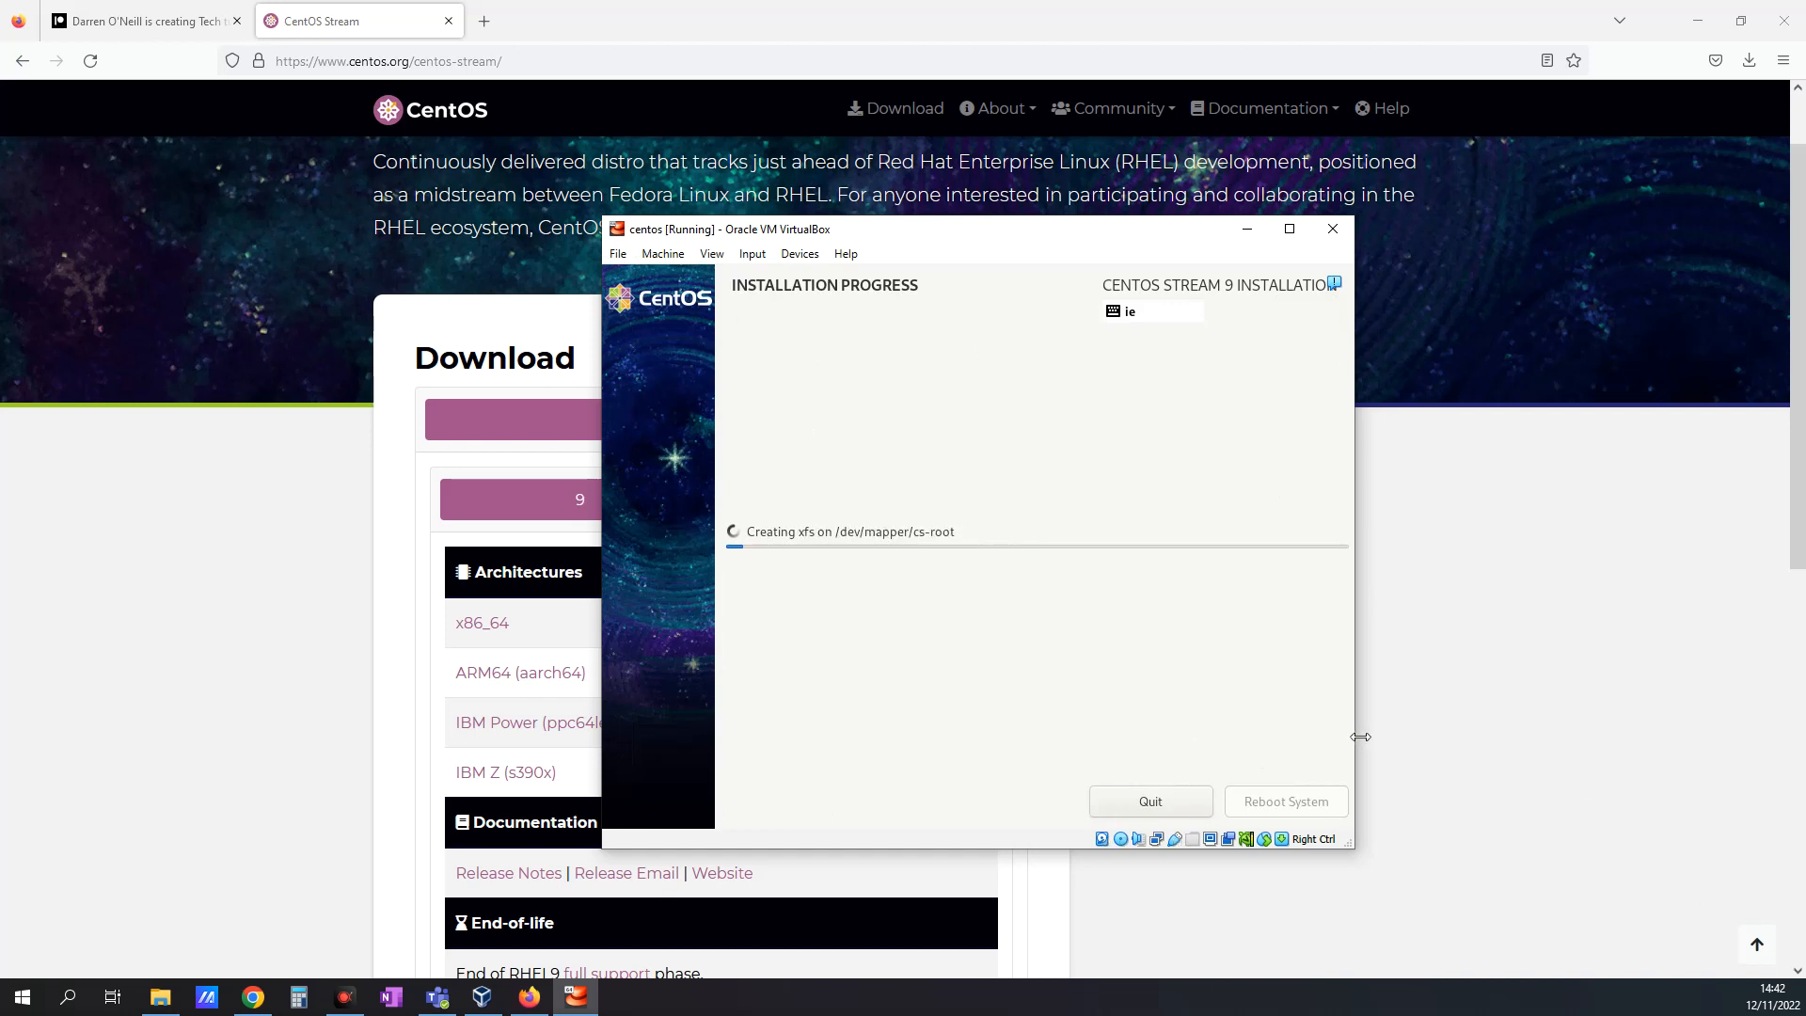
pyautogui.moveTo(1756, 933)
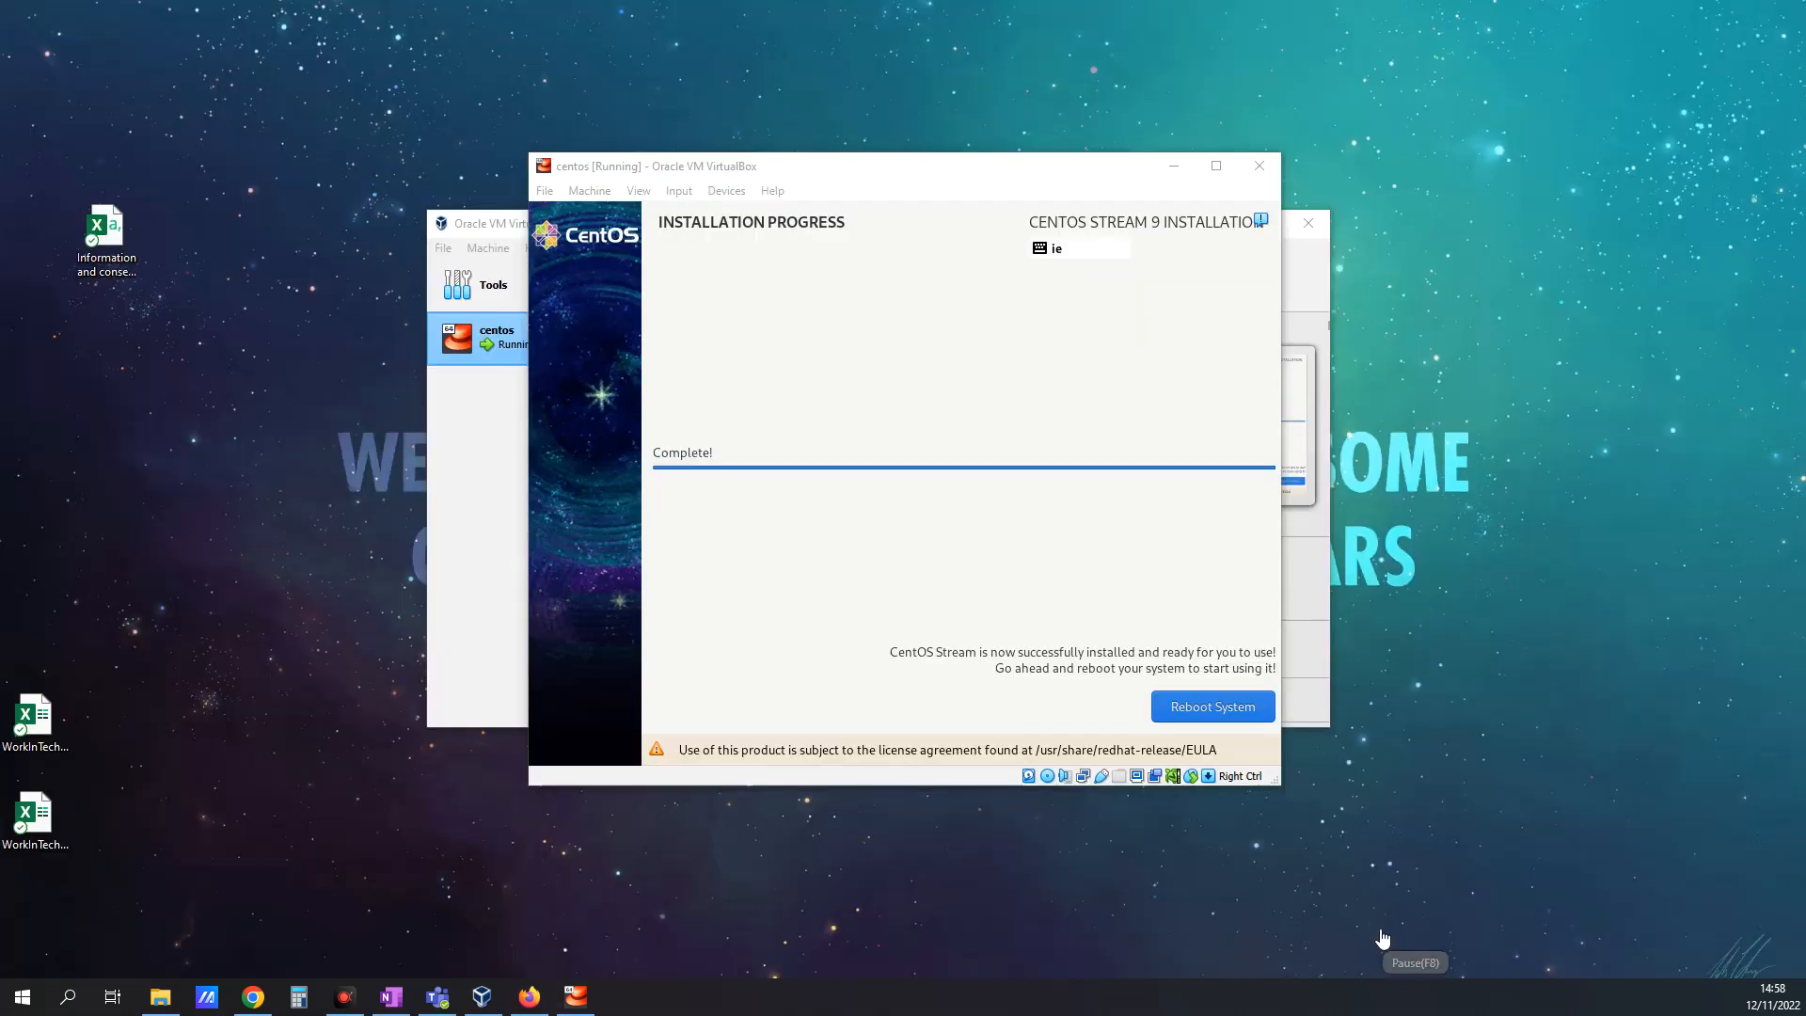
pyautogui.moveTo(699, 271)
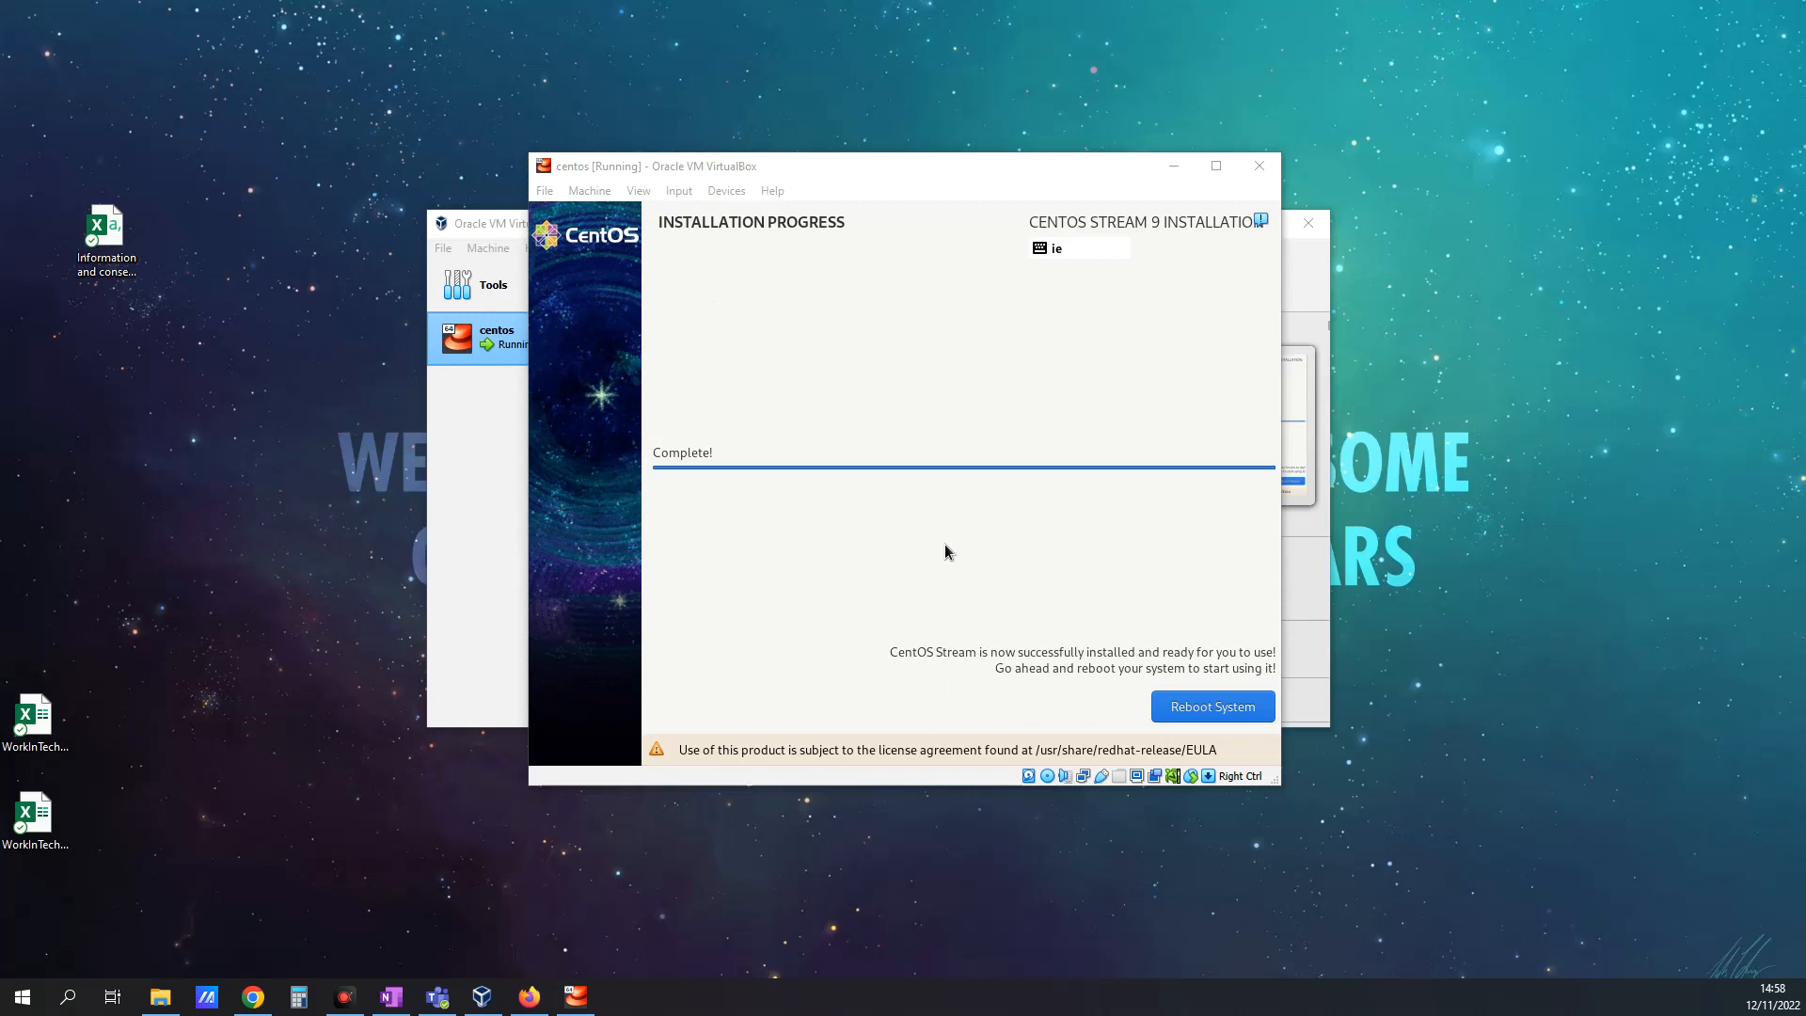
pyautogui.moveTo(1042, 641)
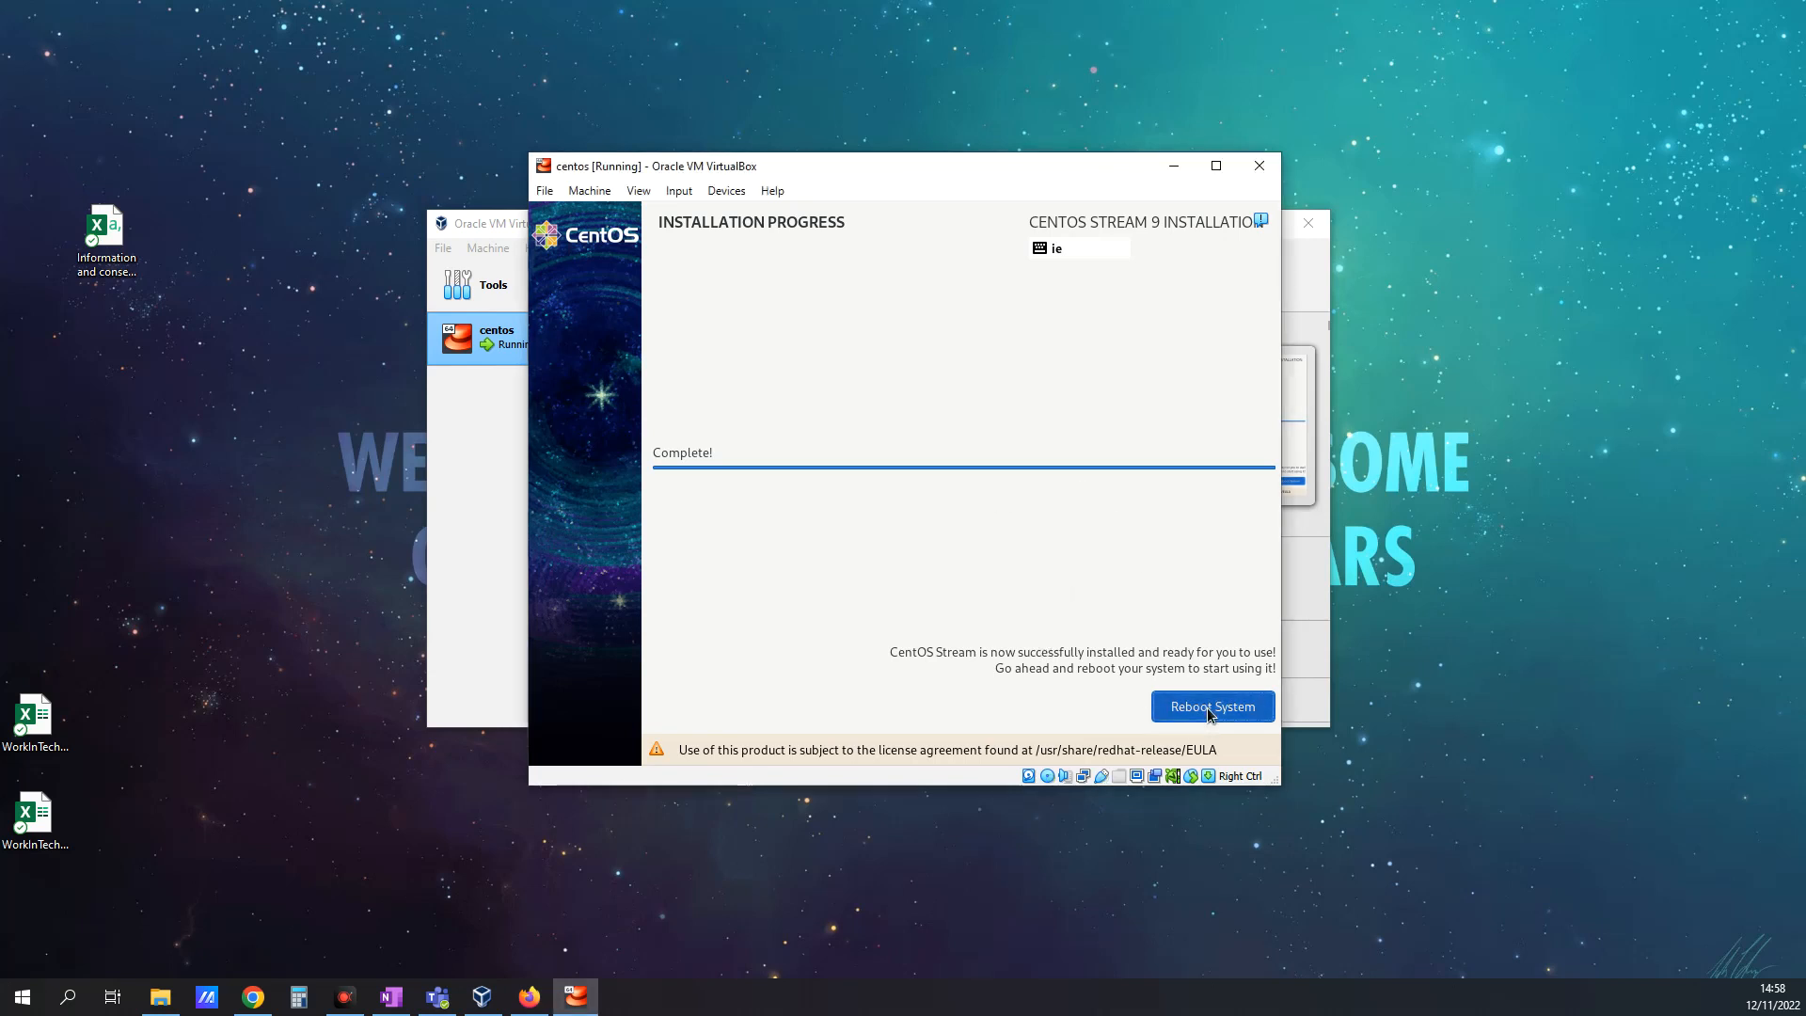
# Step: Reboot the VM into the newly installed CentOS Stream system
pyautogui.click(1211, 707)
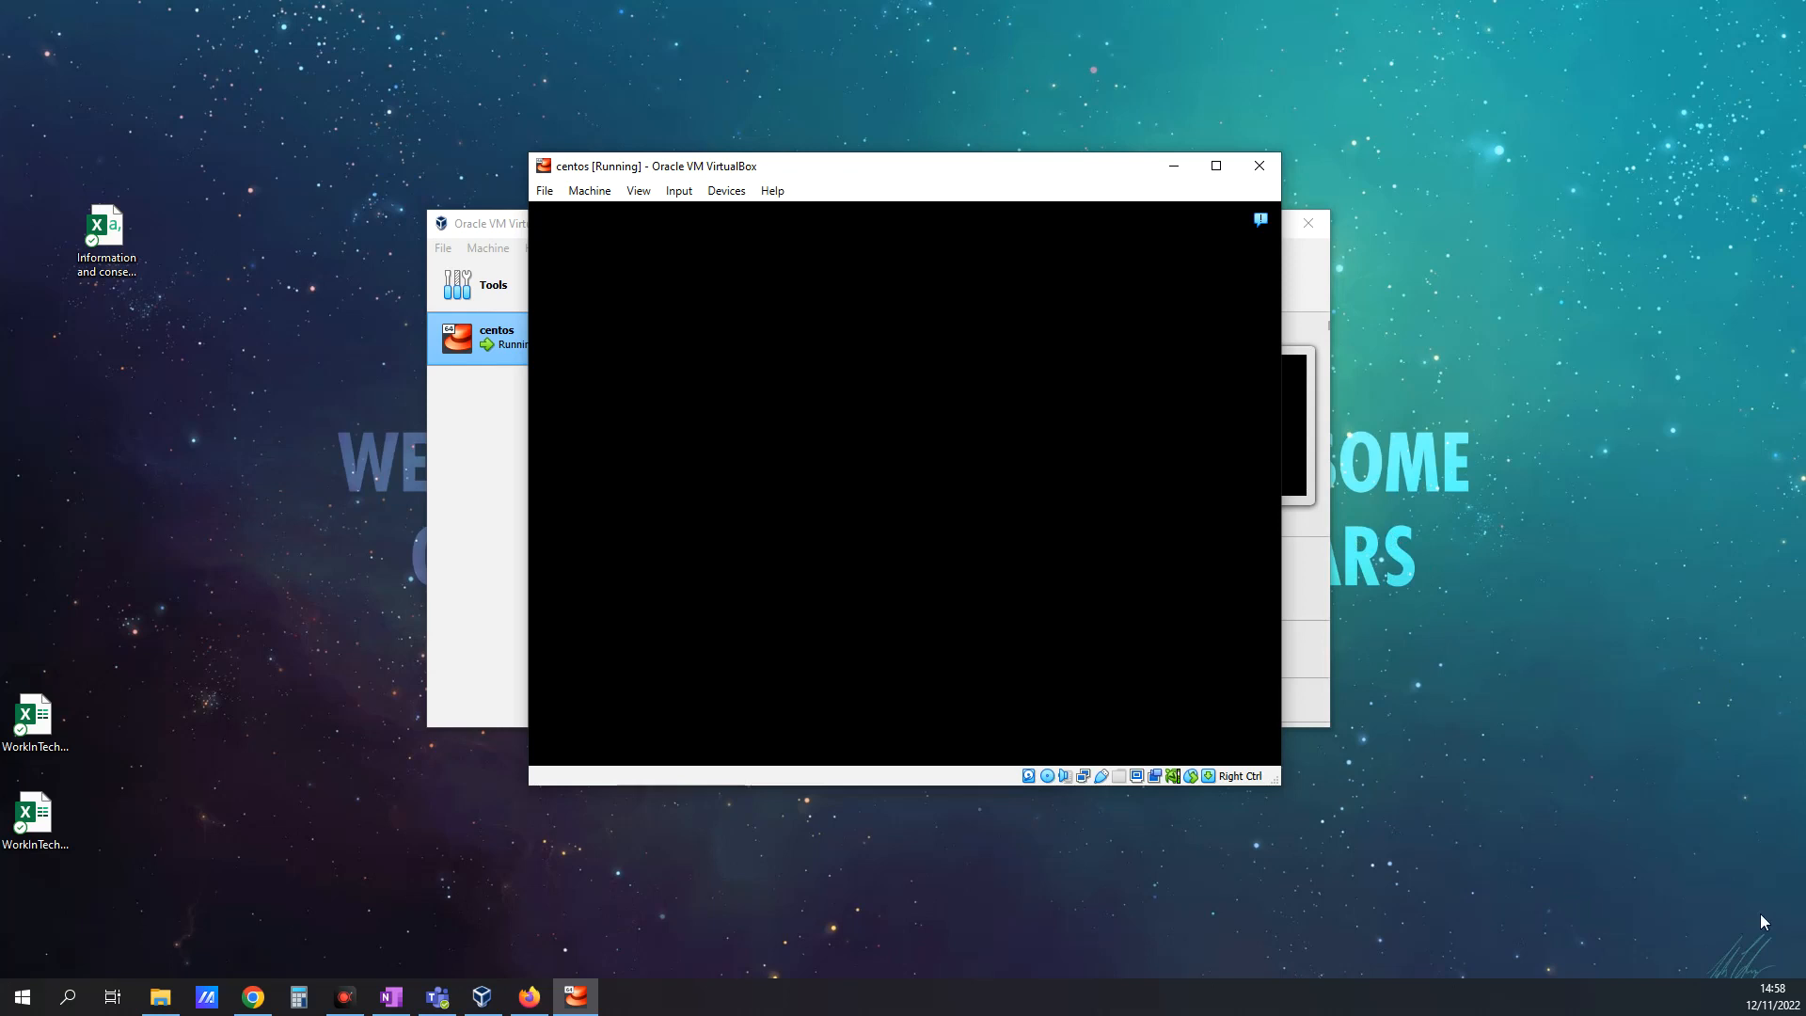
pyautogui.moveTo(1428, 933)
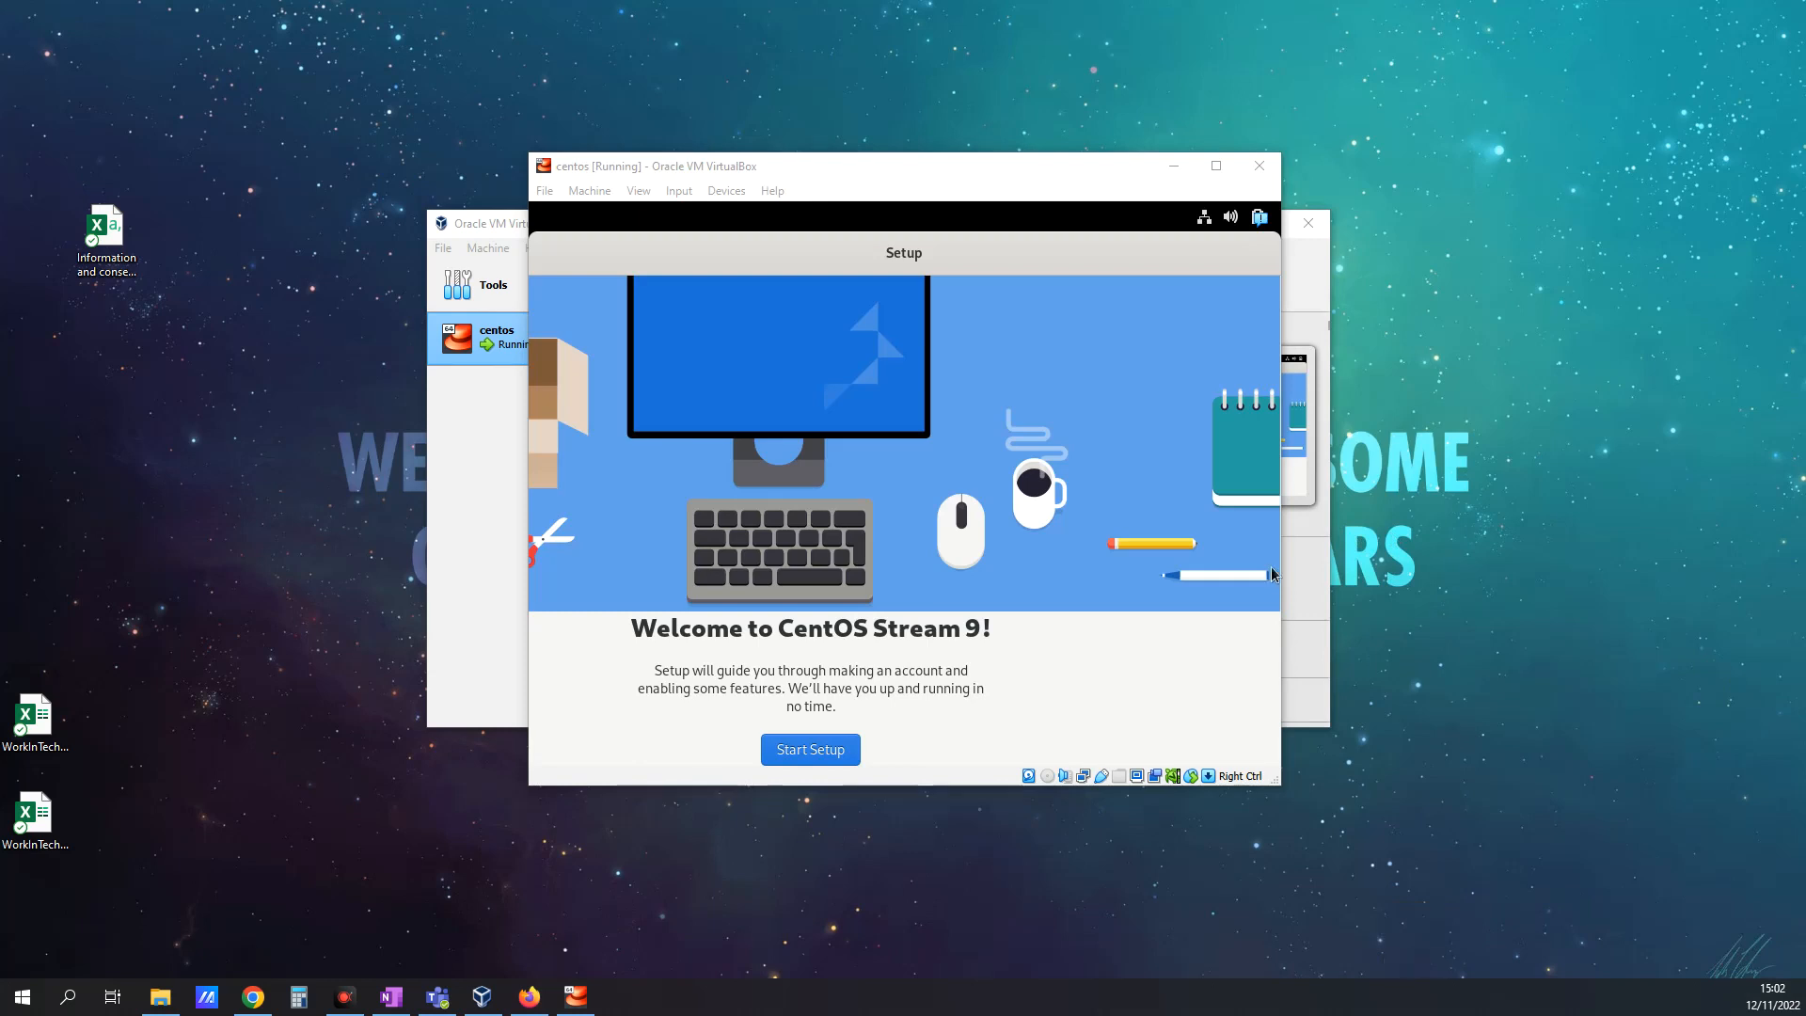
pyautogui.moveTo(985, 591)
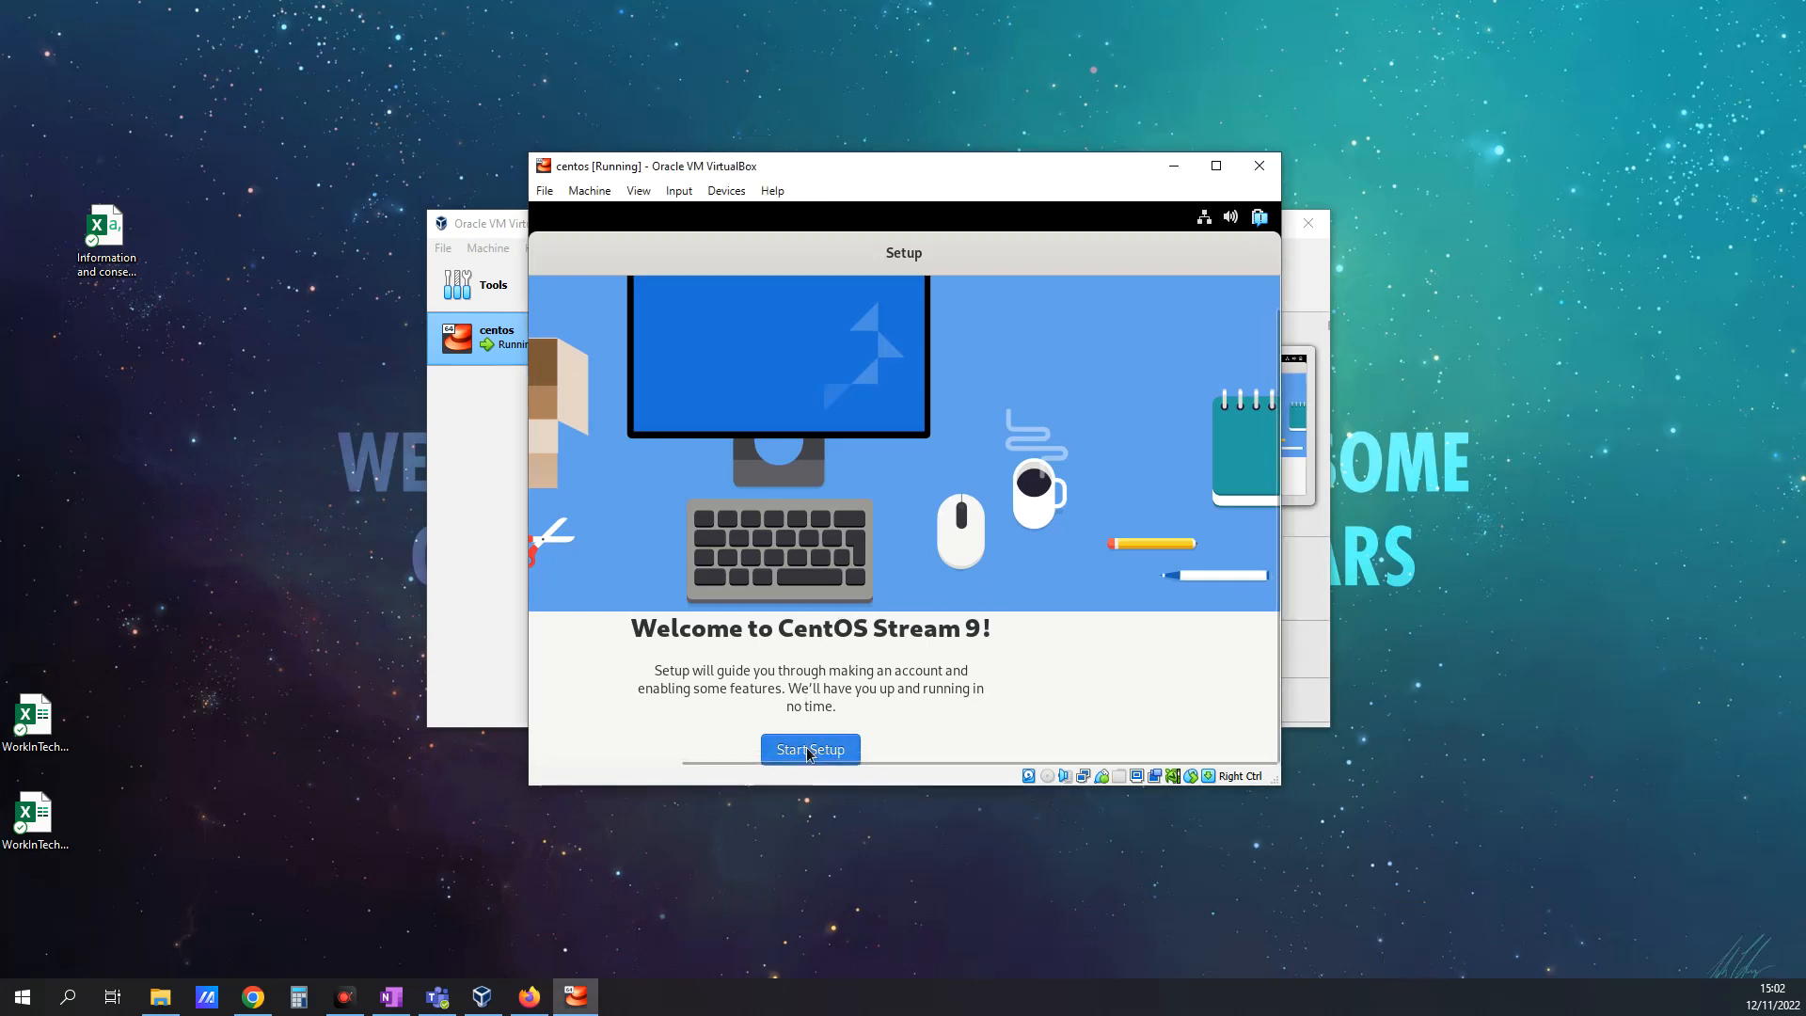
# Step: Start first-run setup, keep the Privacy defaults, and skip Online Accounts
pyautogui.click(809, 749)
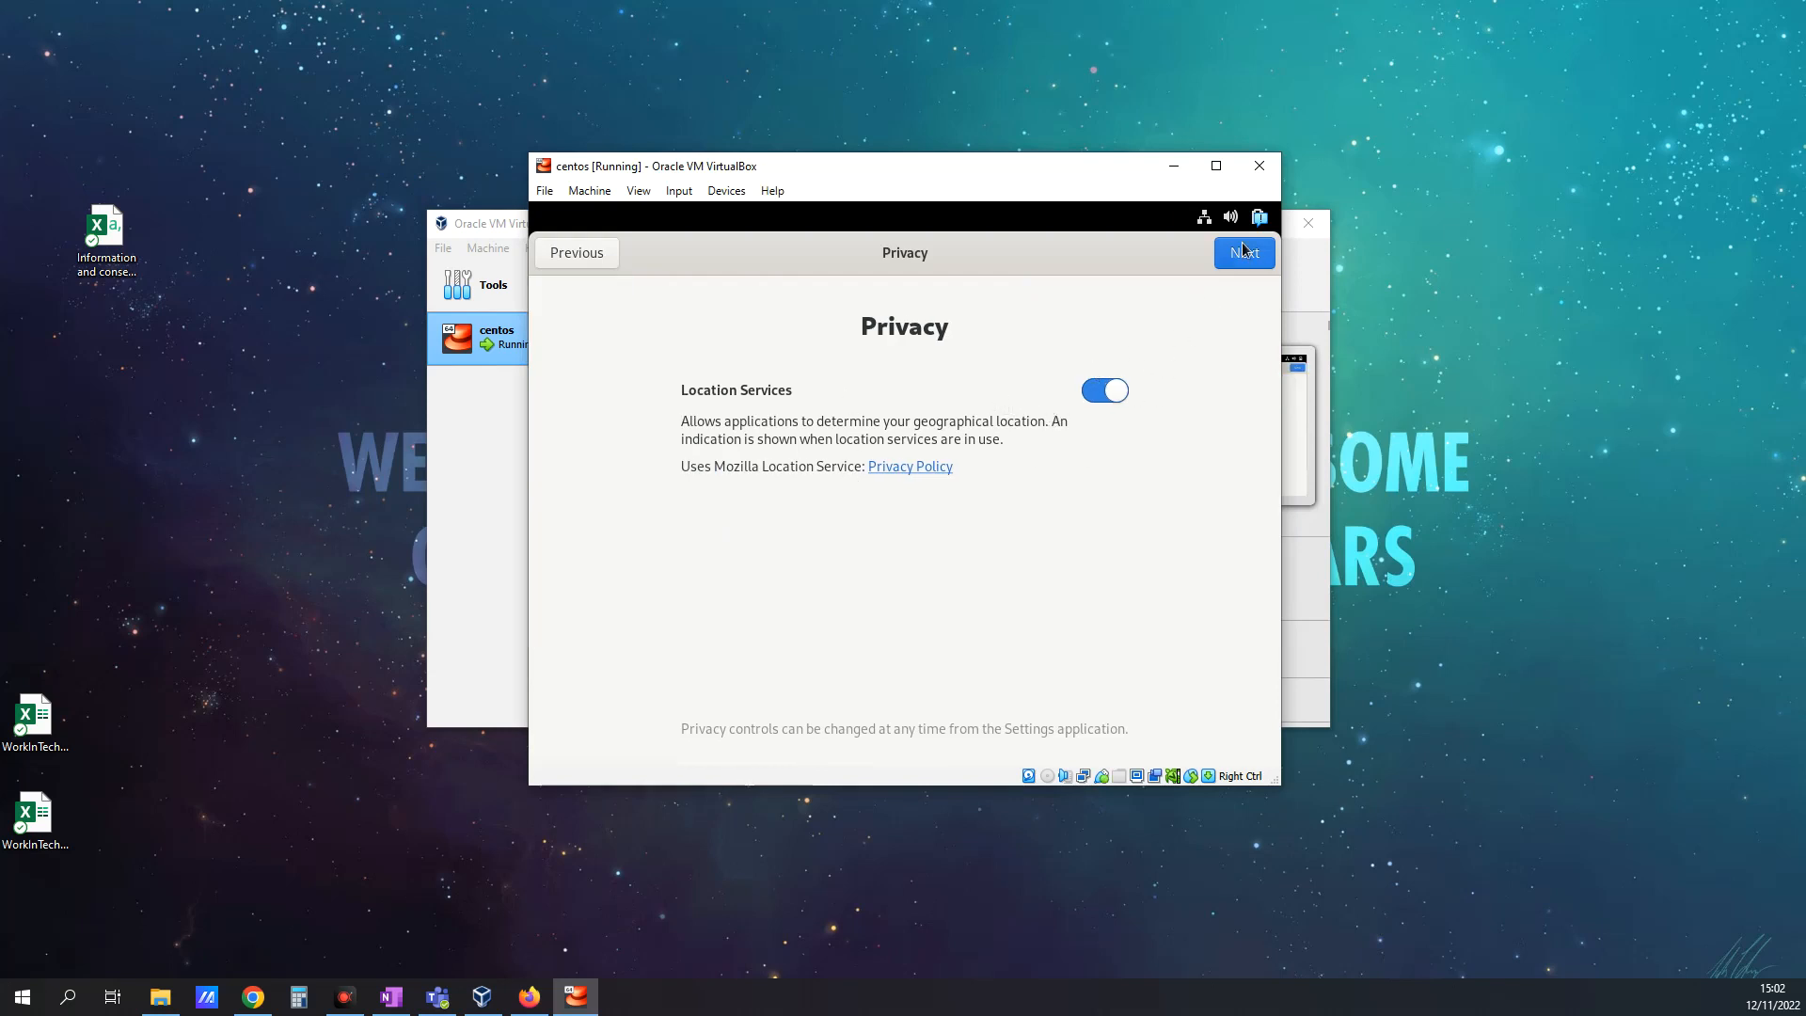
pyautogui.click(1243, 252)
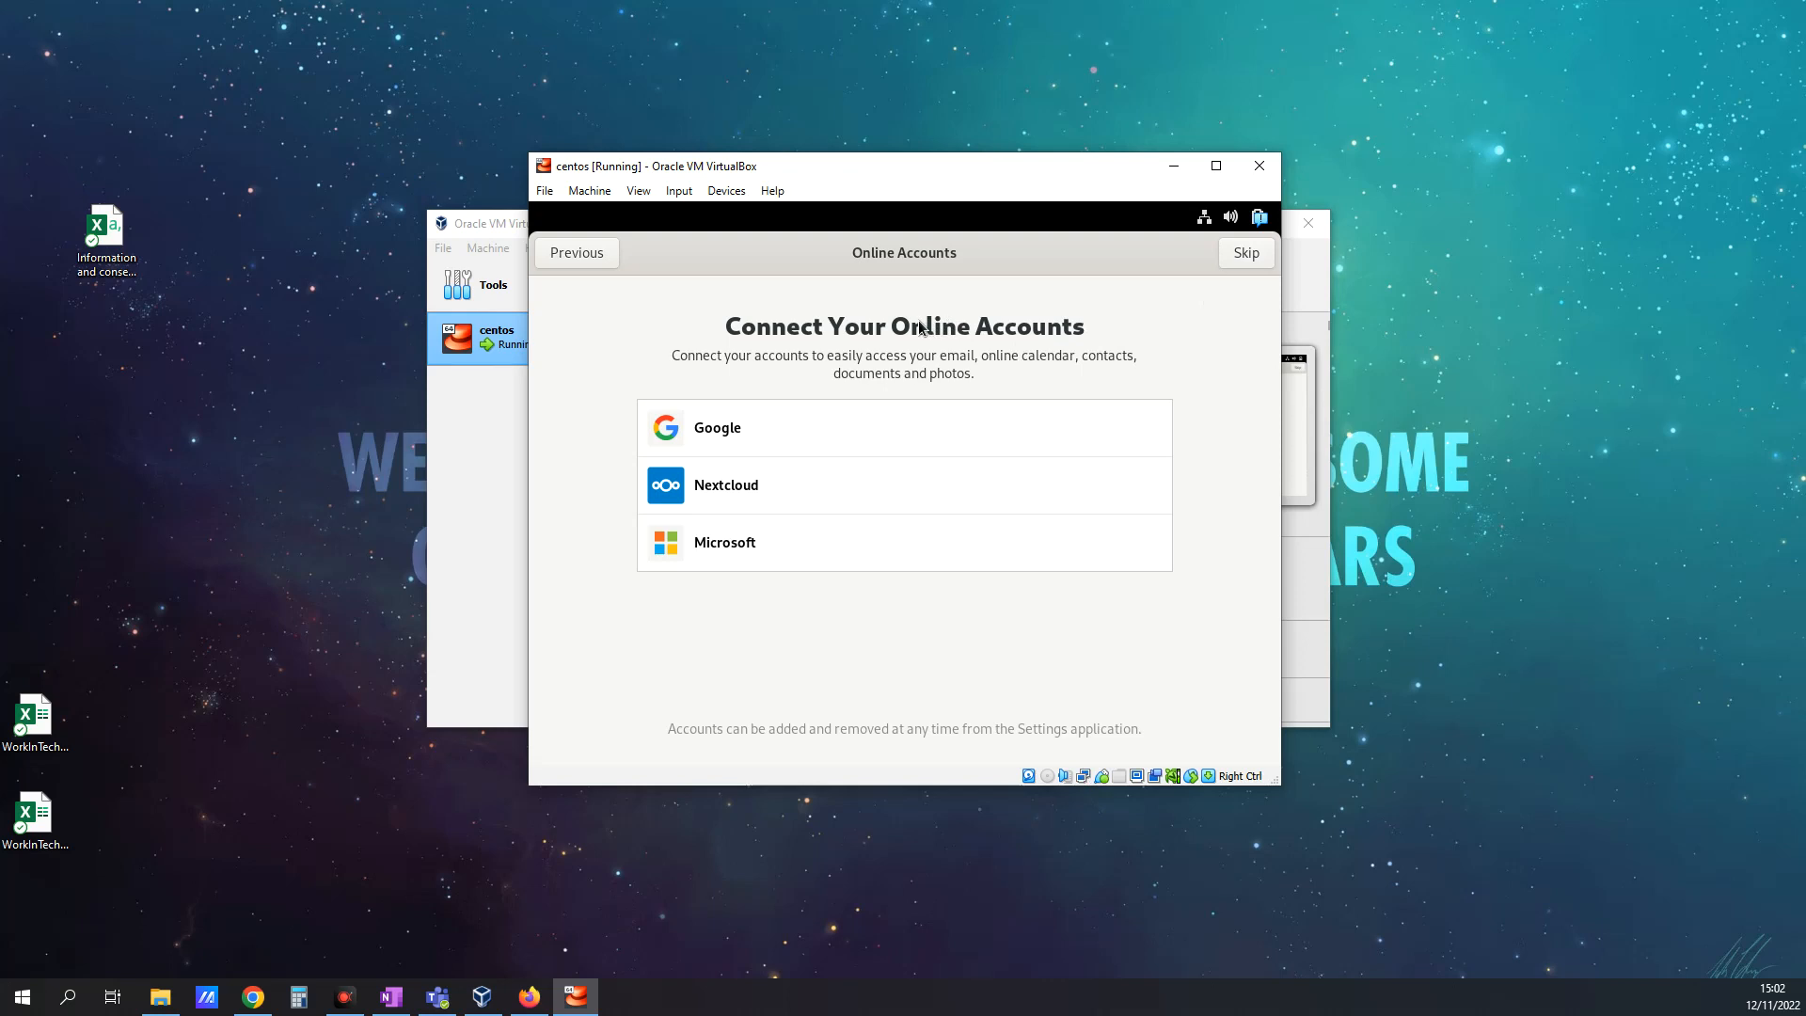
pyautogui.moveTo(867, 291)
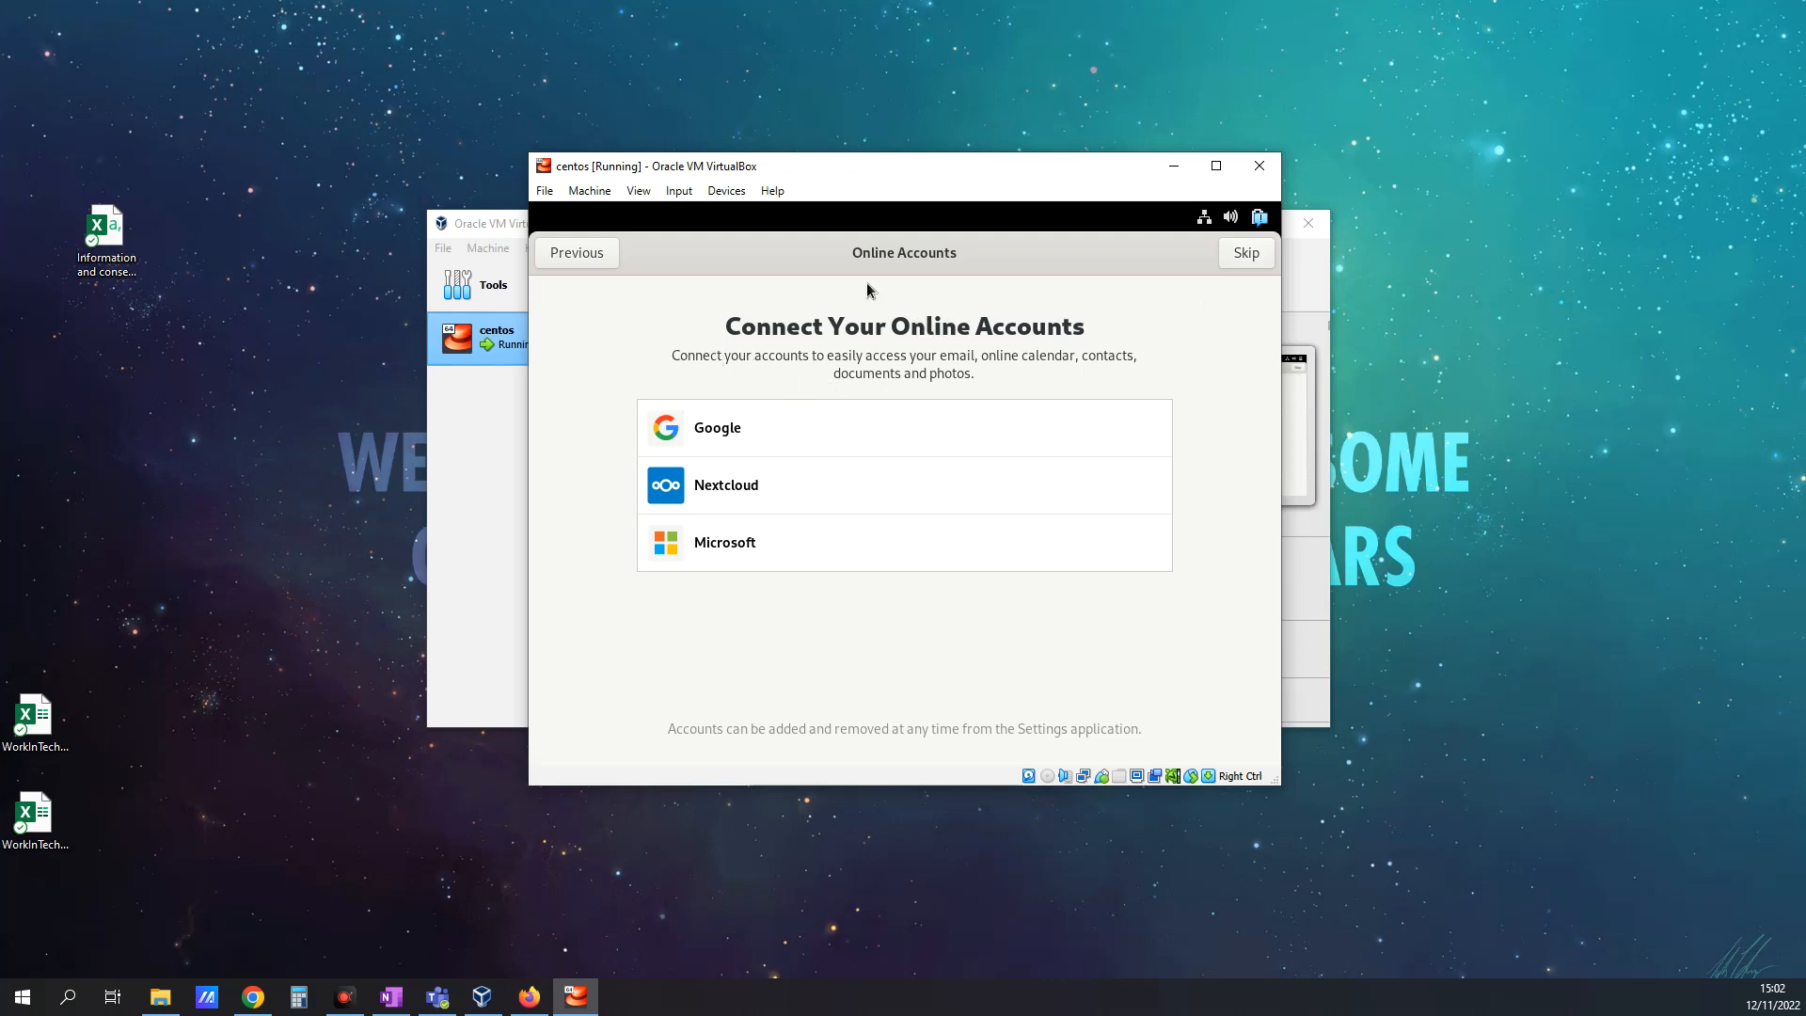
pyautogui.click(1244, 252)
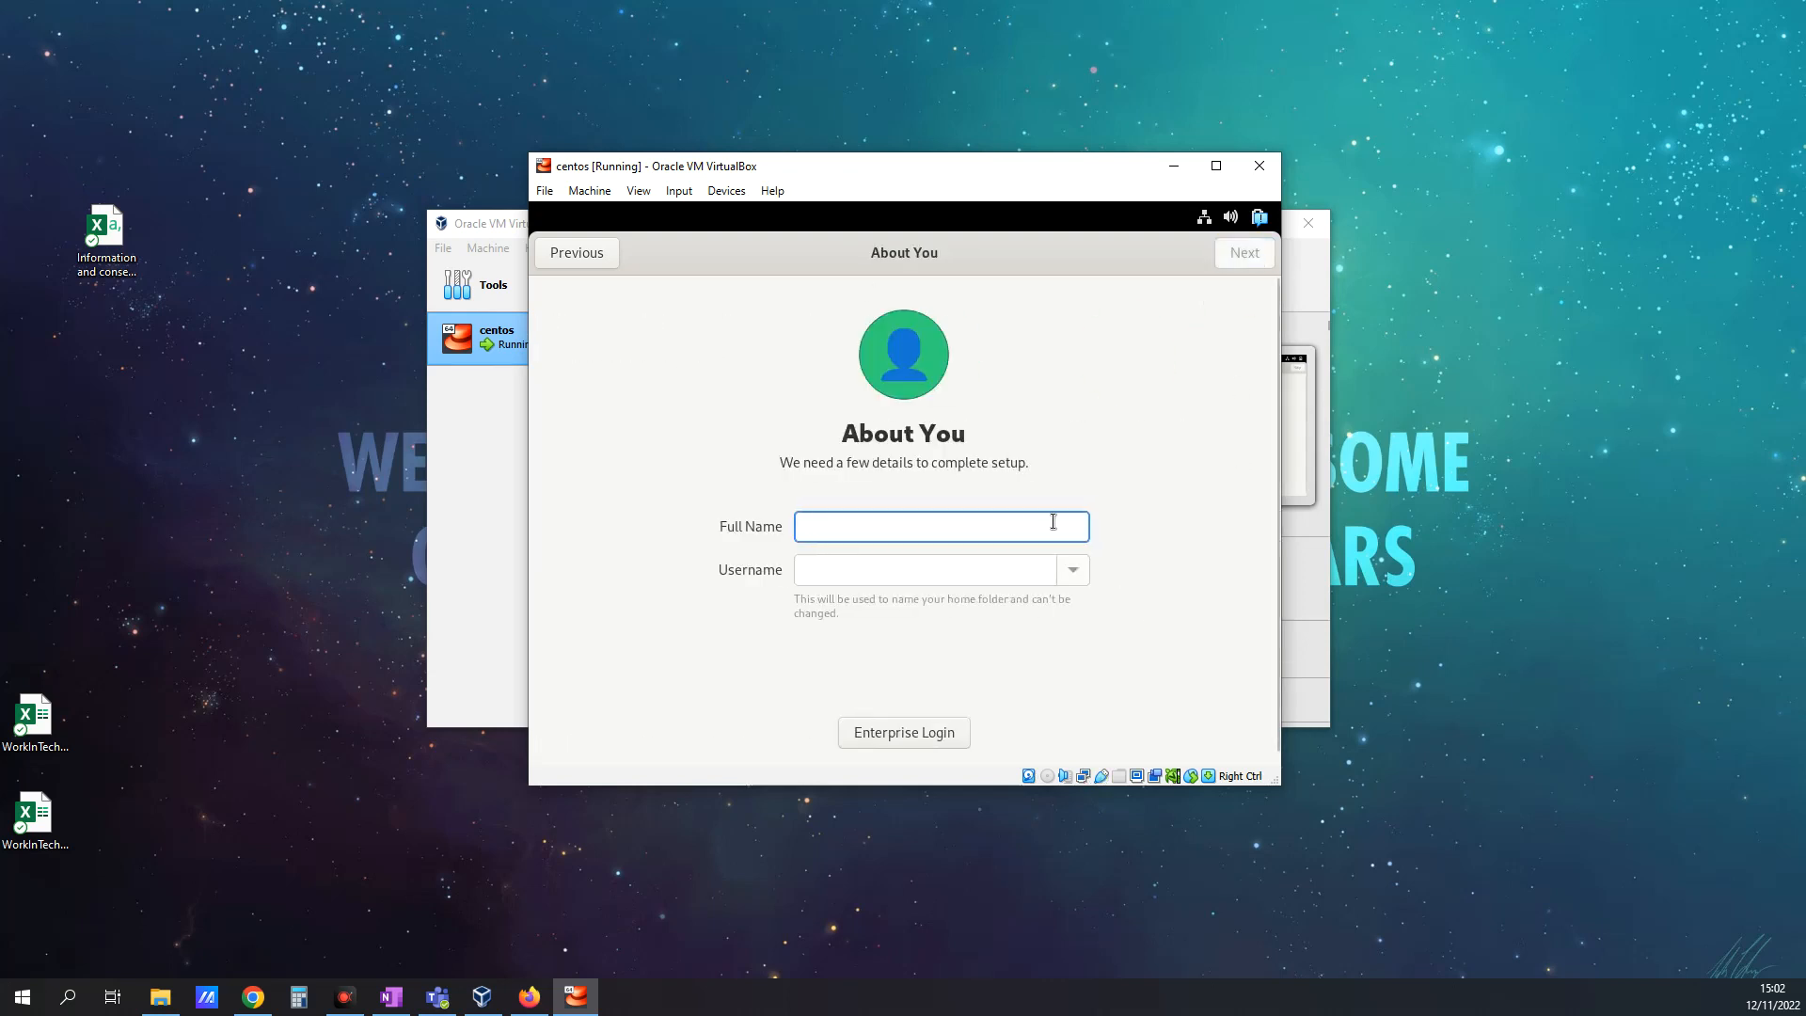
# Step: Create the user 'Darren' and set and confirm its password
pyautogui.write('Darre')
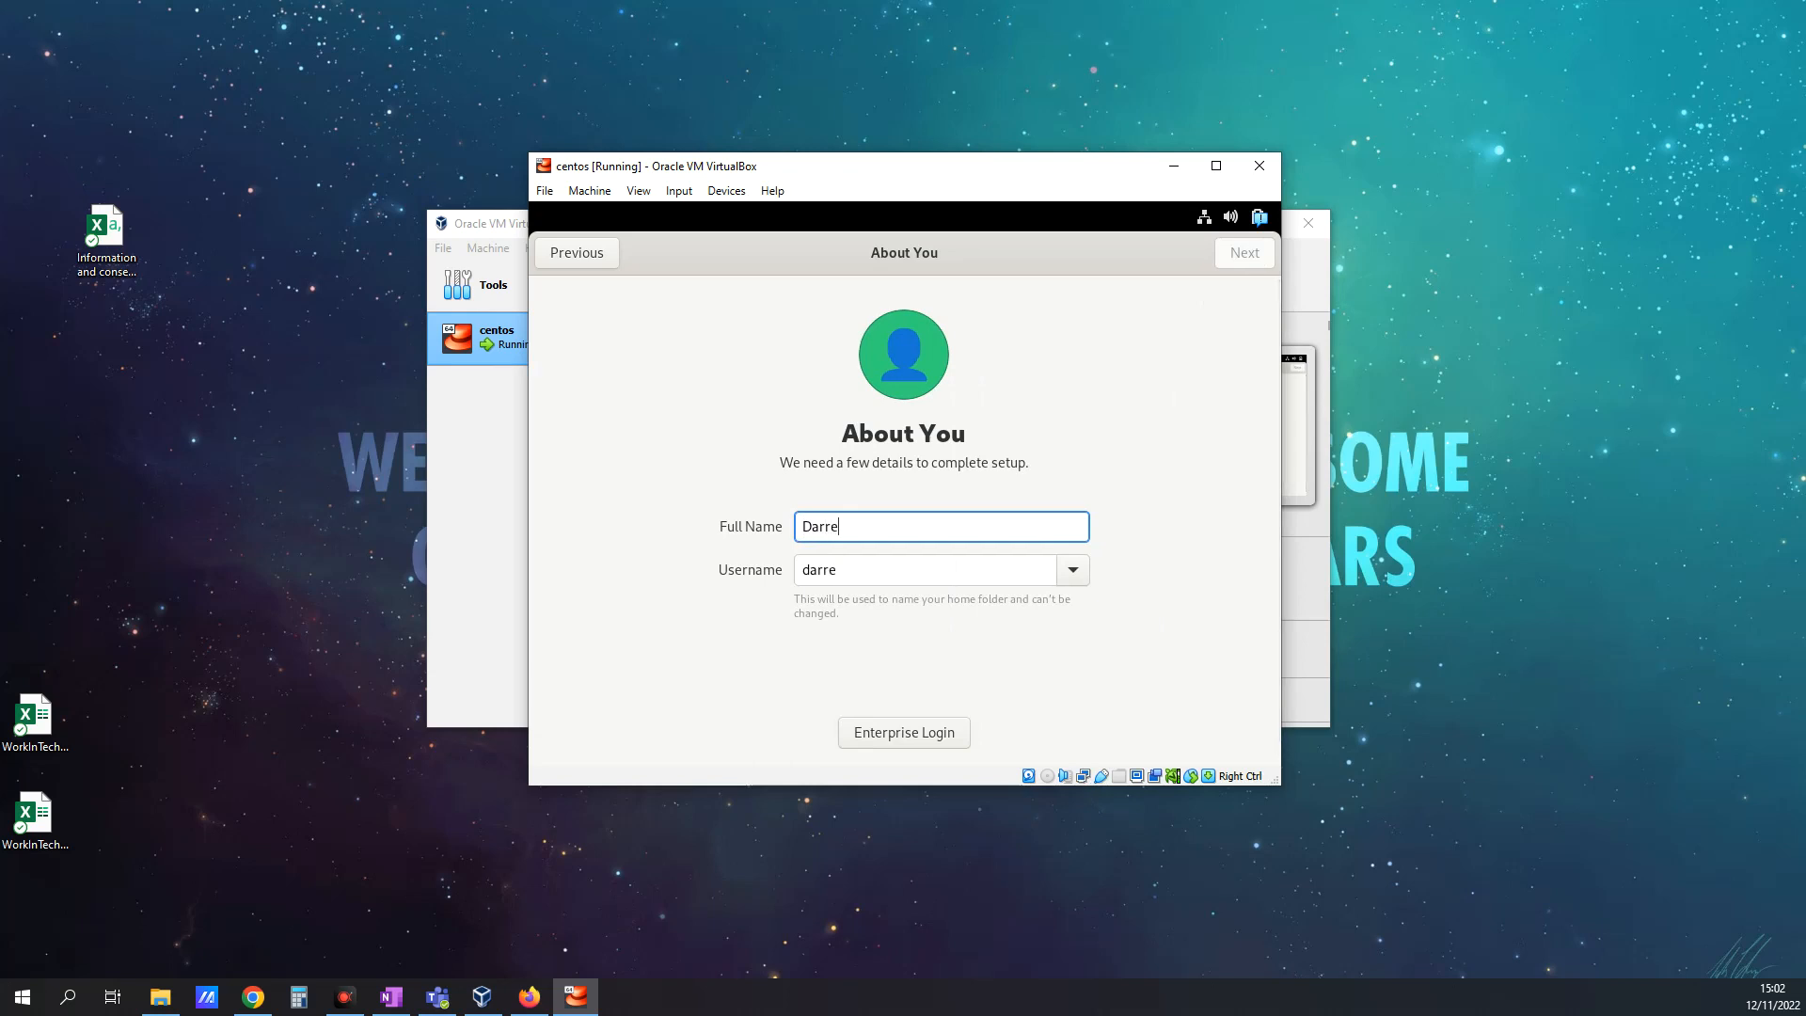
pyautogui.write('n')
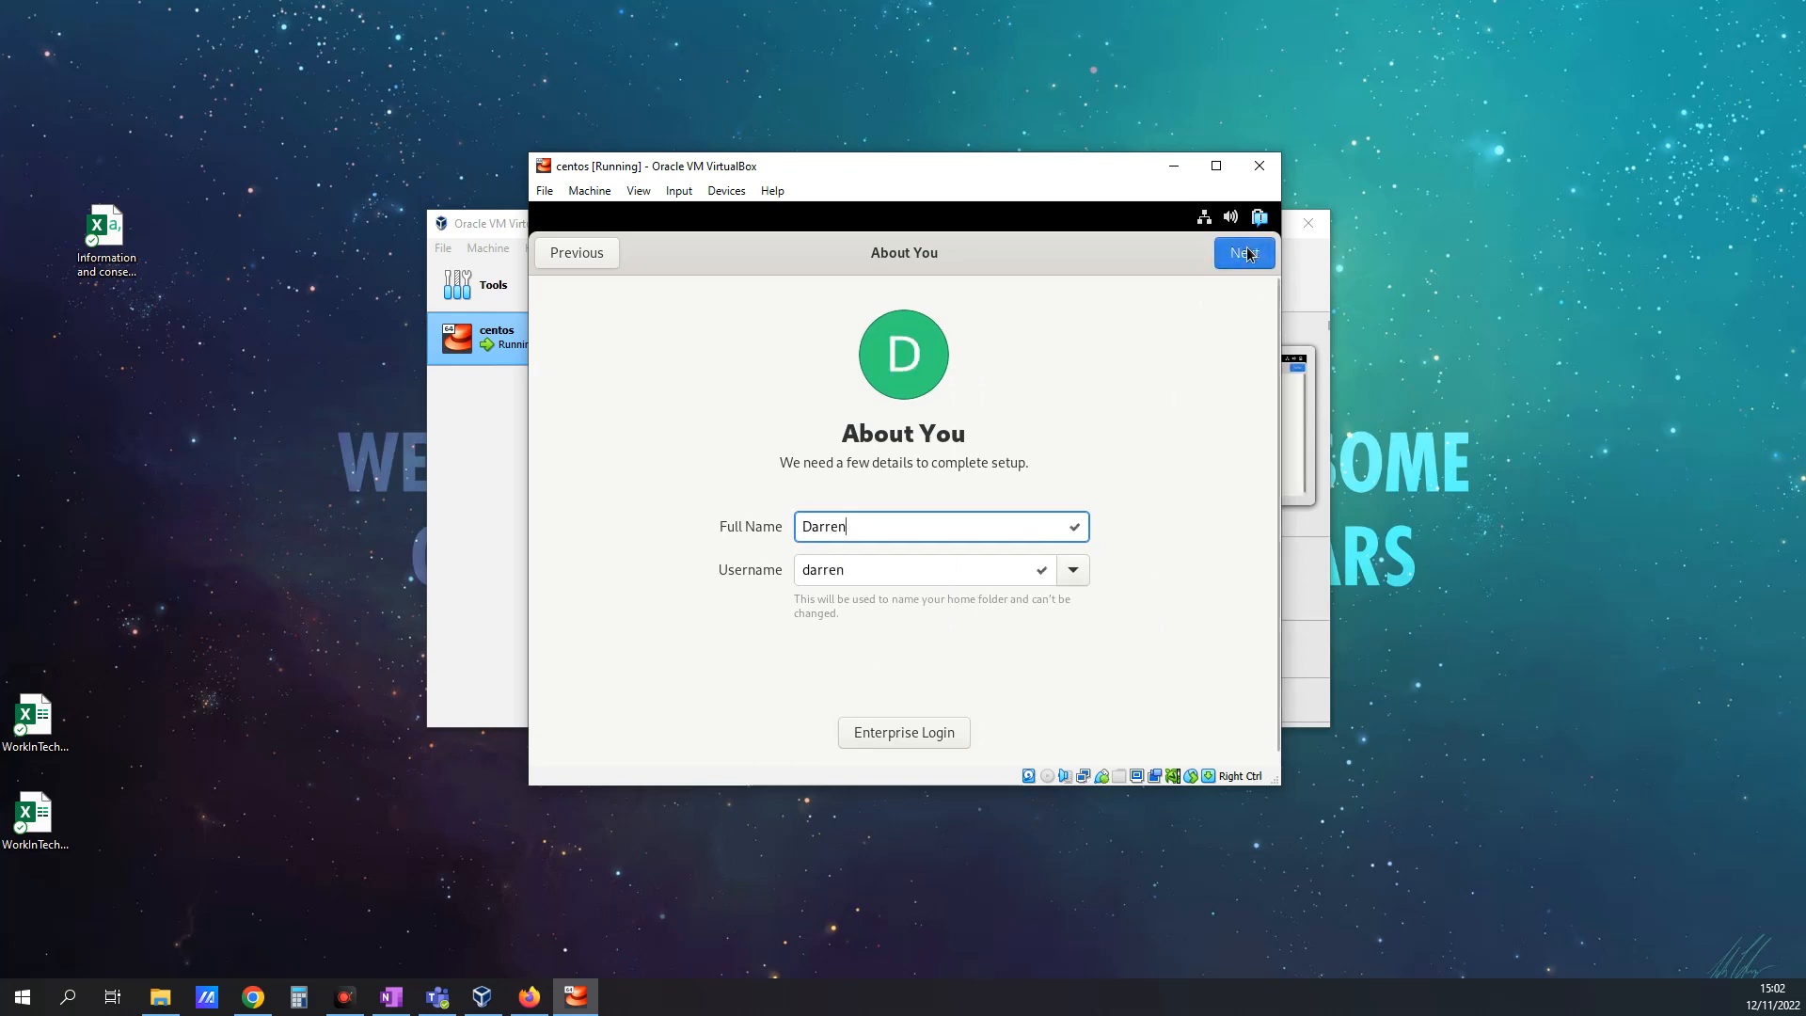
pyautogui.click(1243, 252)
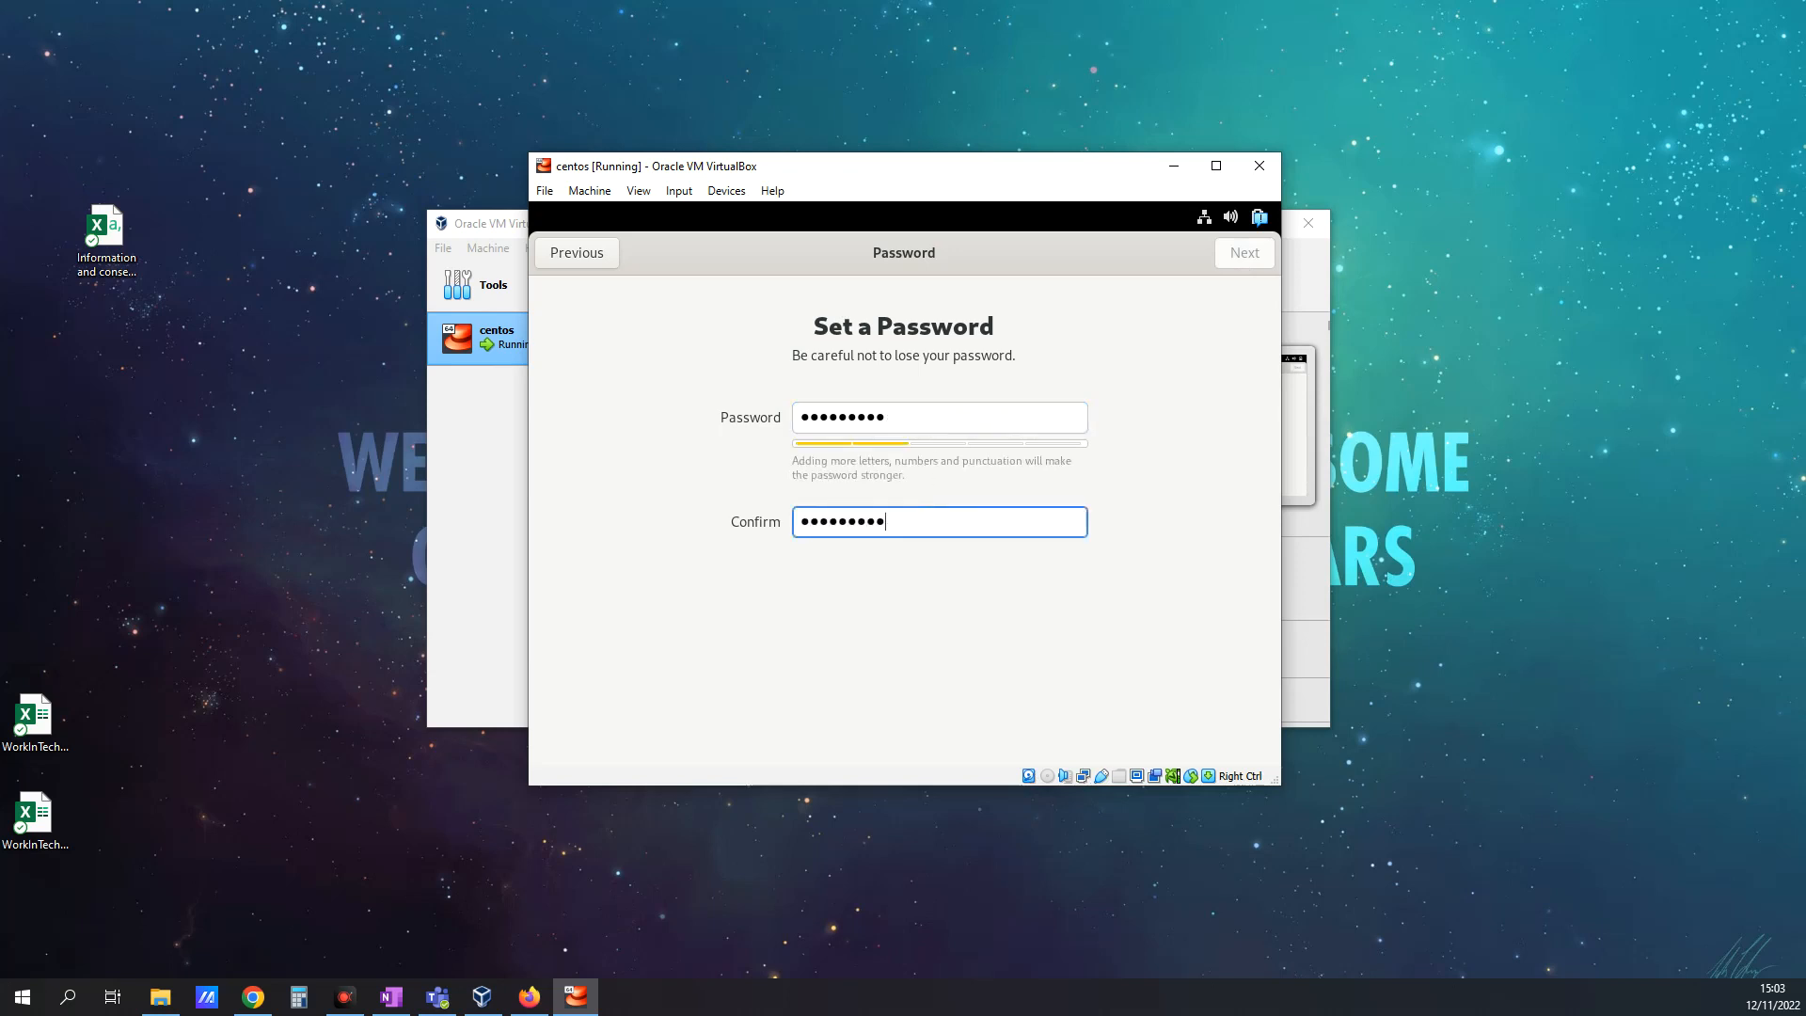
pyautogui.press('backspace')
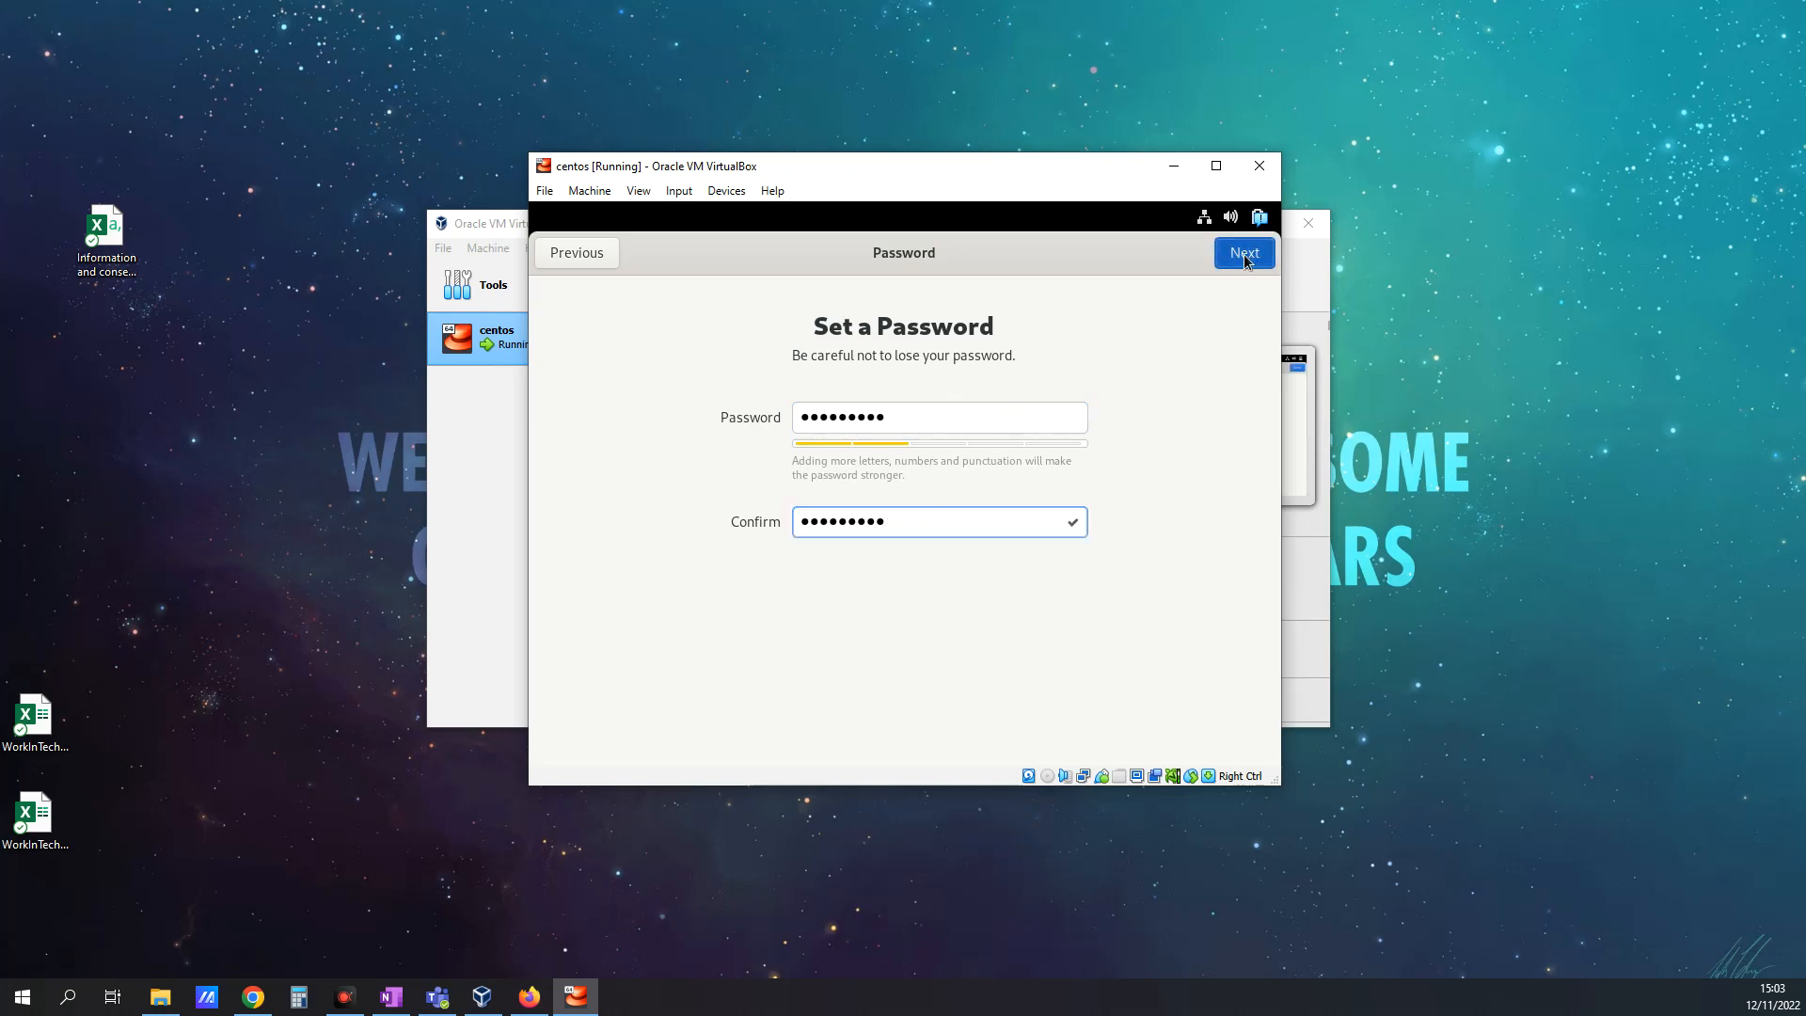
pyautogui.click(1243, 252)
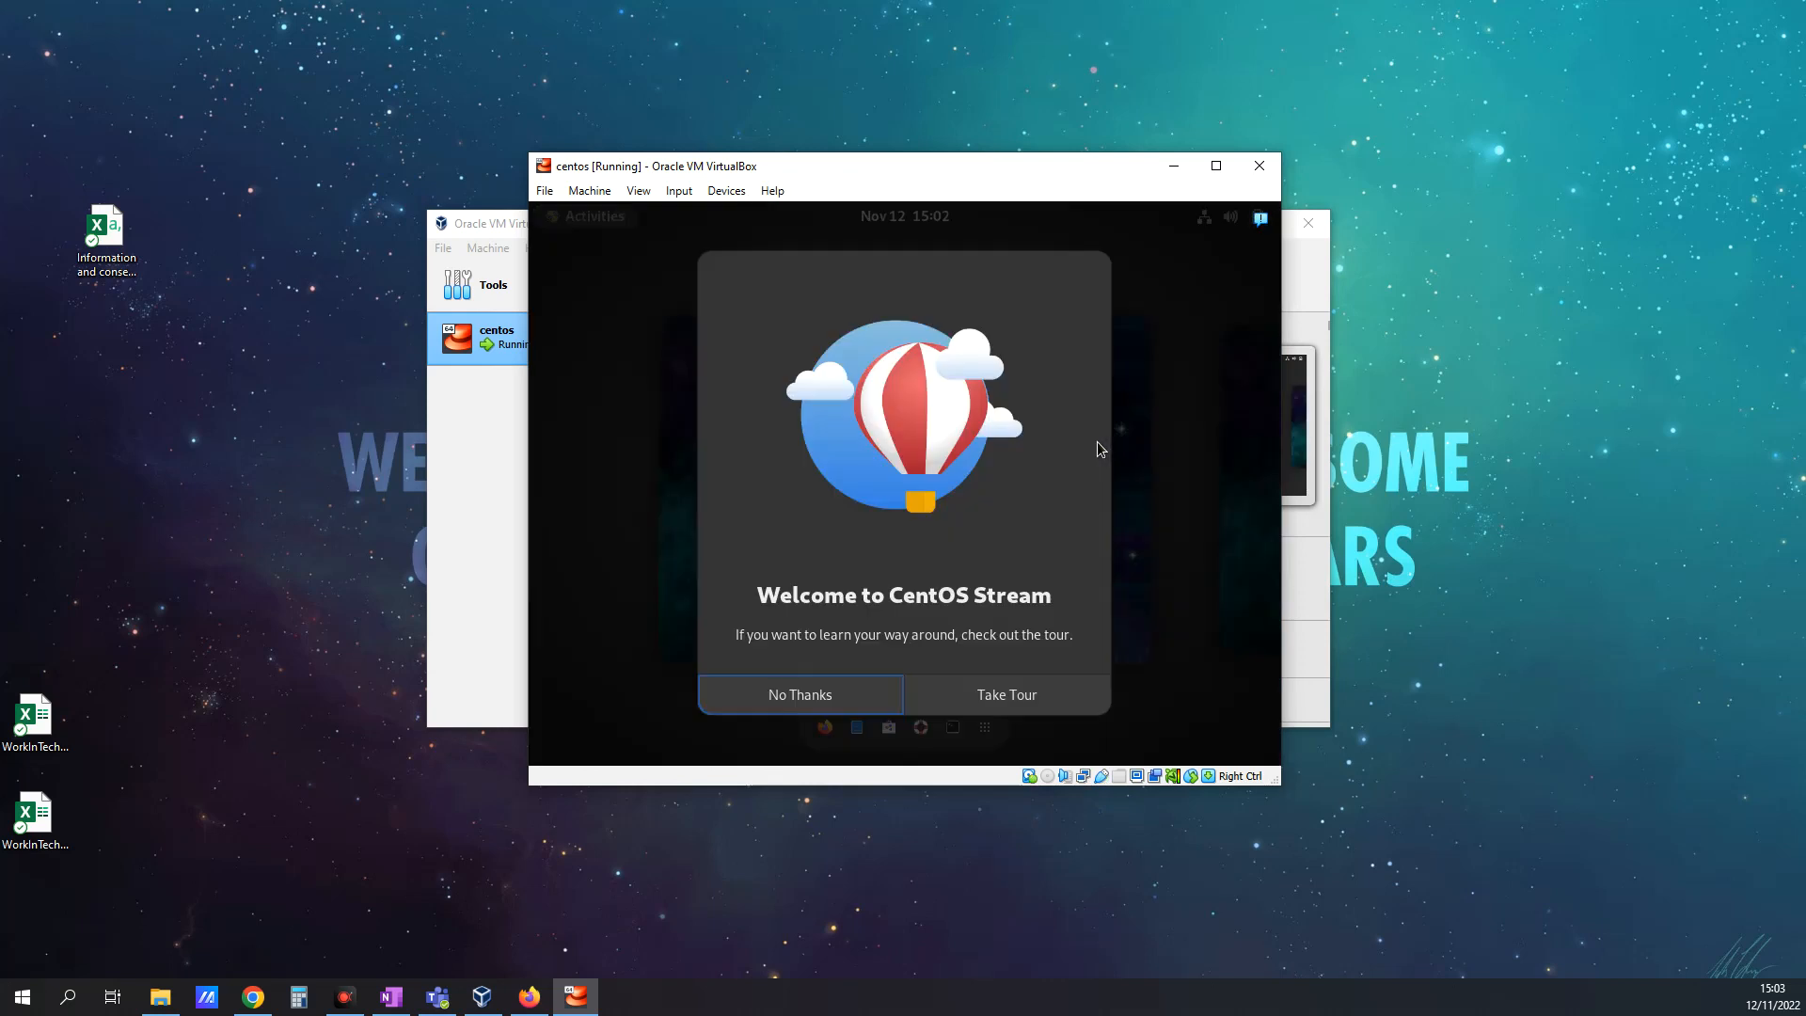
# Step: Decline the Welcome to CentOS Stream tour with No Thanks
pyautogui.click(800, 695)
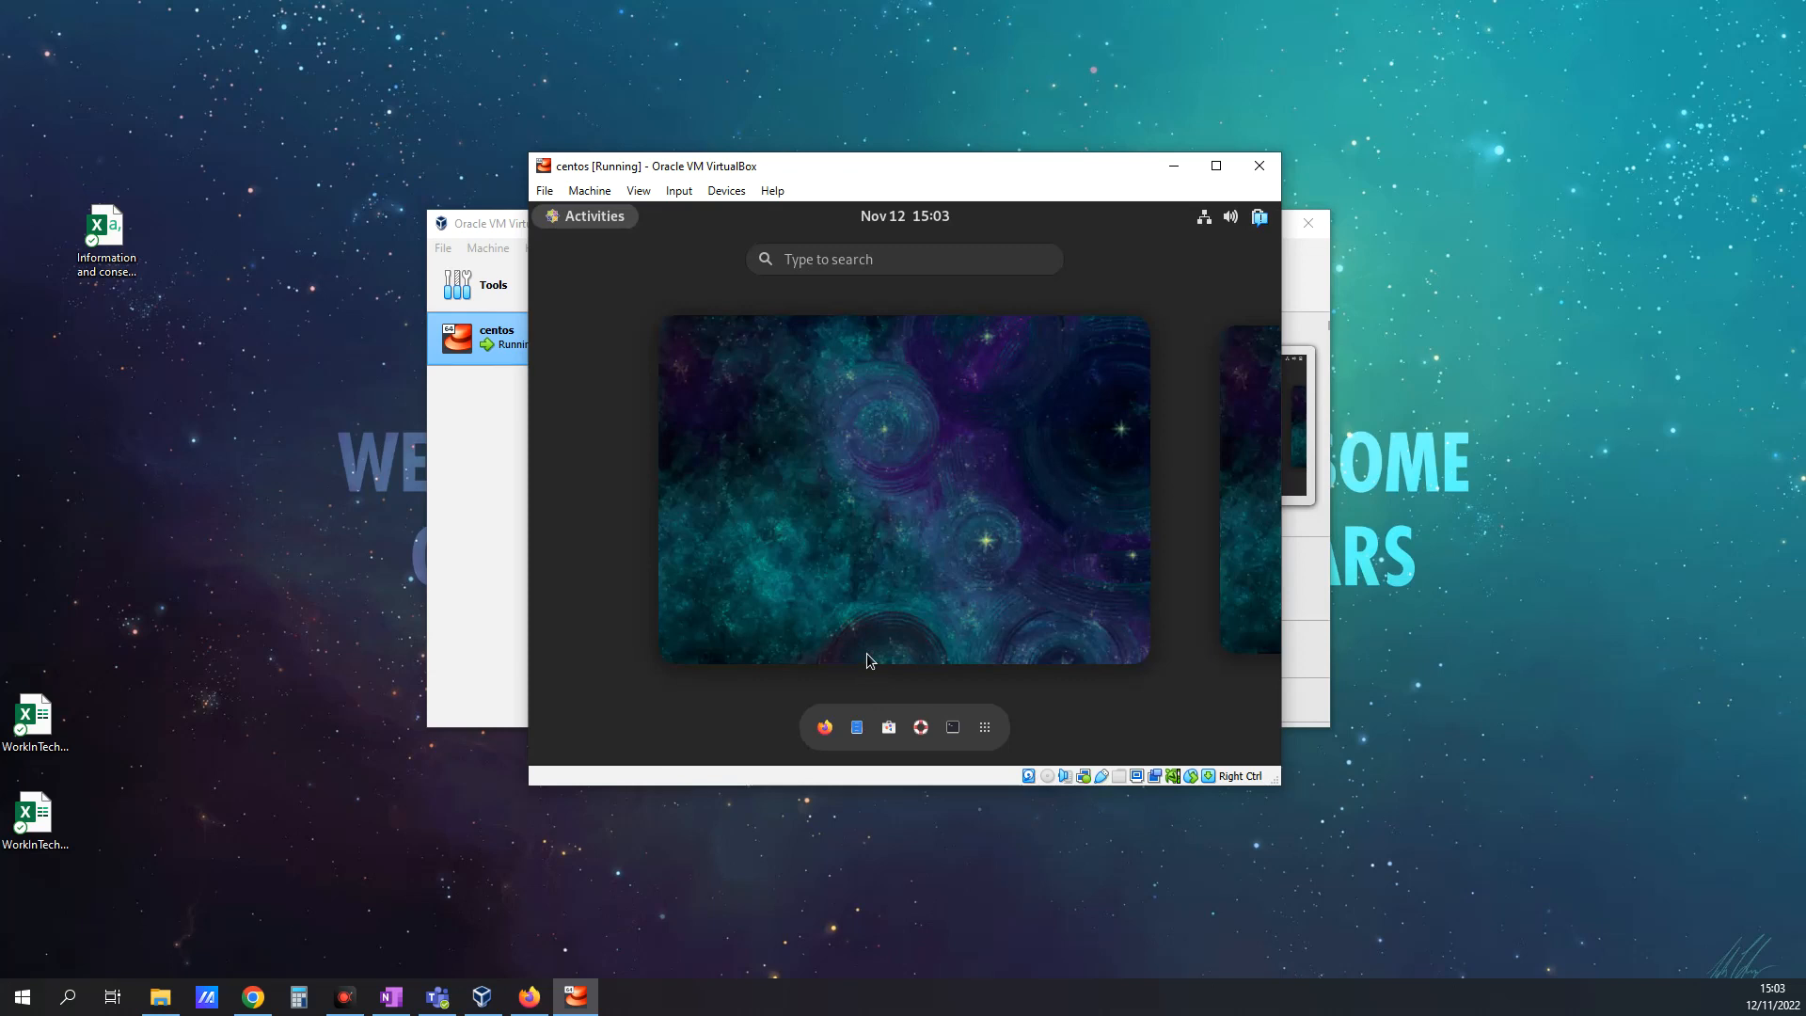
pyautogui.moveTo(1518, 821)
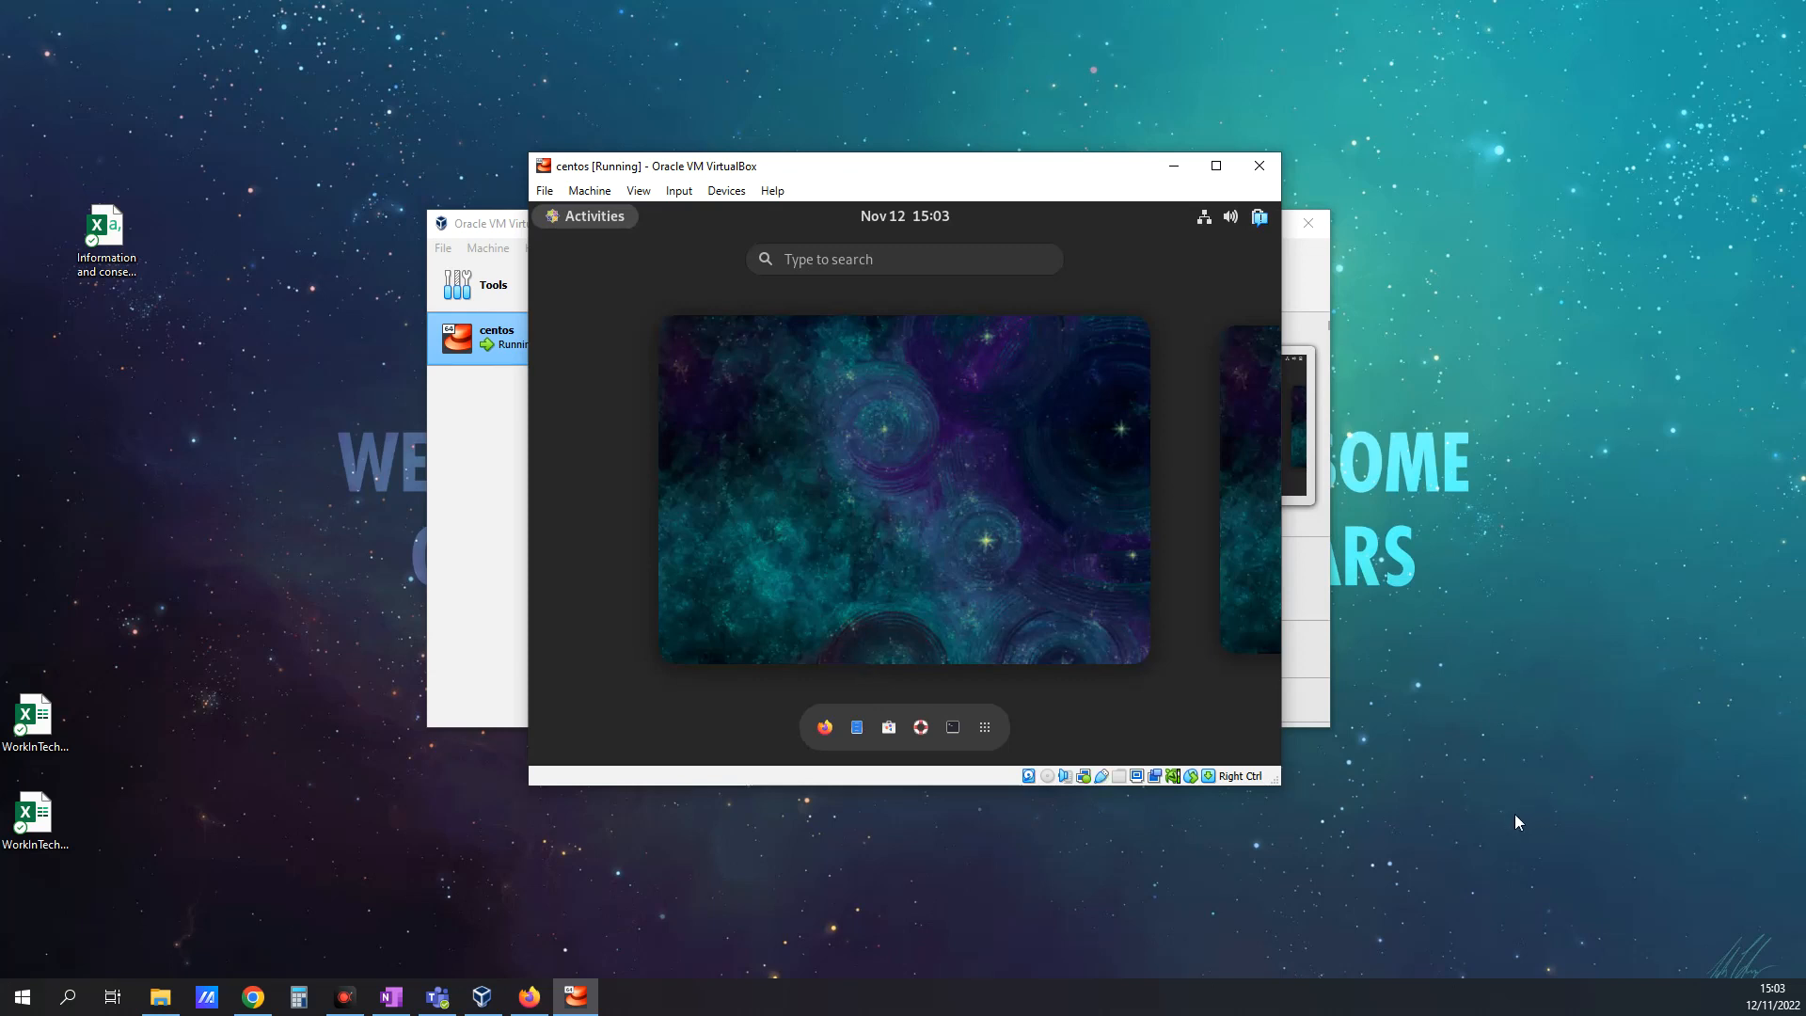